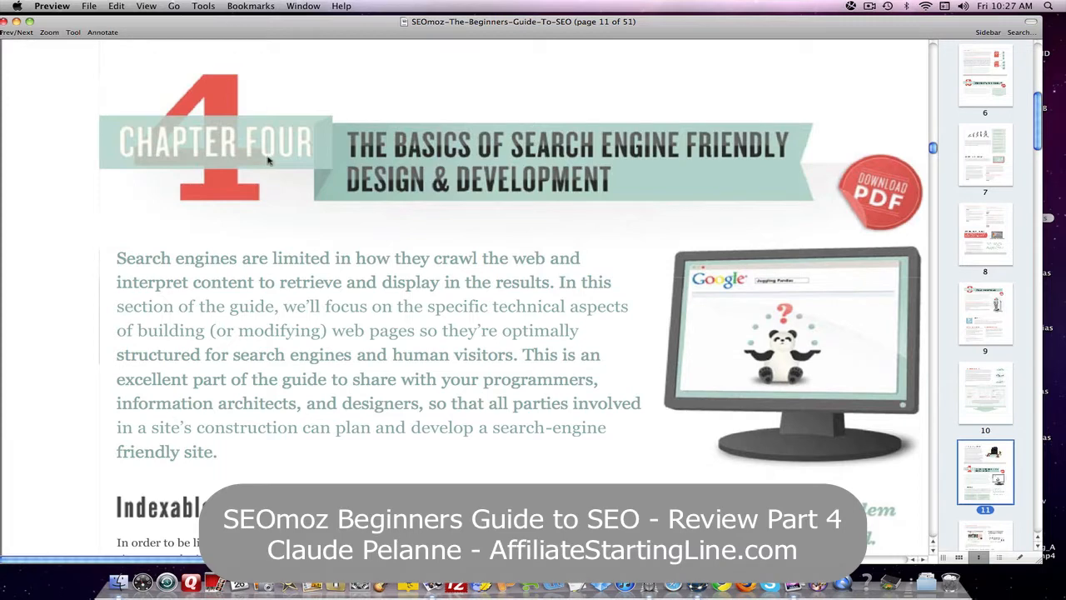
mouse_move(327, 84)
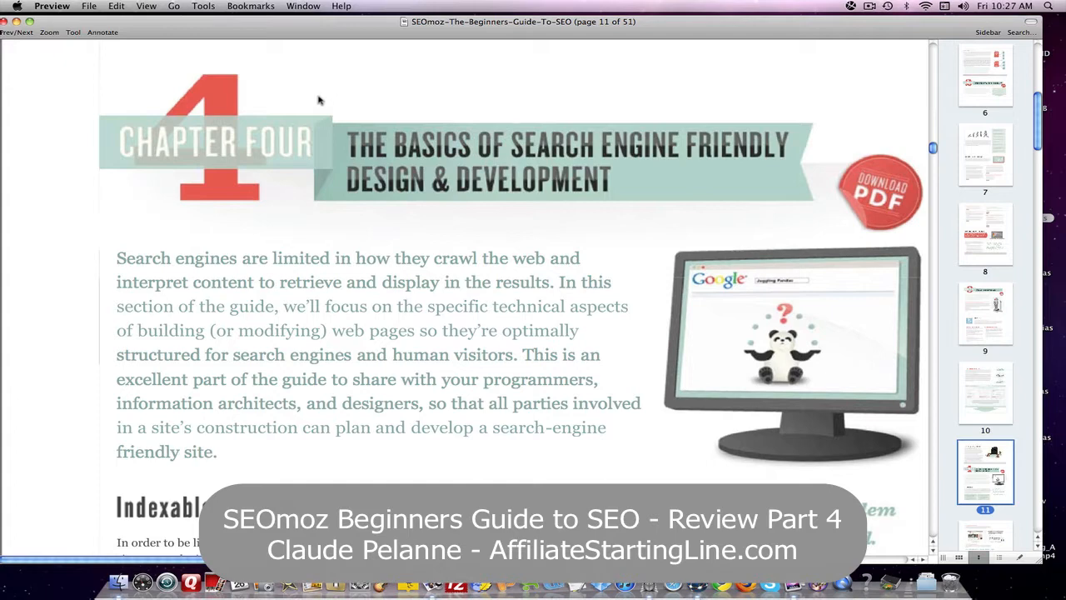
Scroll page 11 past the Chapter Four intro to the Indexable Content techniques list.
scroll("down", 3)
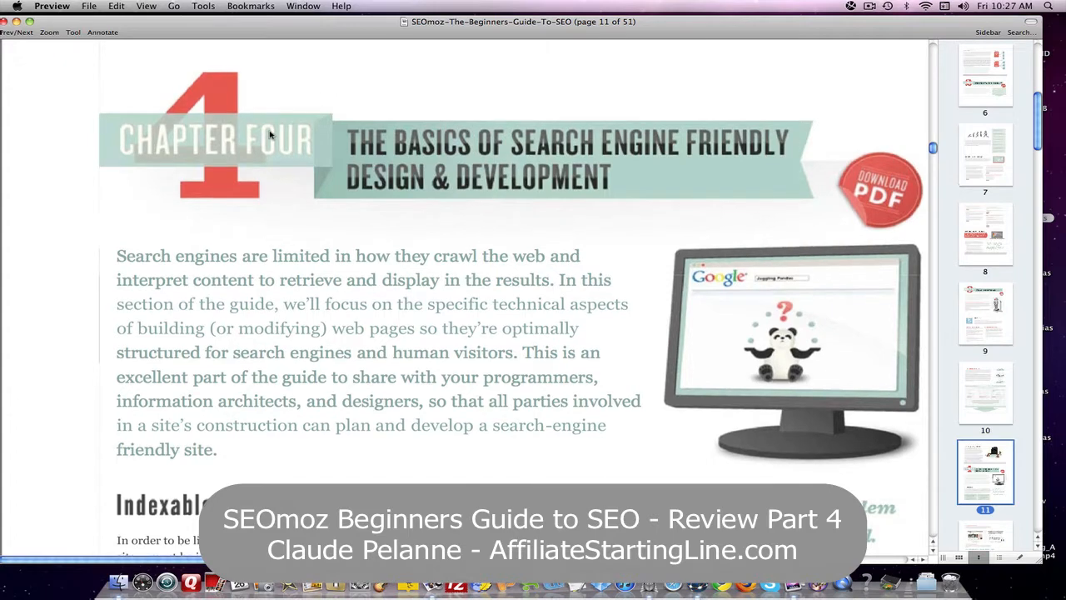
scroll("down", 3)
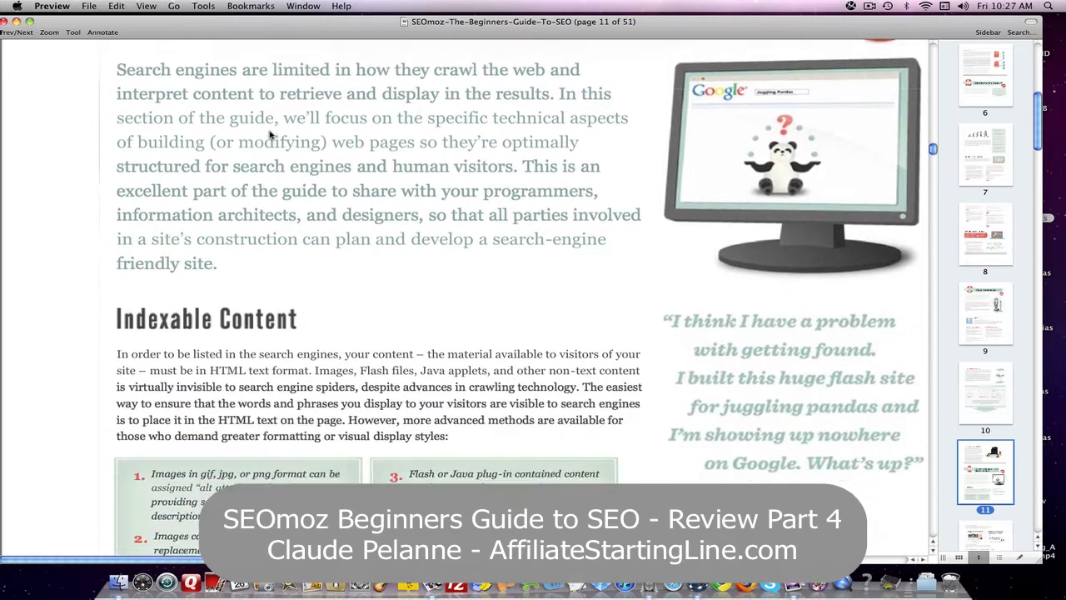
scroll("down", 3)
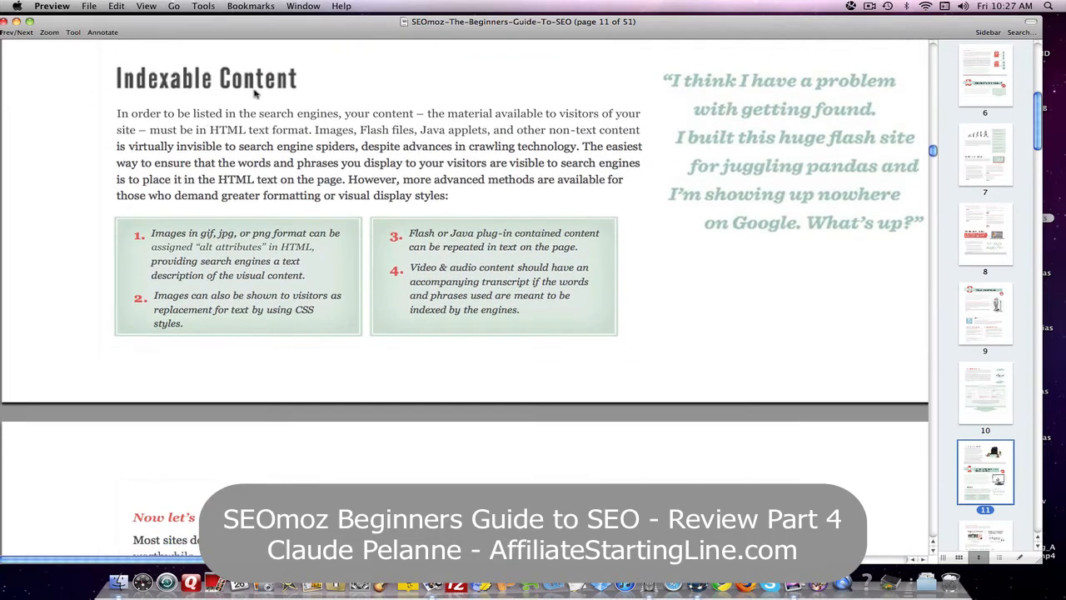
mouse_move(267, 137)
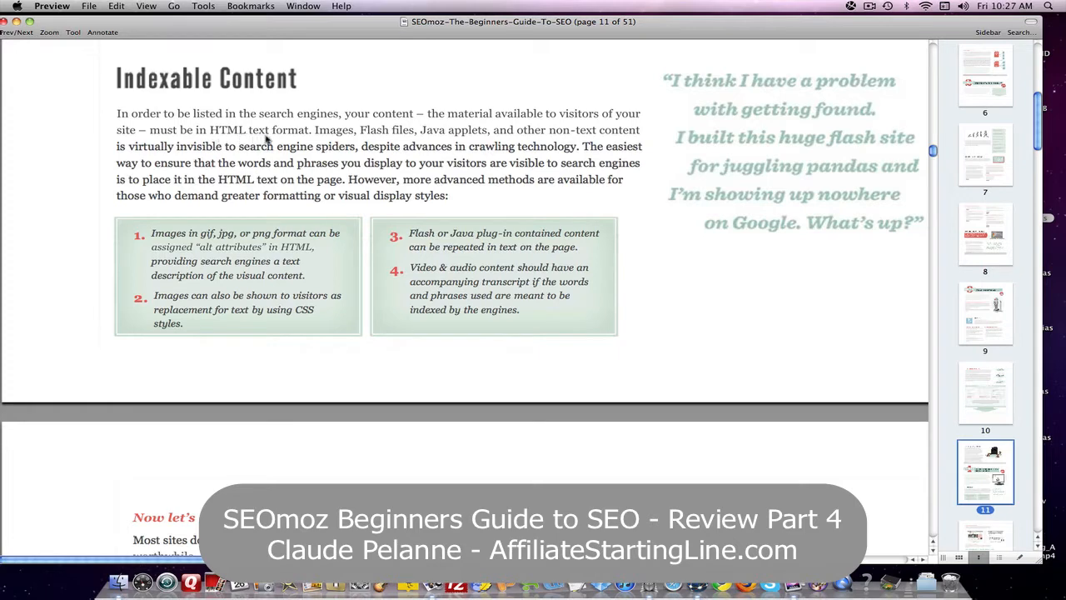
mouse_move(299, 140)
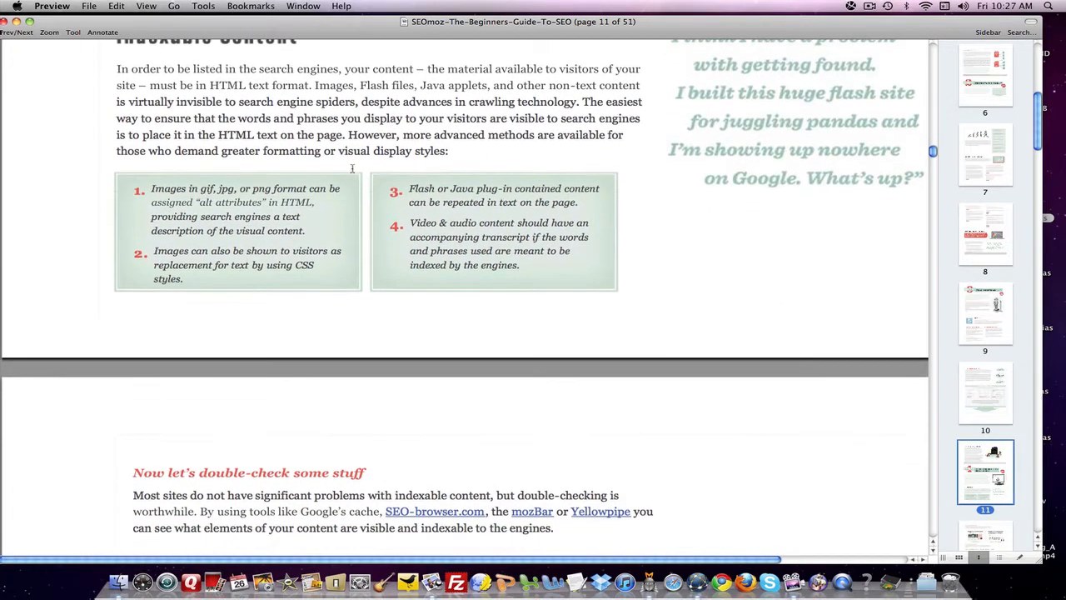
Scroll past page 12's Google cache and Axe Battling Monkeys examples to page 13.
scroll("down", 3)
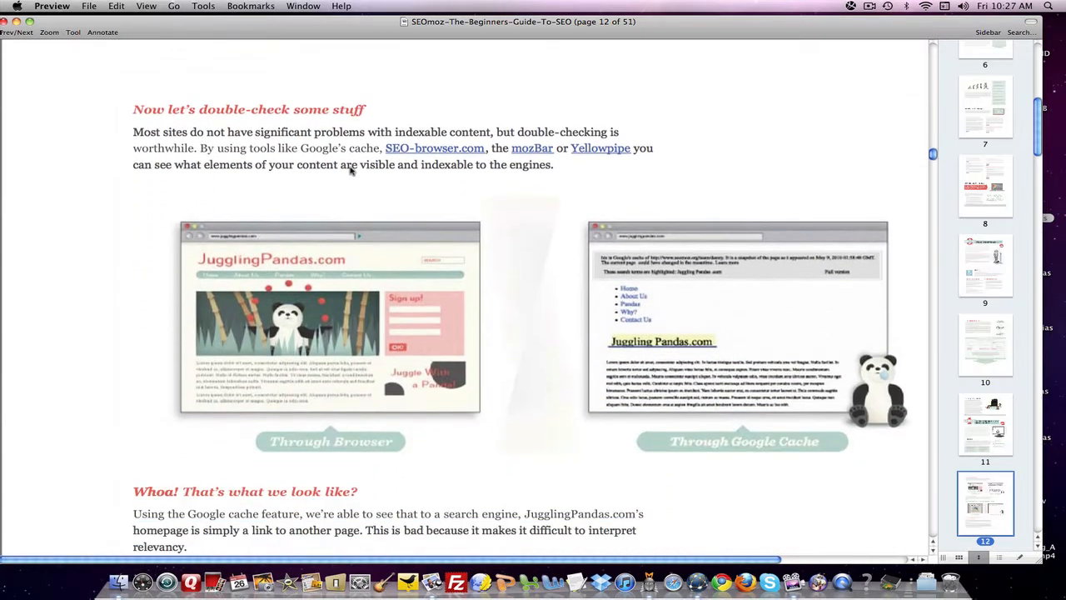
scroll("down", 3)
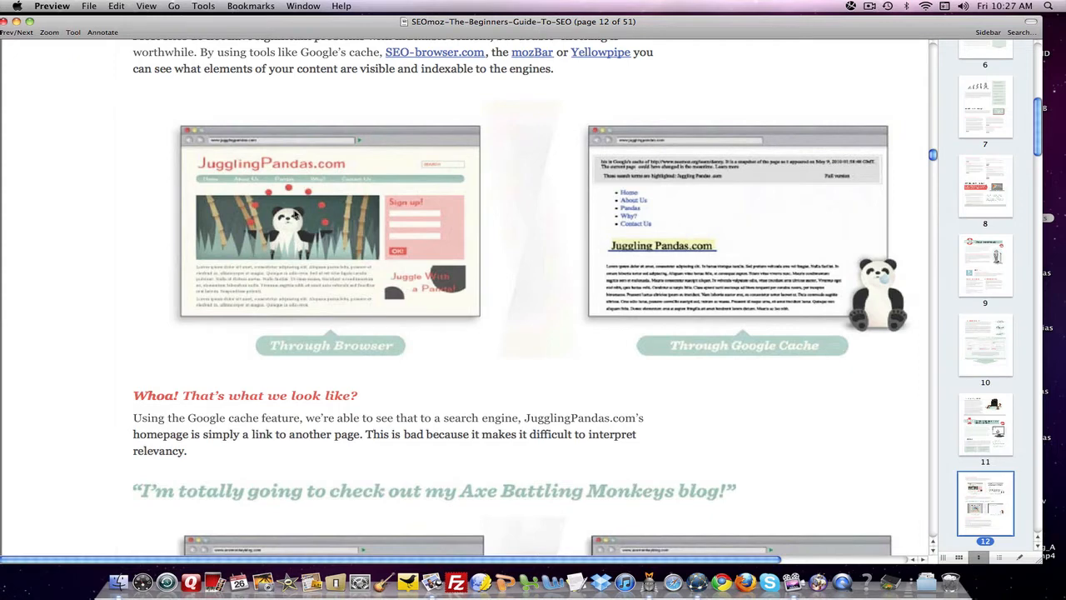
mouse_move(733, 229)
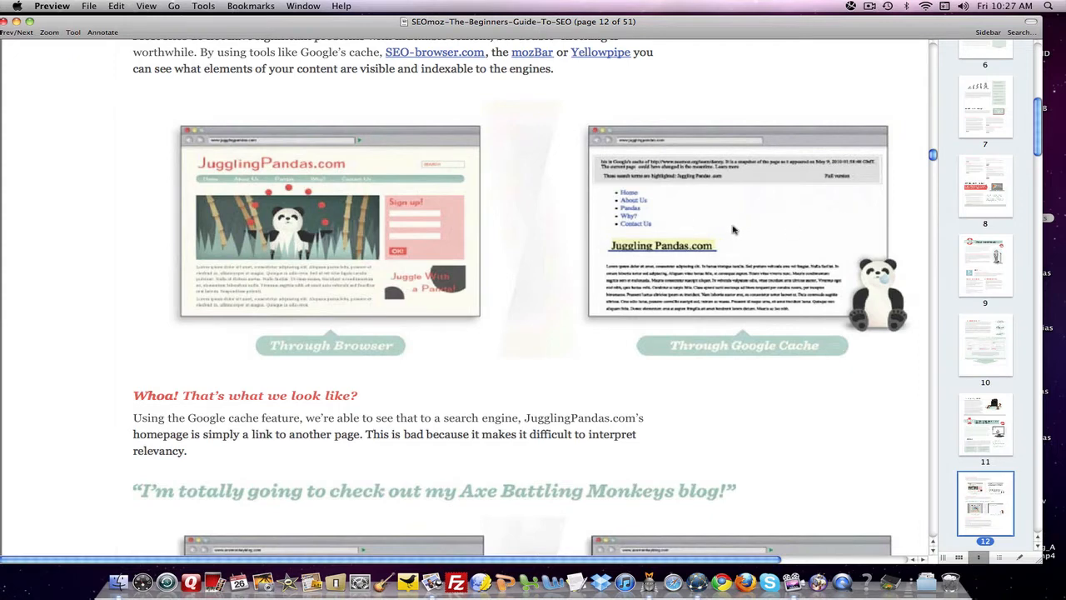
scroll("down", 3)
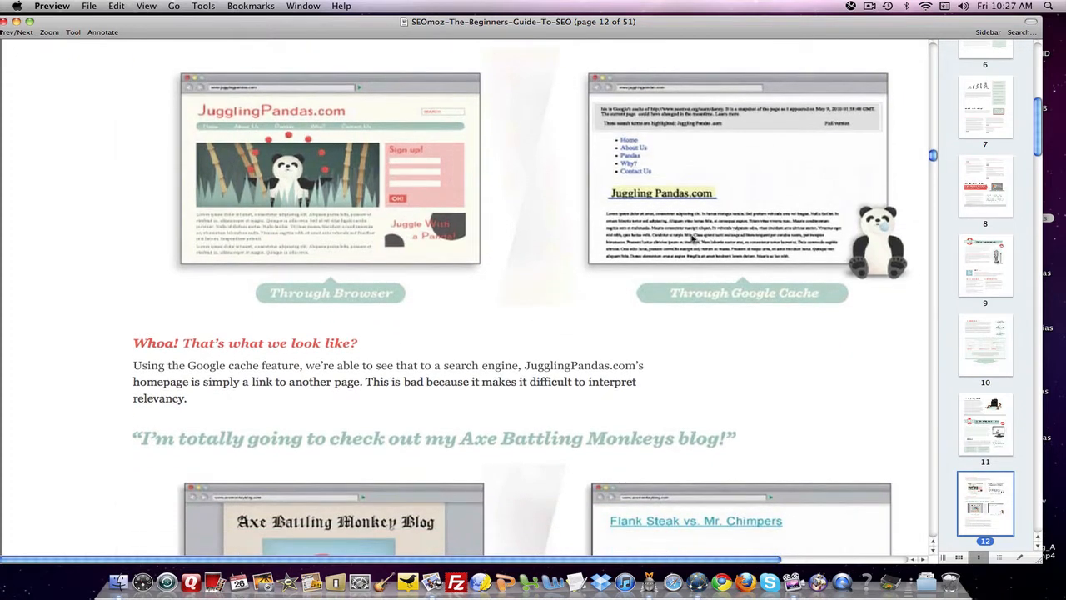
scroll("down", 3)
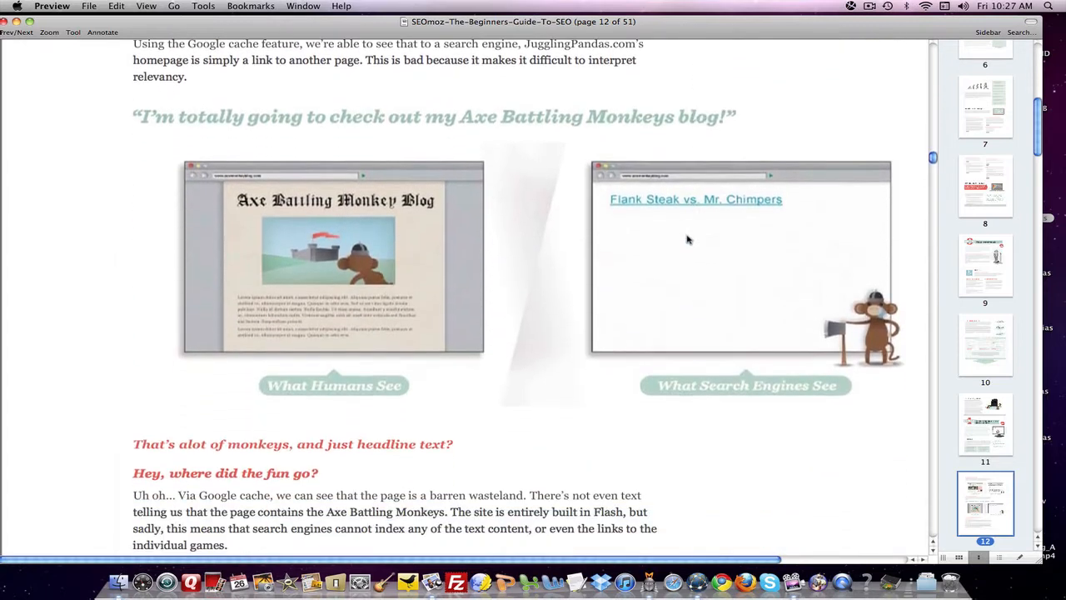
scroll("down", 3)
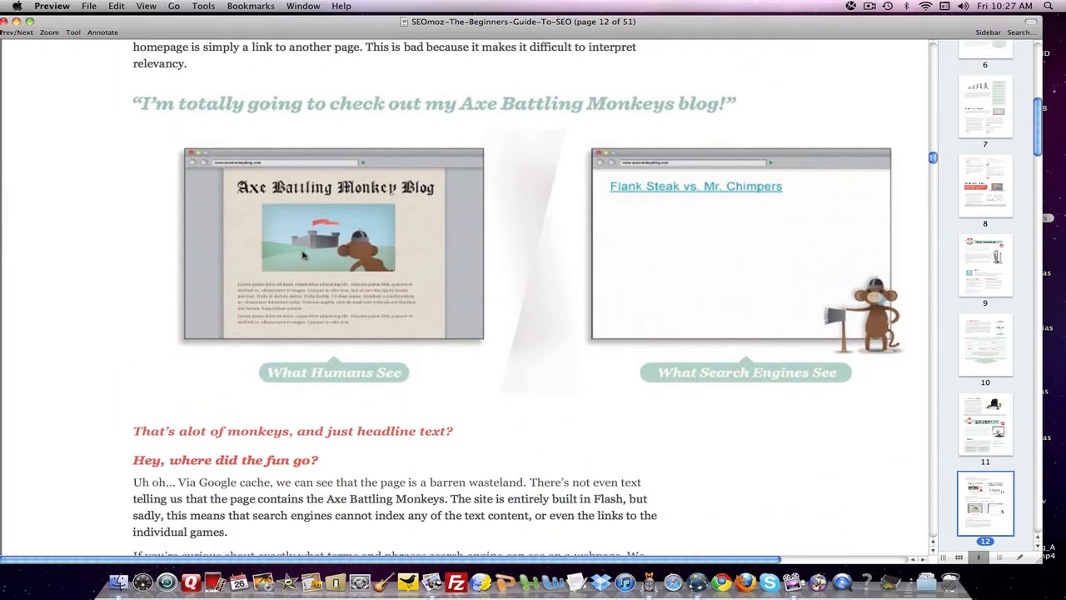
scroll("down", 3)
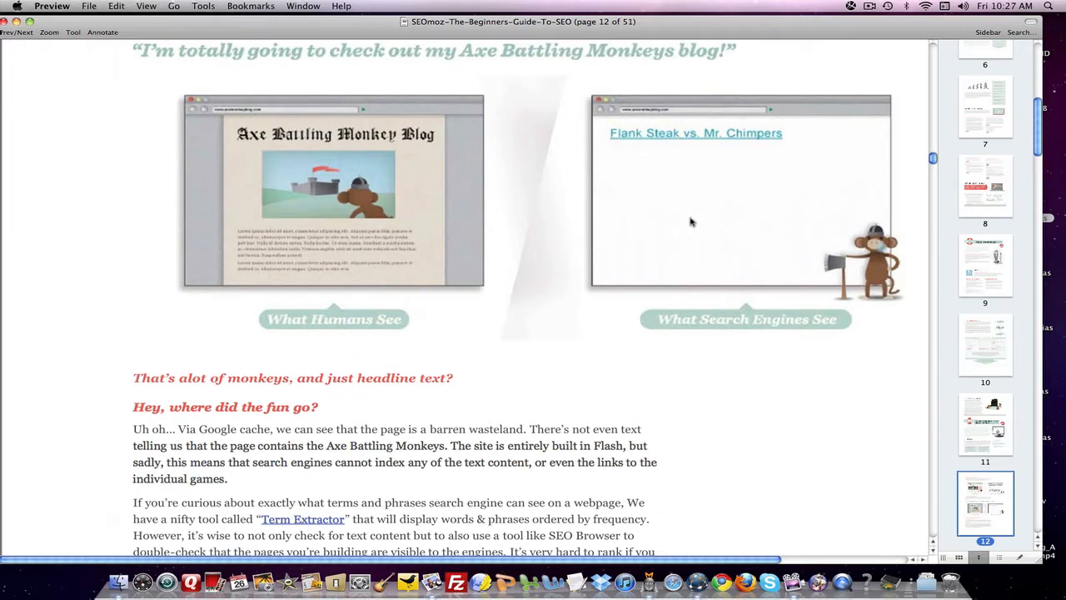
scroll("down", 3)
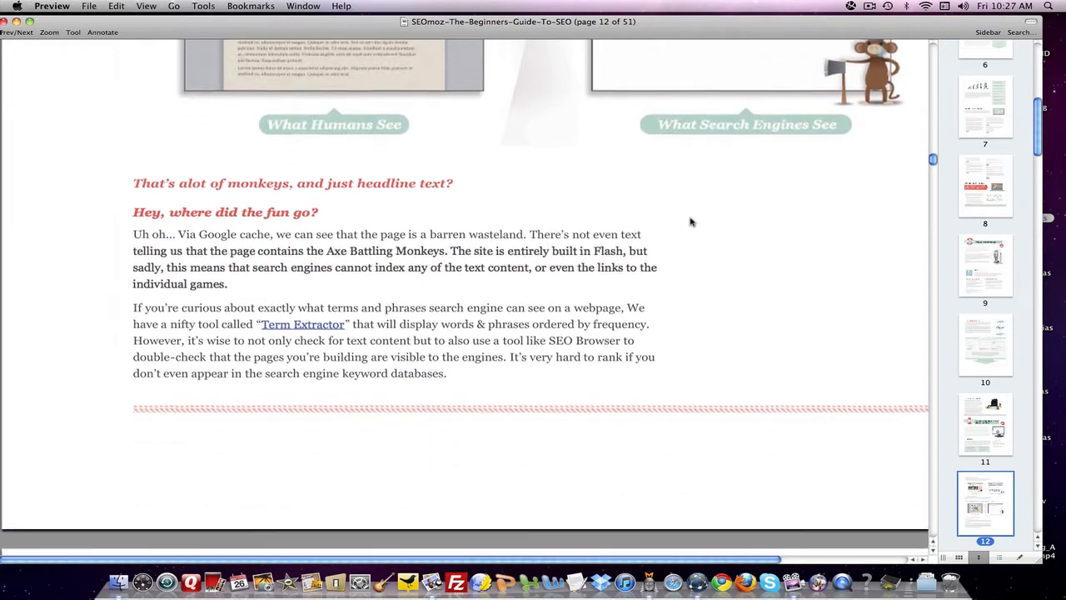
scroll("down", 3)
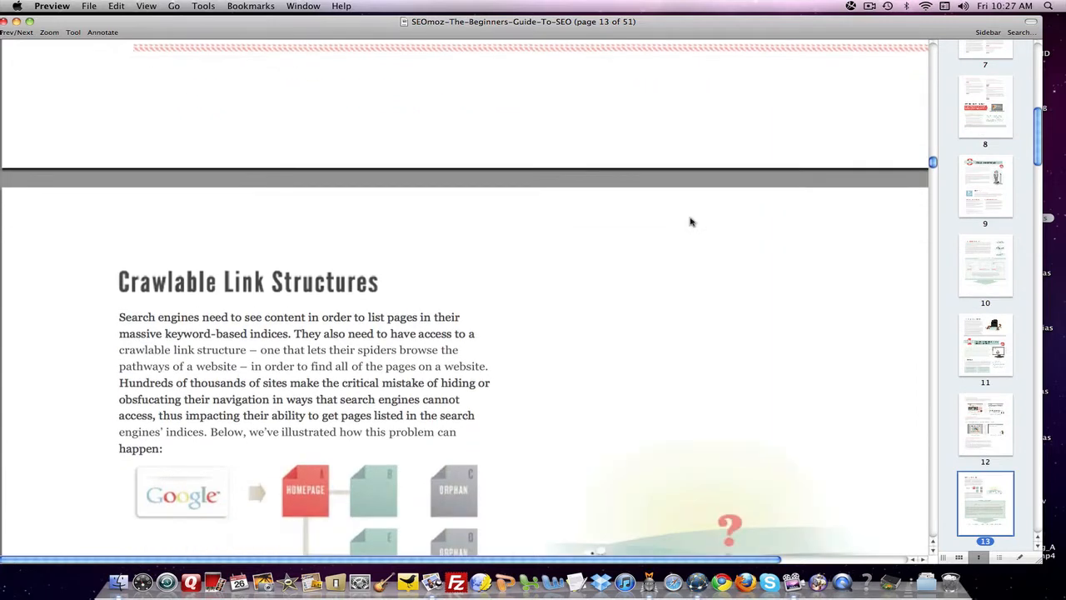
Scroll past the Anatomy of a Link box to page 14's rel="nofollow" section.
scroll("down", 3)
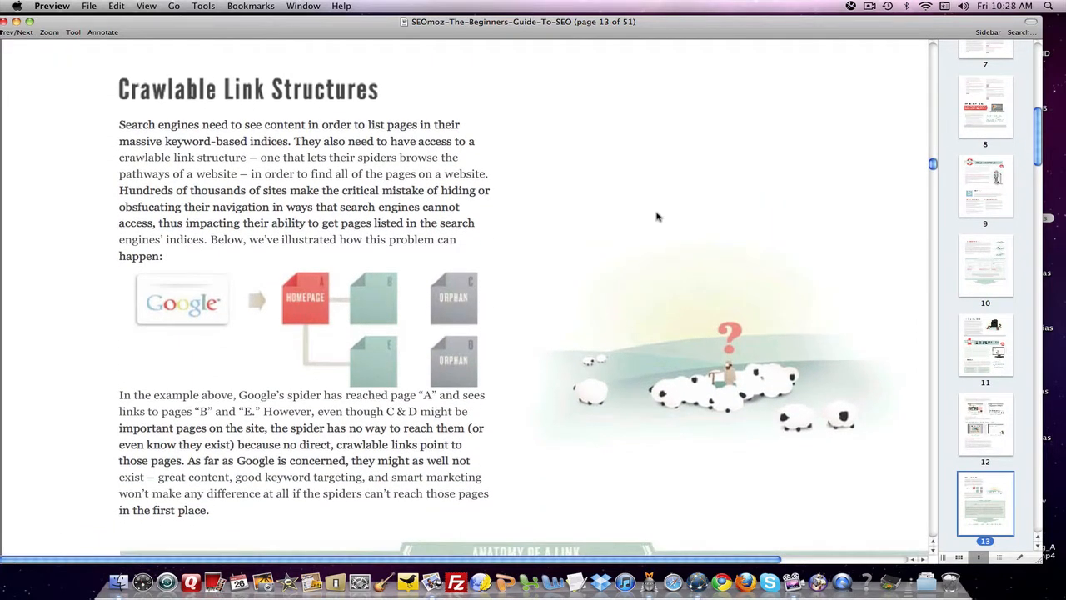
mouse_move(618, 227)
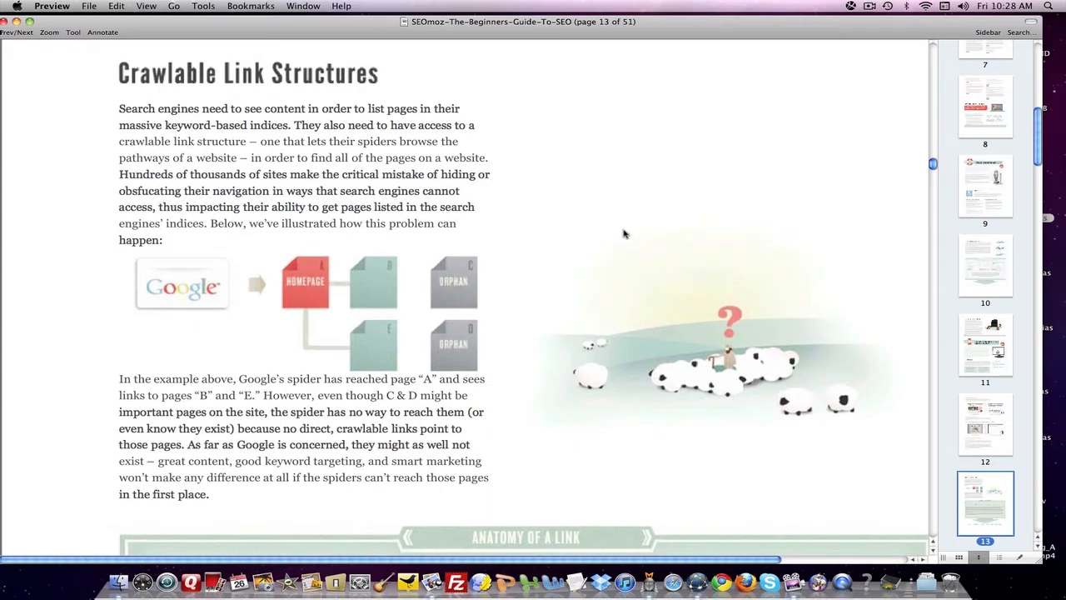
mouse_move(620, 234)
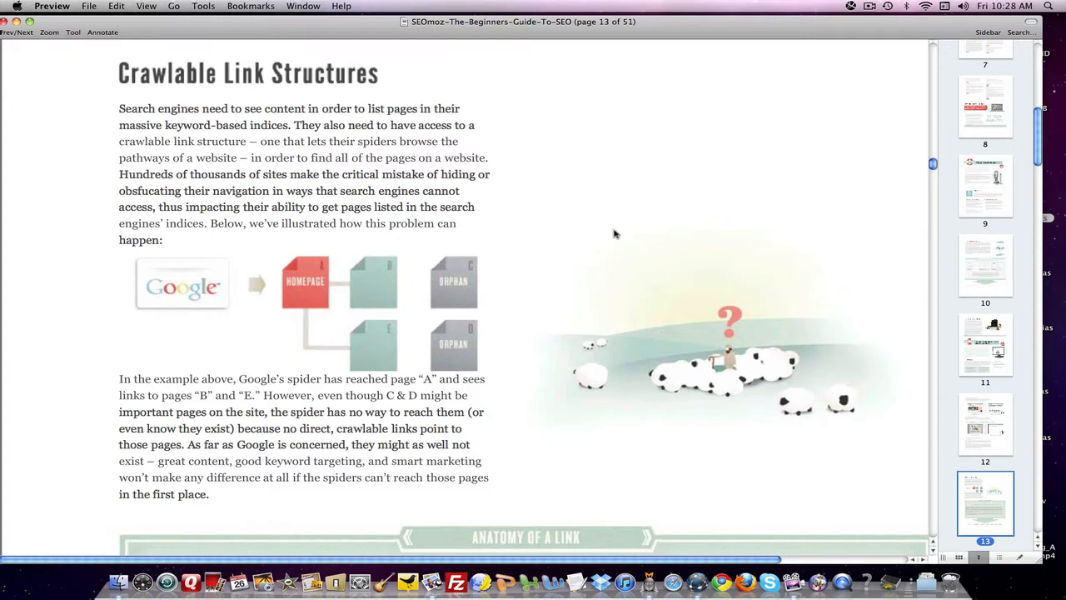
scroll("down", 3)
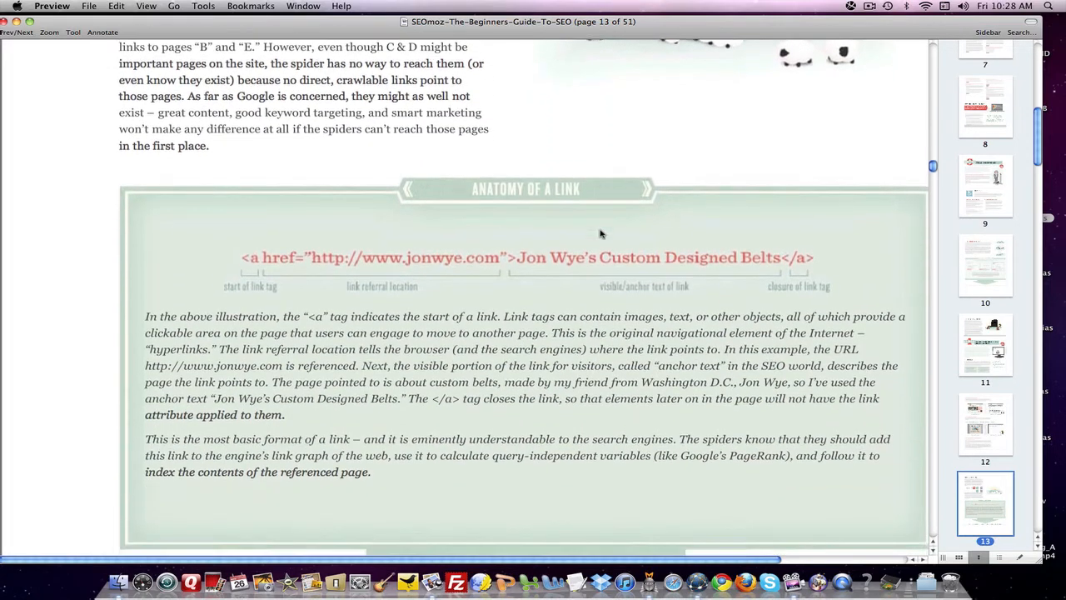
scroll("down", 3)
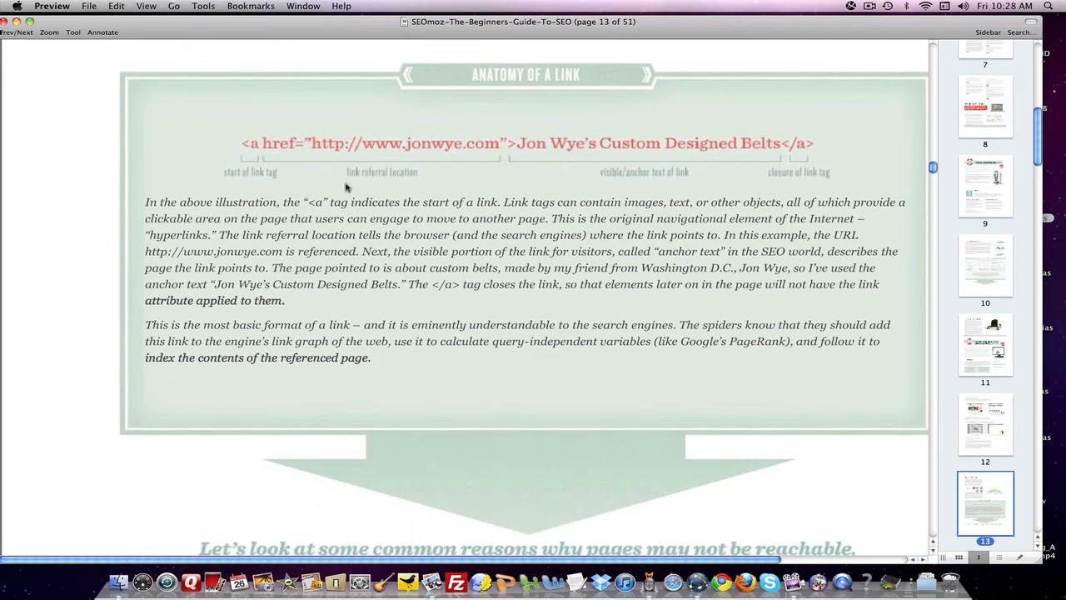
scroll("down", 3)
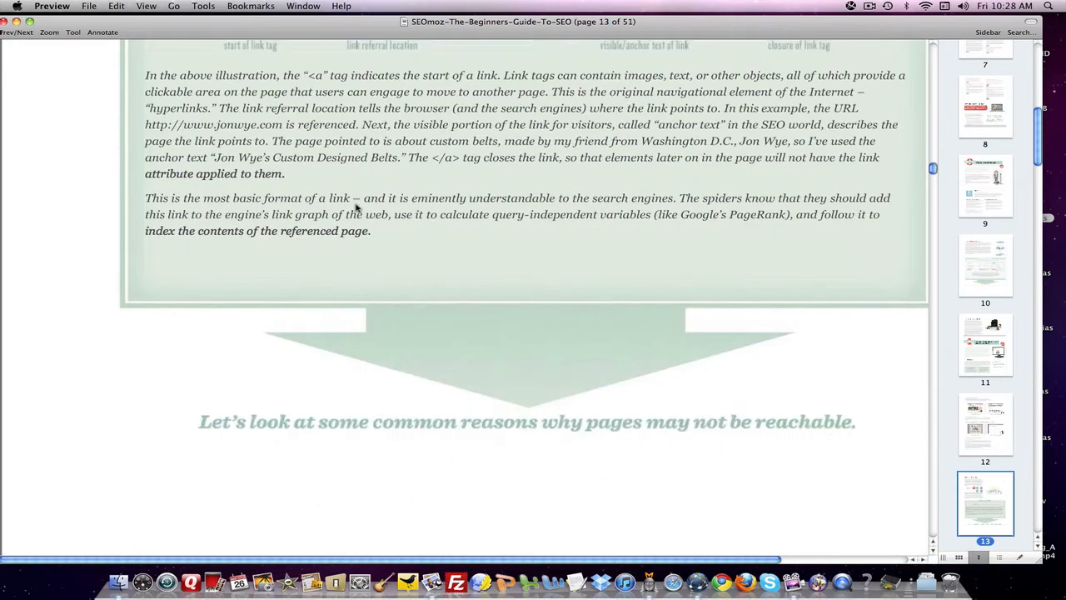
scroll("down", 3)
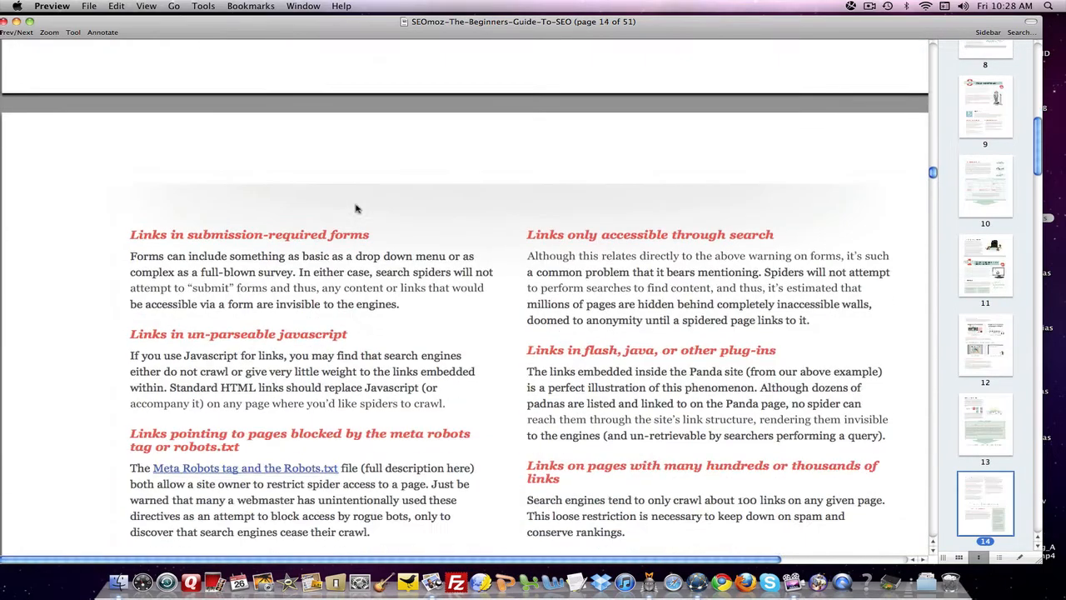
scroll("down", 3)
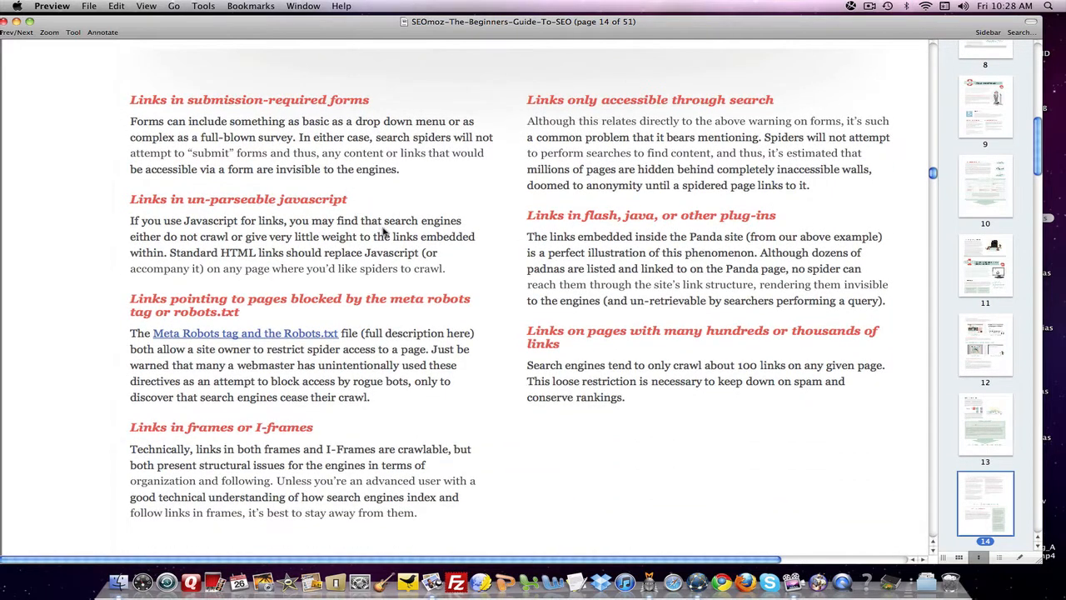
scroll("down", 3)
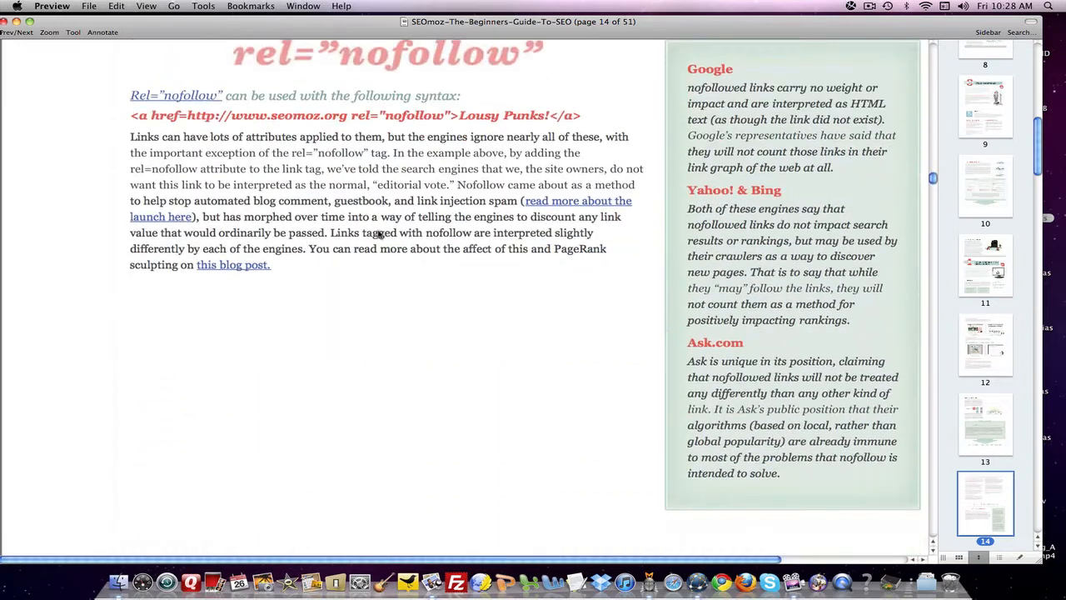
Scroll past page 15's keyword indexing diagram to Keyword Domination and Keyword Density Myth.
scroll("down", 3)
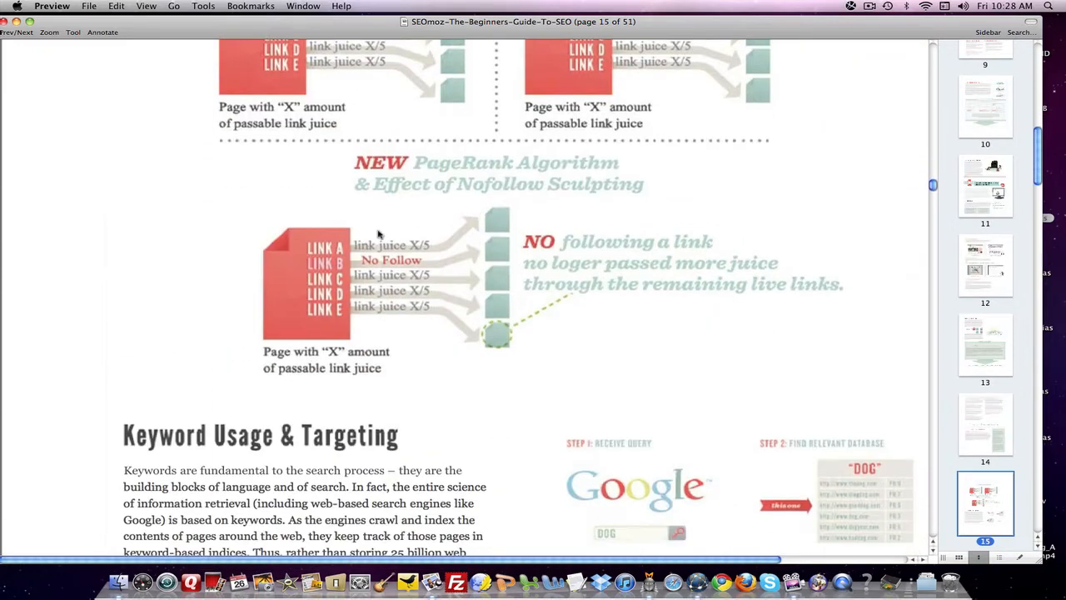
scroll("down", 3)
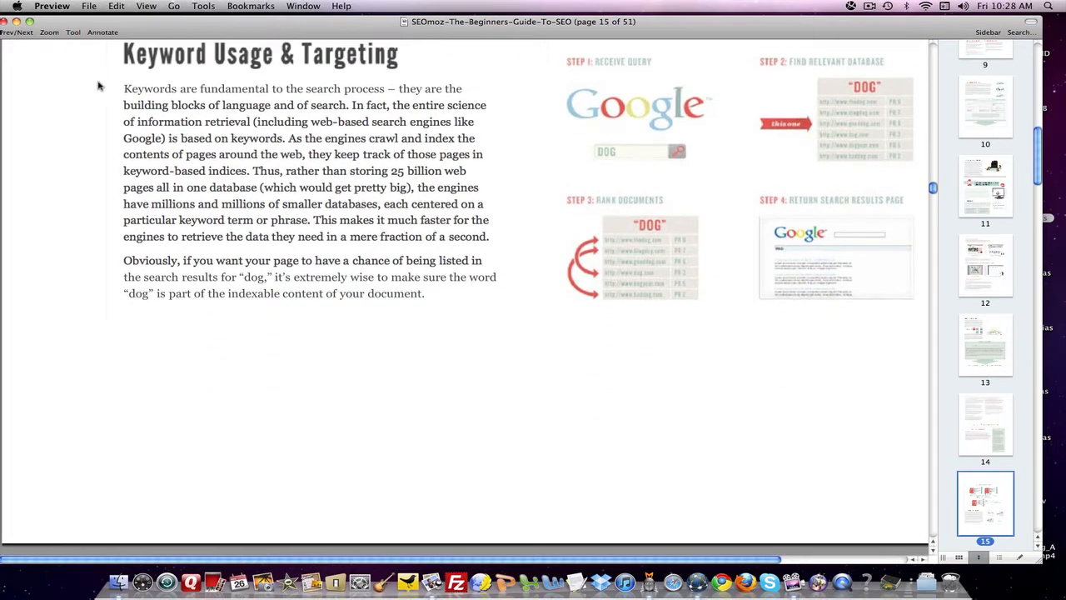
mouse_move(56, 198)
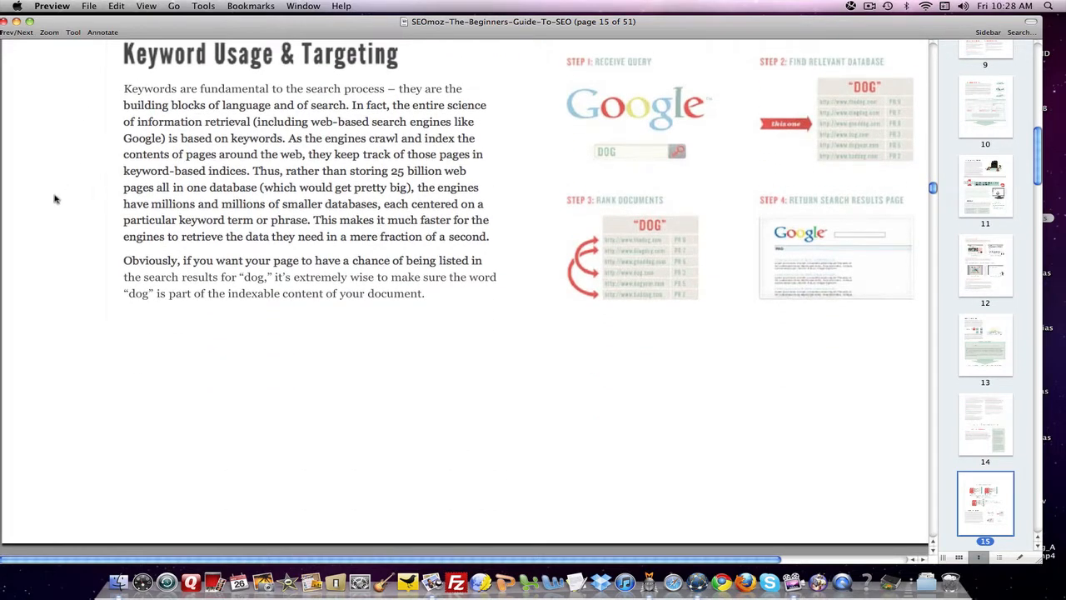
scroll("down", 3)
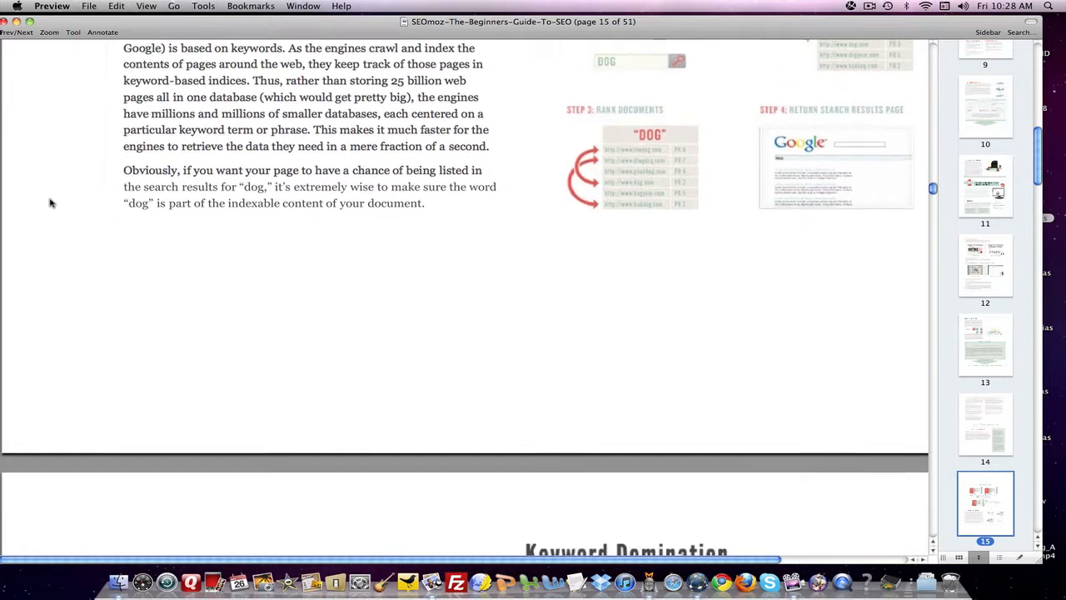
scroll("down", 3)
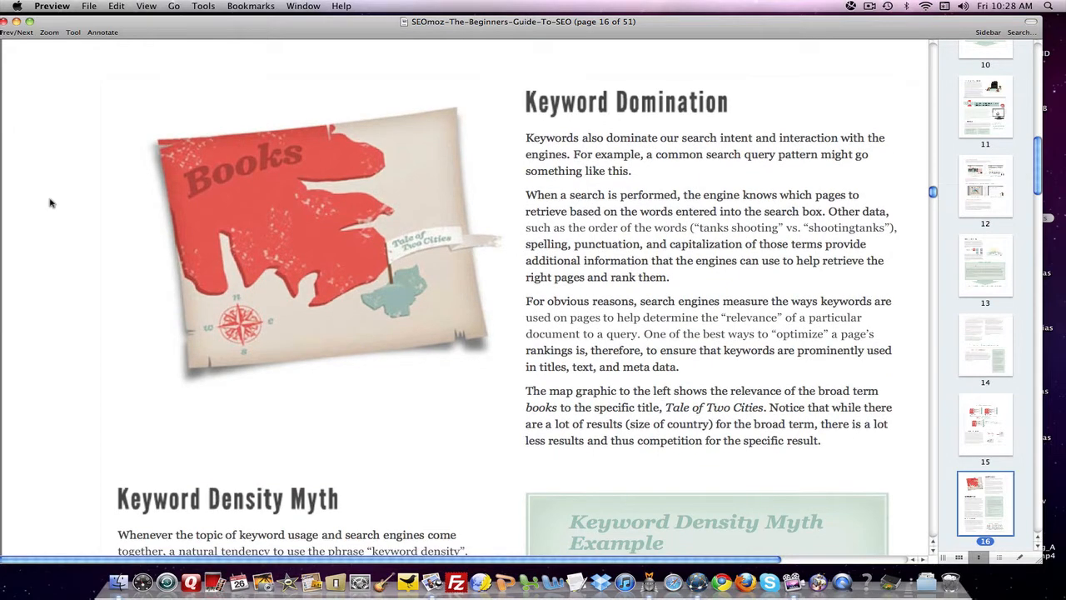
mouse_move(492, 196)
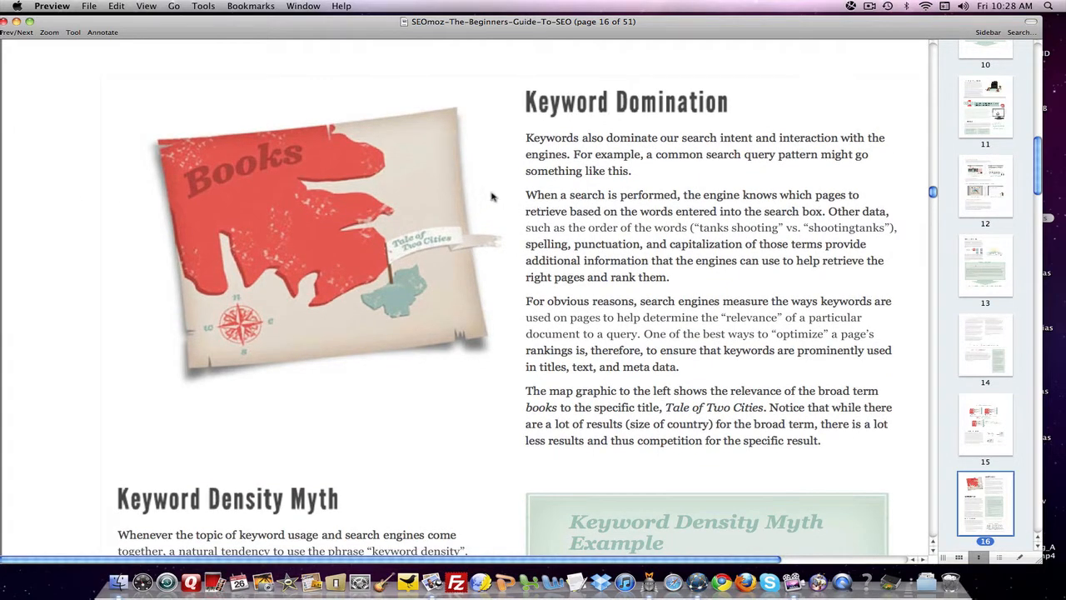
mouse_move(464, 265)
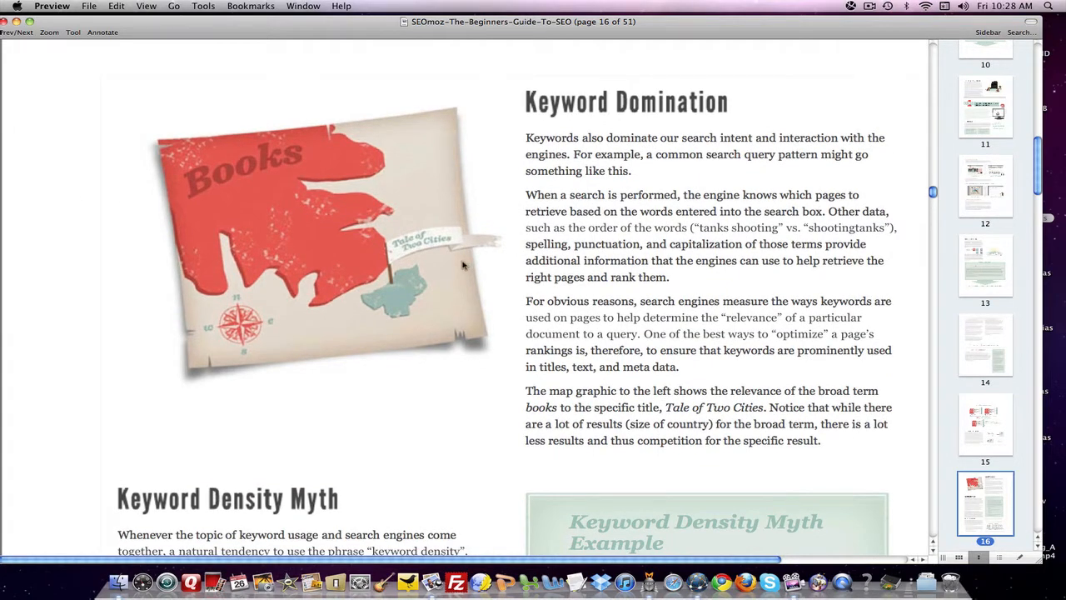
scroll("down", 3)
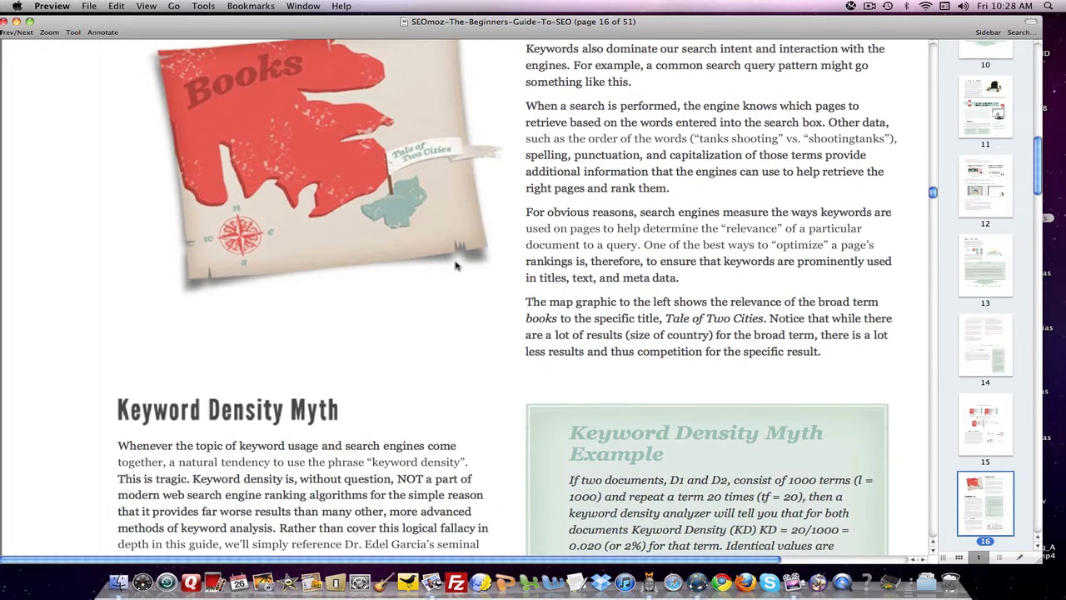
scroll("down", 3)
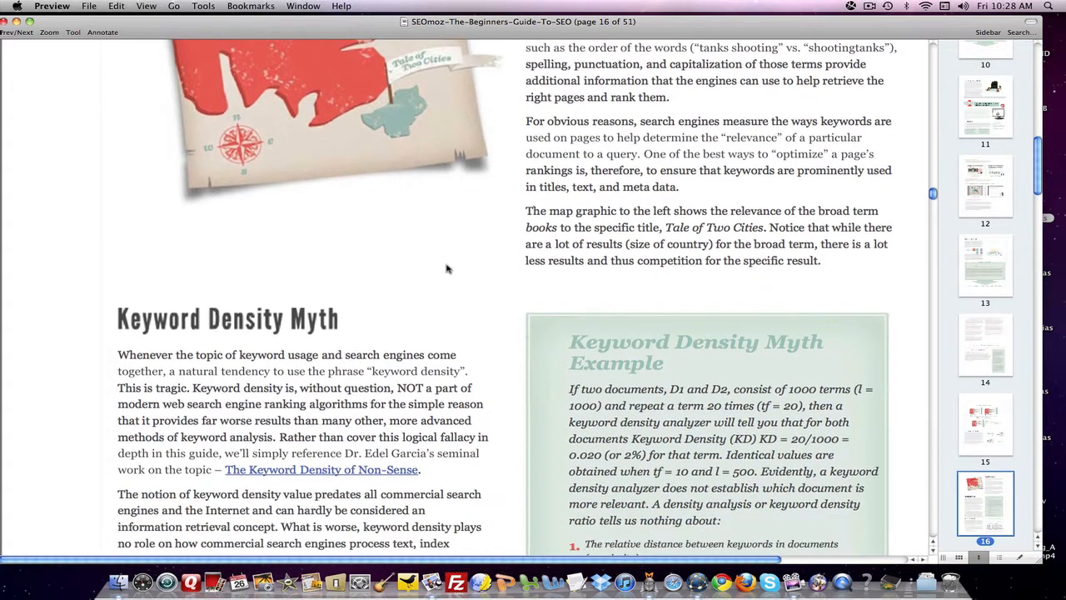
scroll("down", 3)
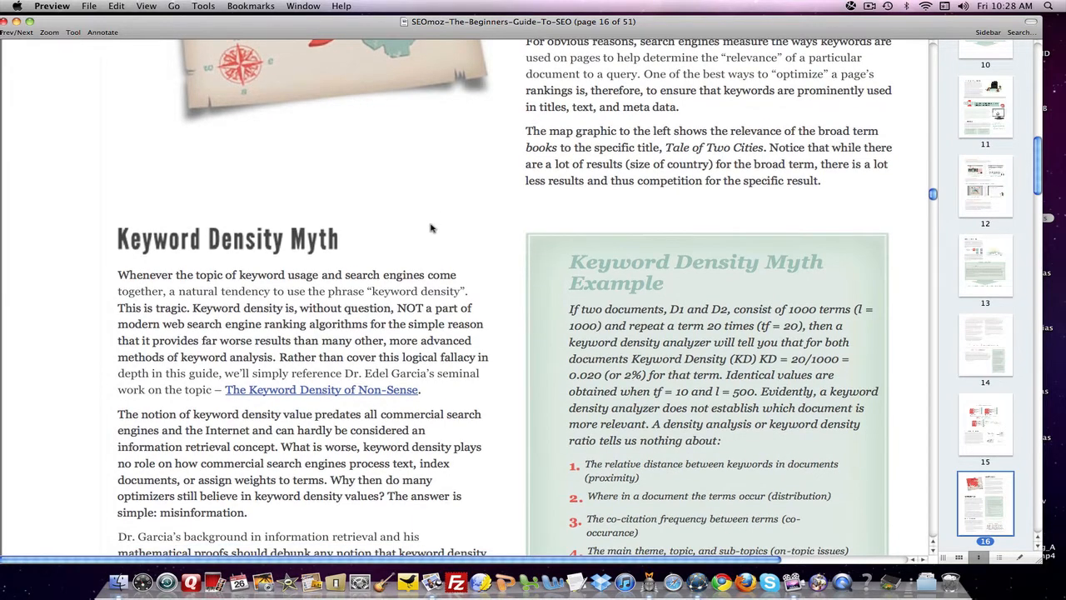
scroll("down", 3)
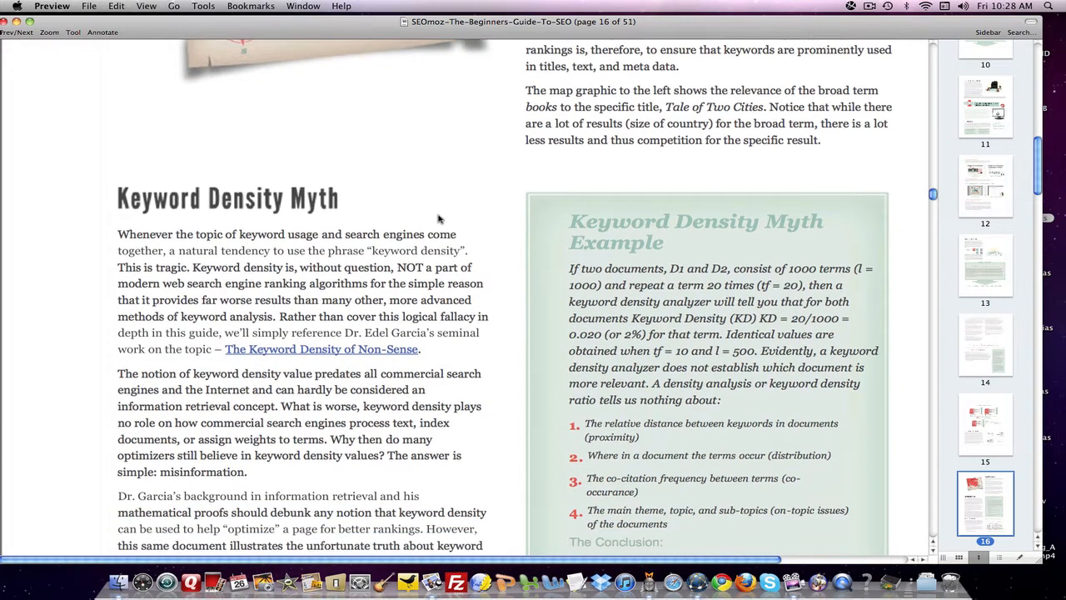
Scroll past the Keyword Density Myth and On-Page Optimization bullets to page 17.
scroll("down", 3)
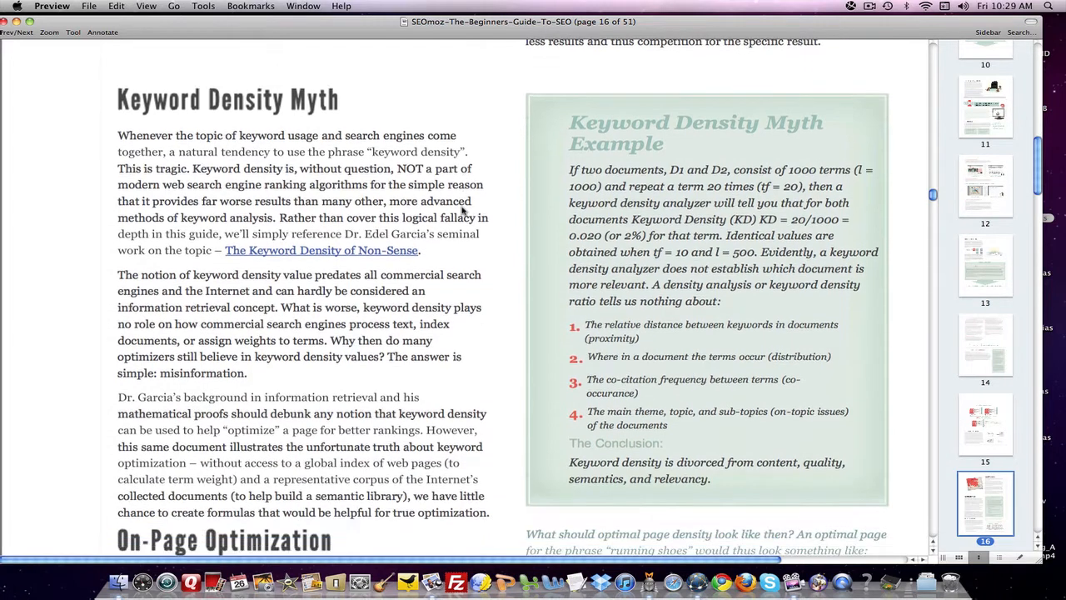
scroll("down", 3)
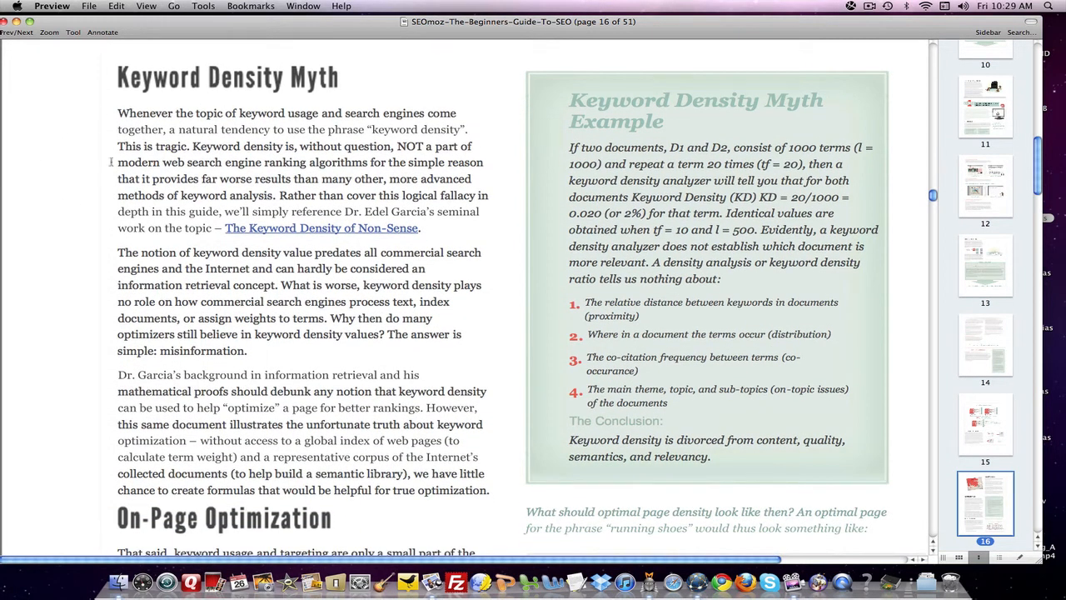
scroll("down", 3)
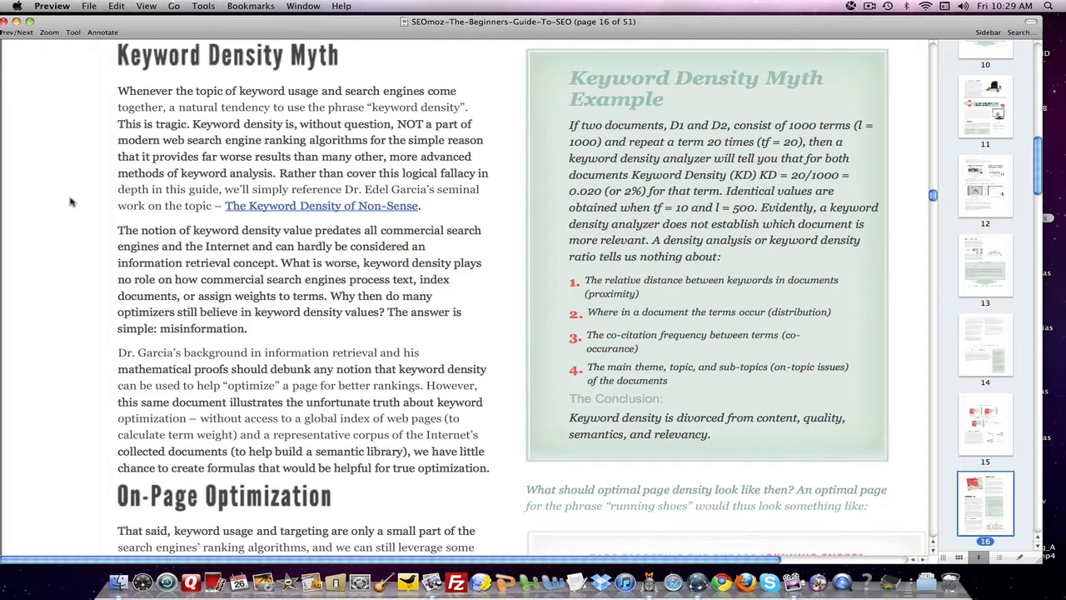
mouse_move(45, 197)
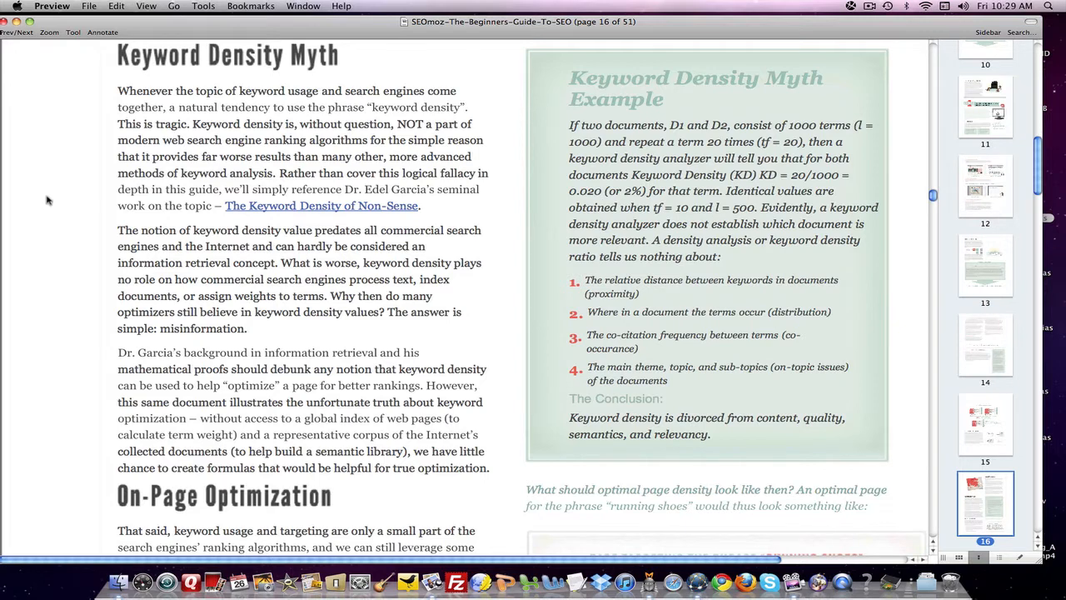
scroll("down", 3)
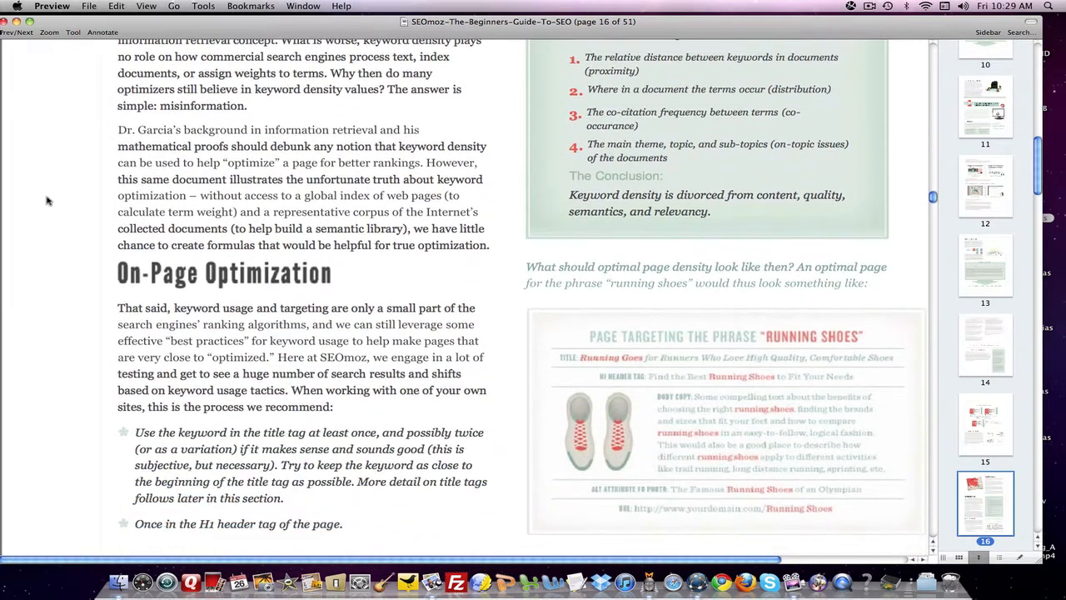
scroll("down", 3)
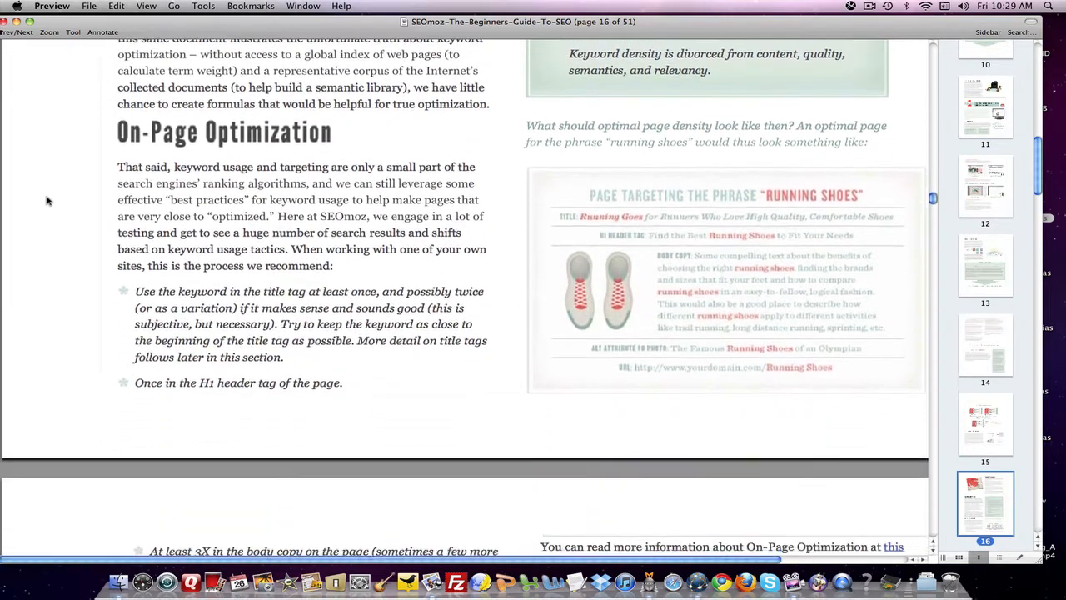
scroll("down", 3)
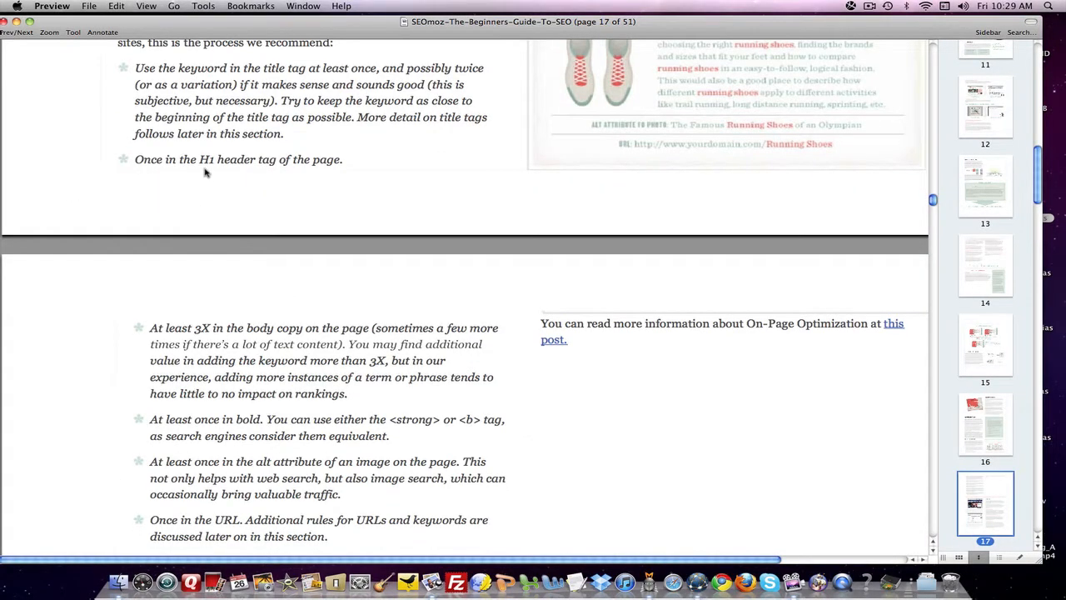
scroll("down", 3)
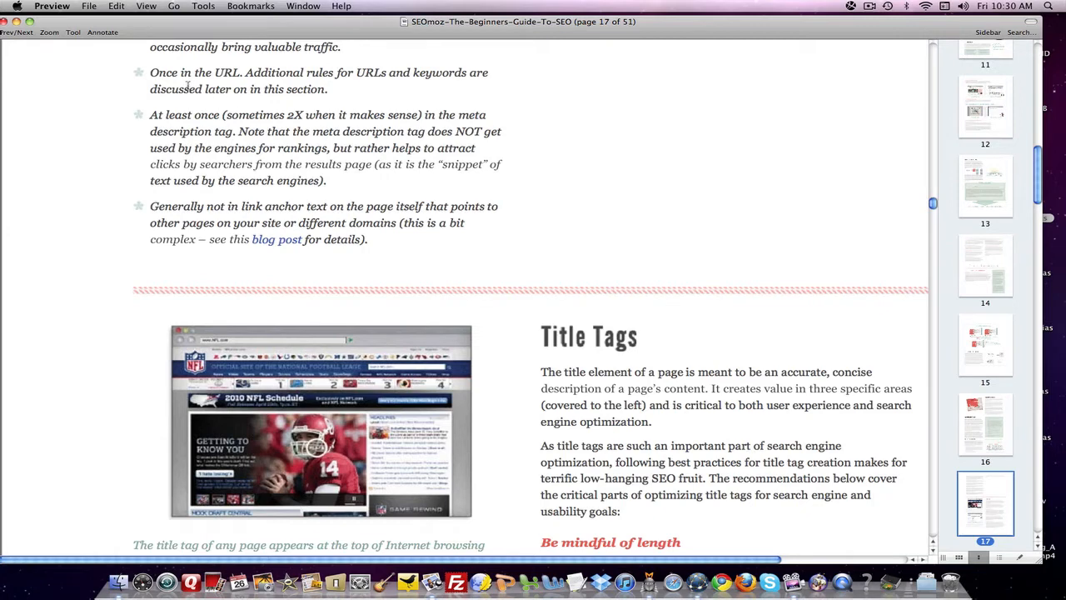
Scroll through the title tag tips on length, keyword placement and branding.
scroll("down", 3)
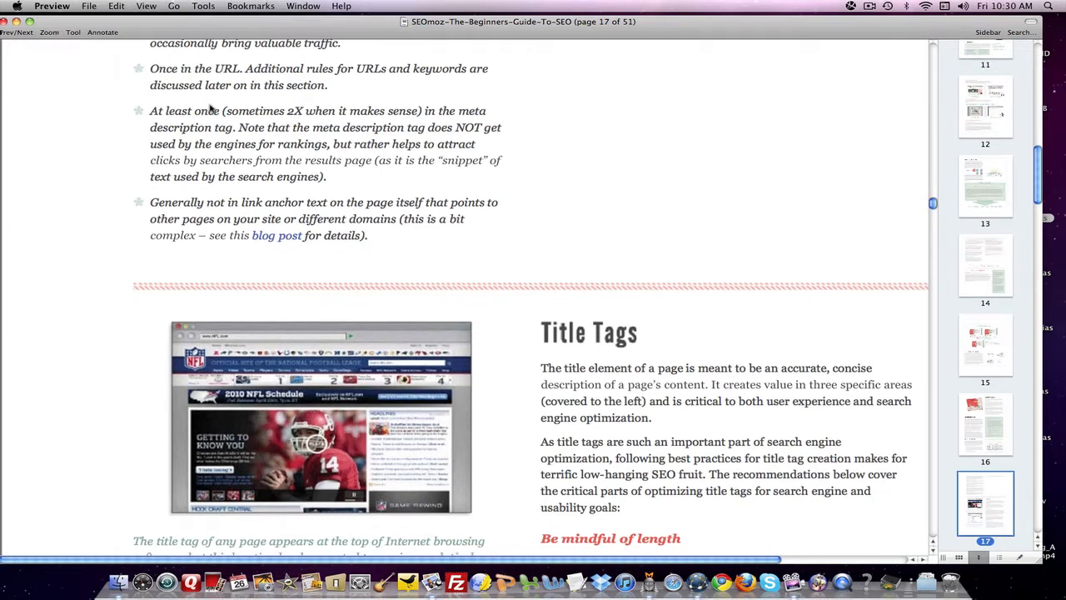
scroll("down", 3)
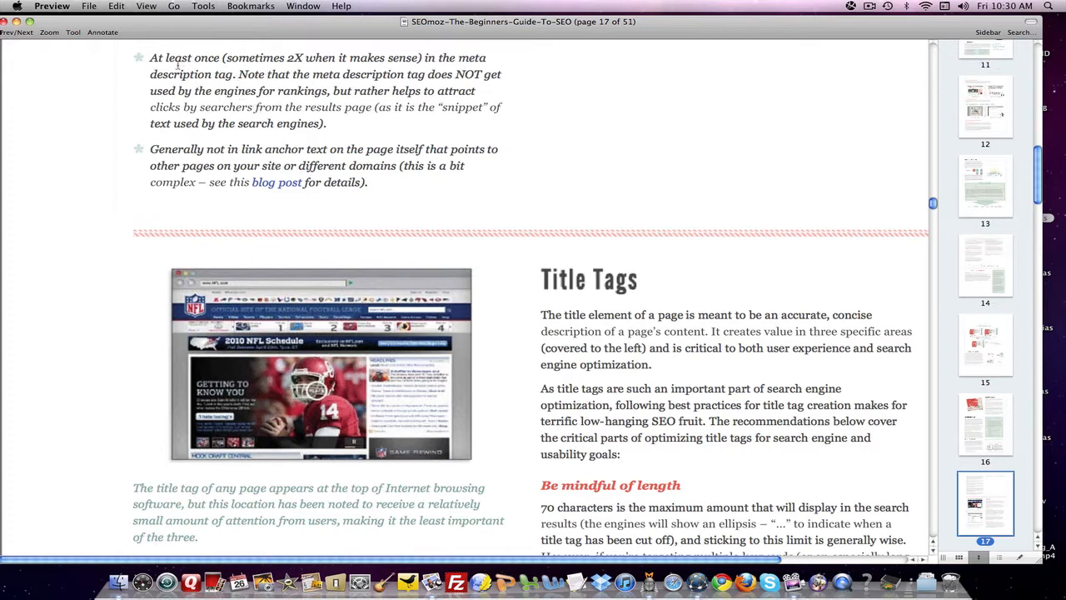
mouse_move(295, 71)
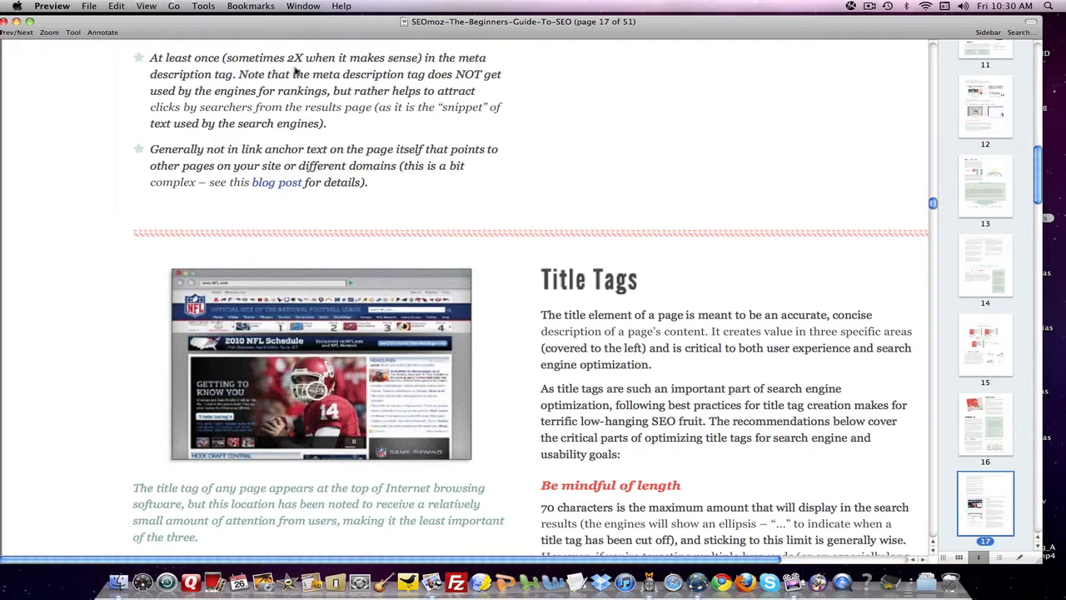
scroll("down", 3)
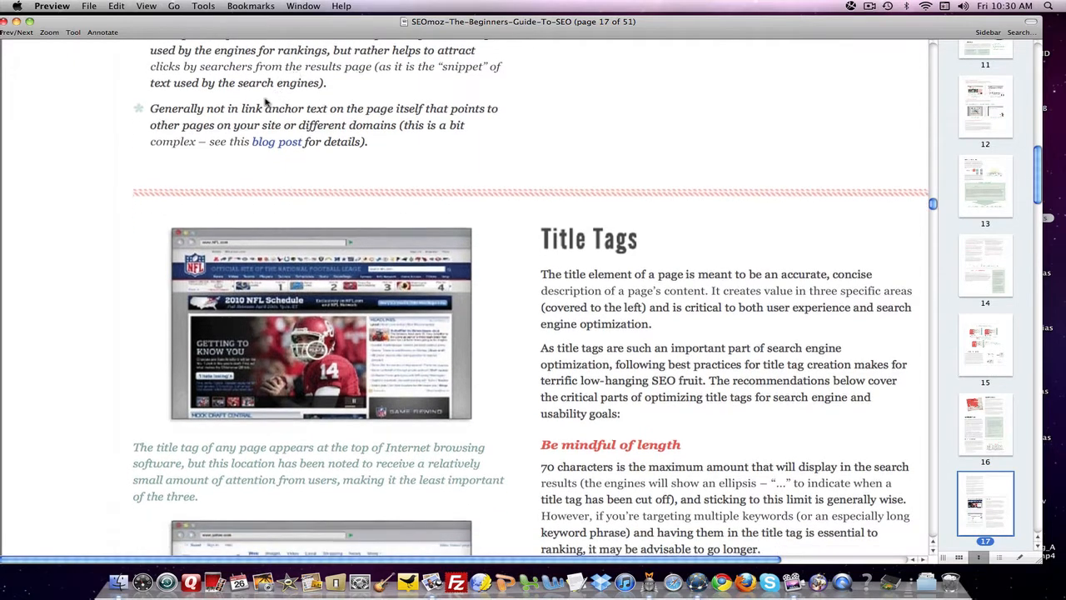
scroll("down", 3)
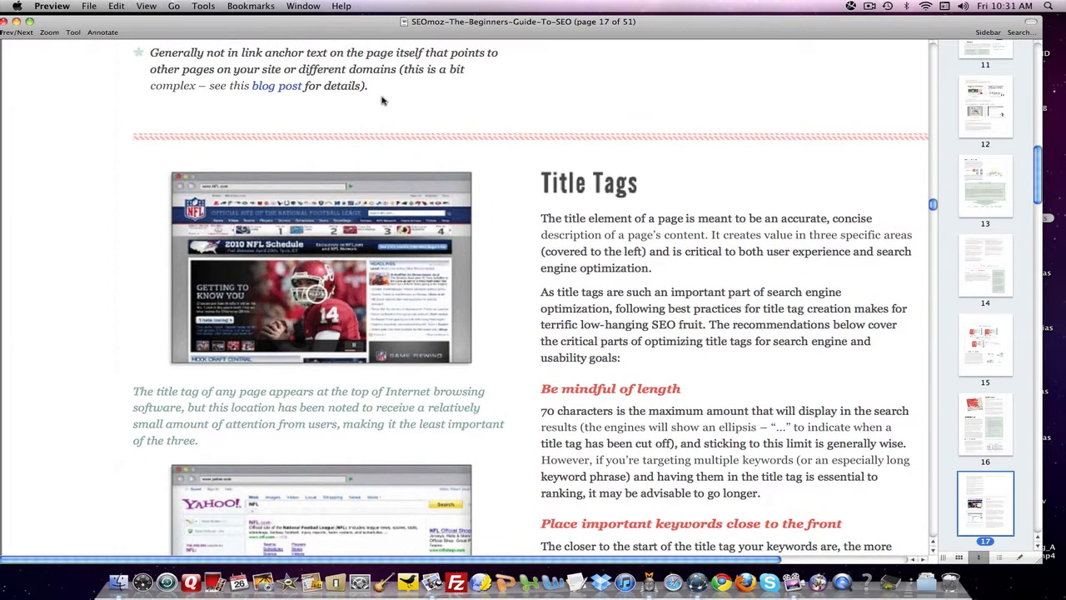
mouse_move(280, 106)
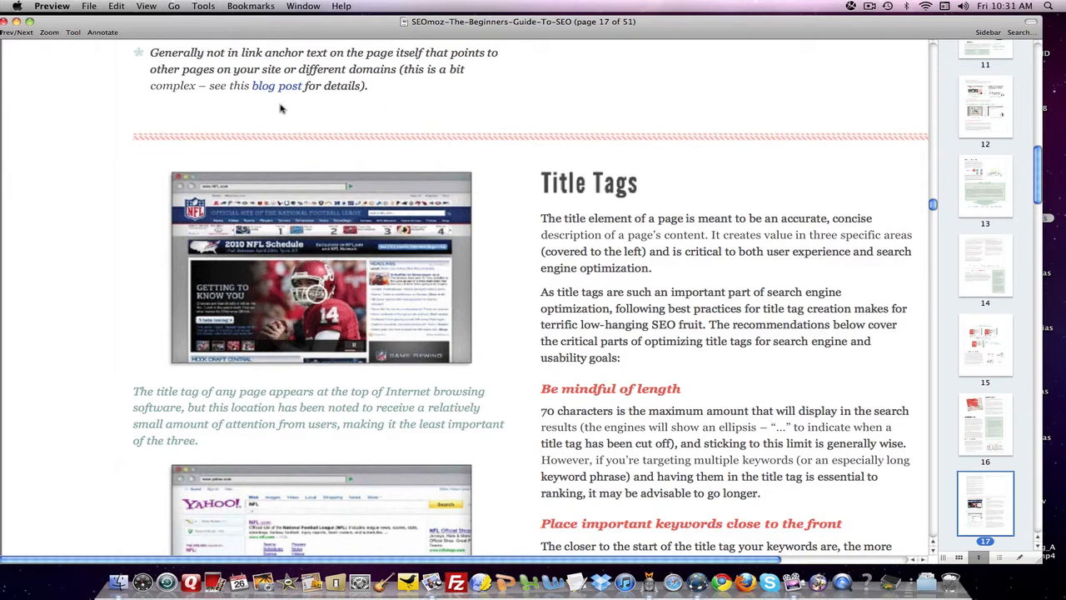
scroll("down", 3)
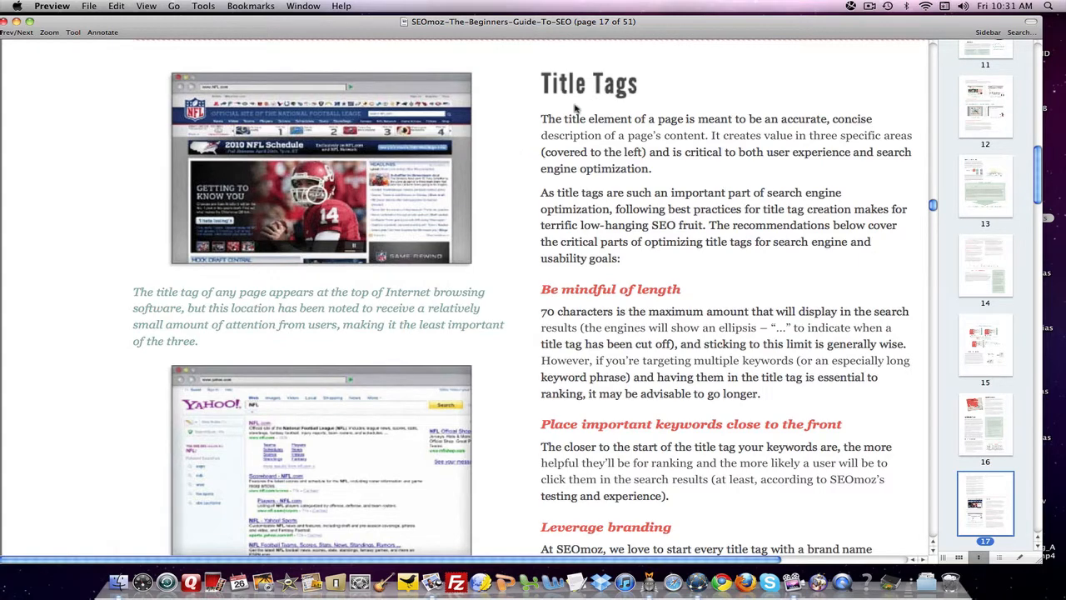
scroll("down", 3)
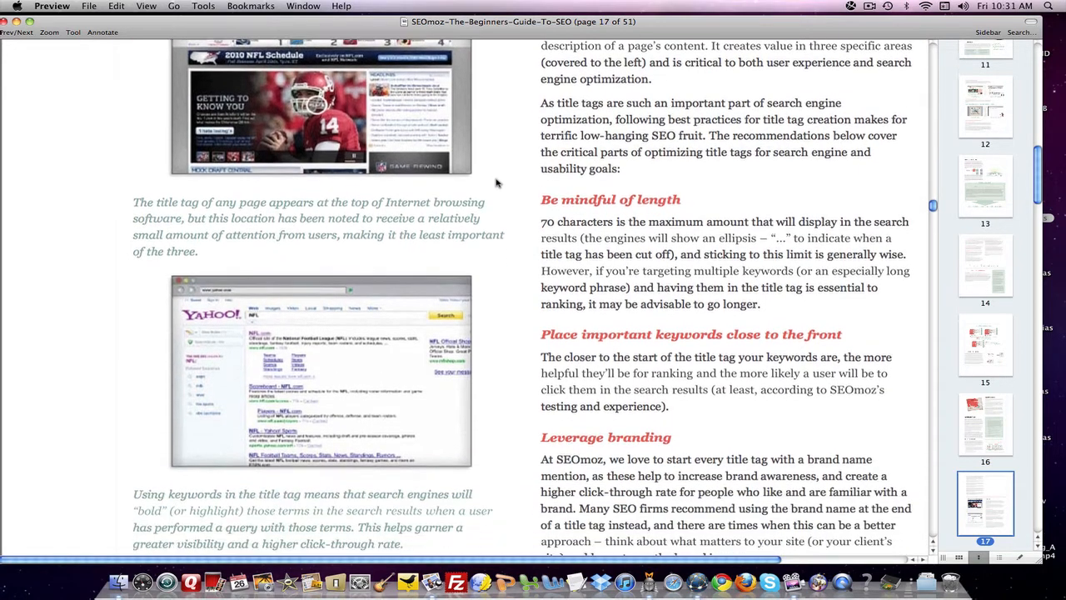
scroll("down", 3)
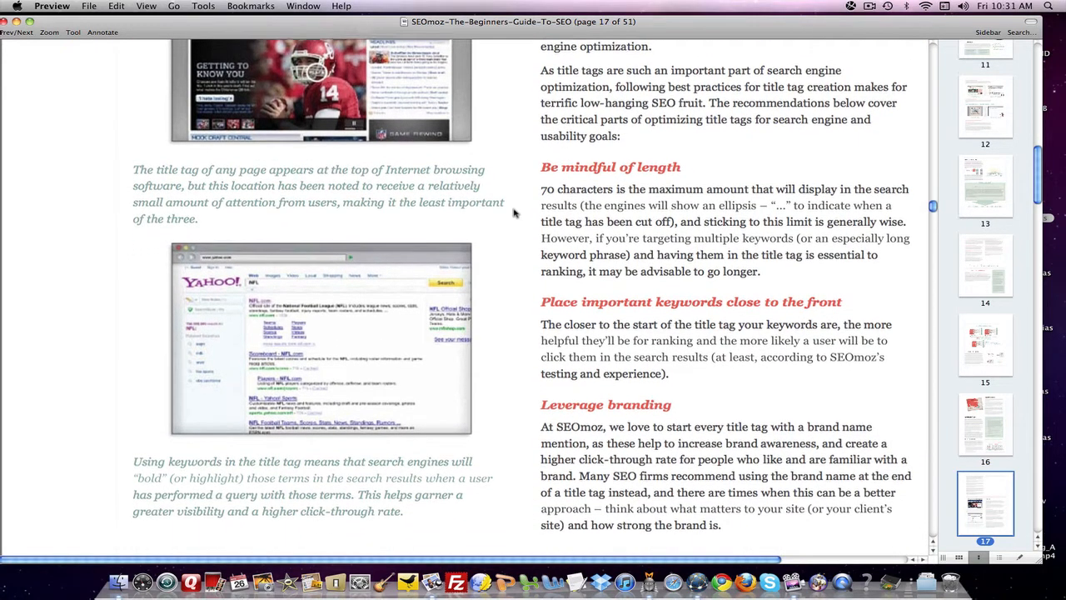
scroll("down", 3)
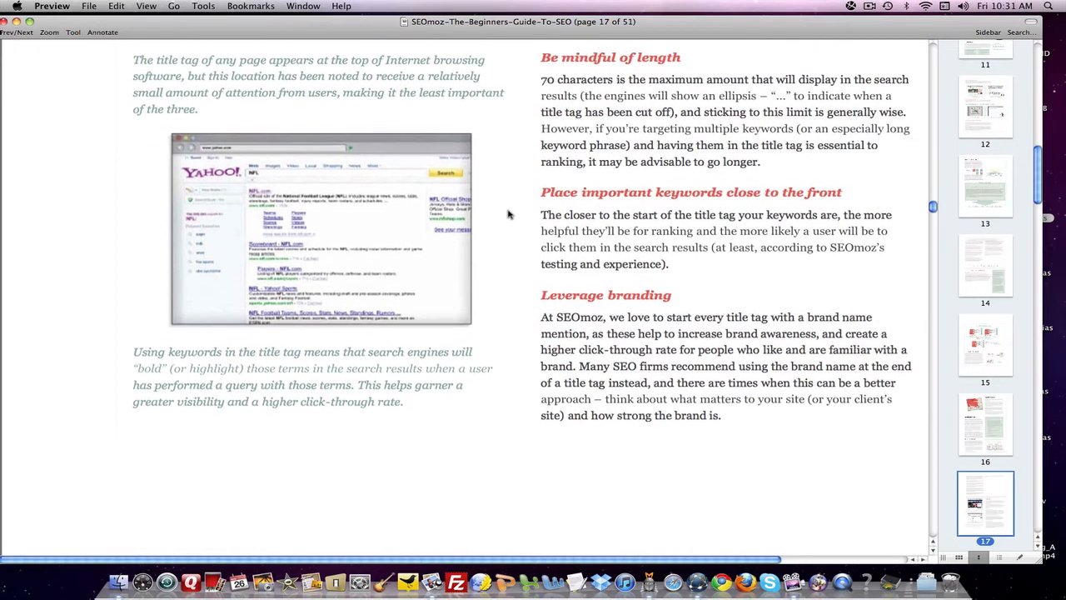
scroll("down", 3)
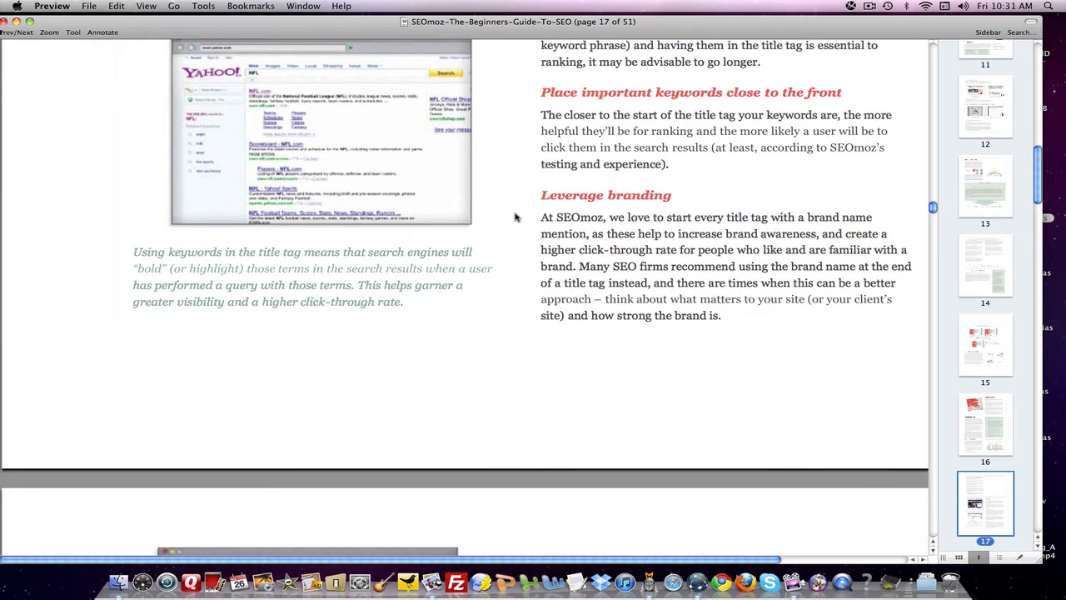
scroll("down", 3)
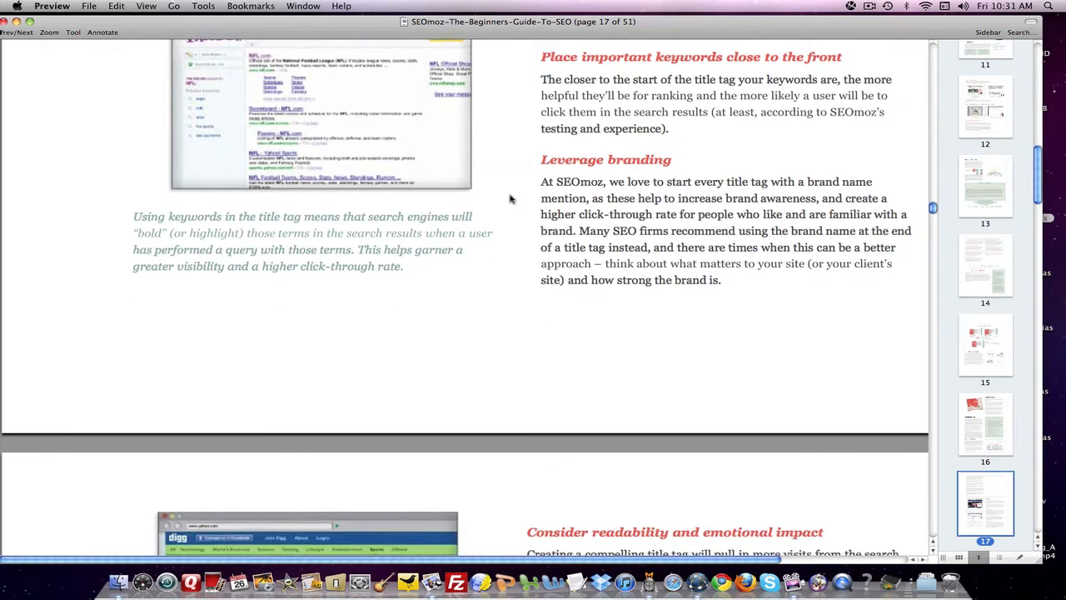
scroll("down", 3)
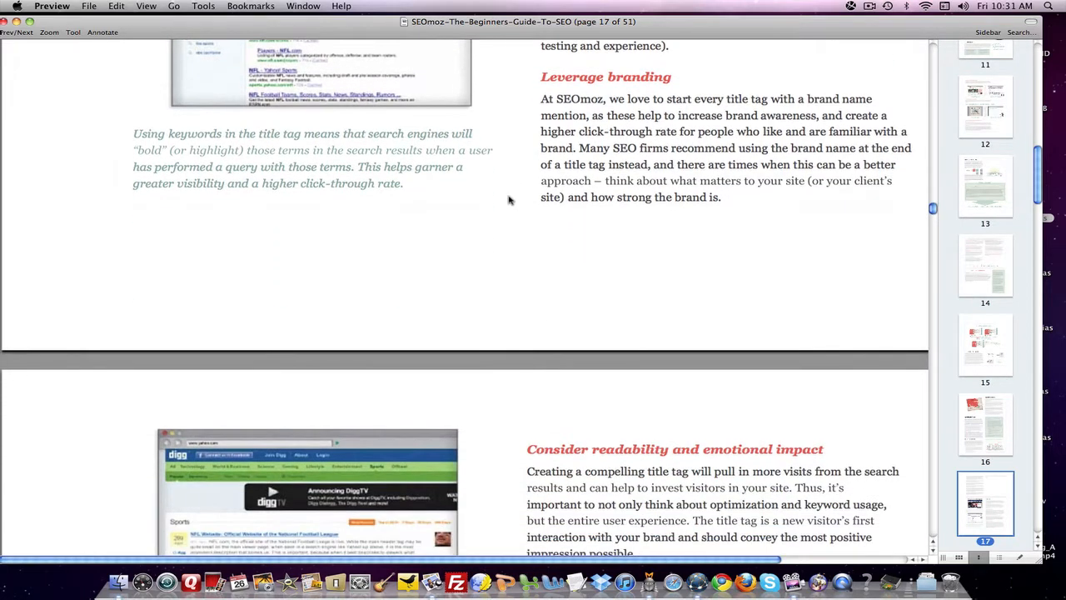
Scroll through page 18's Meta Robots list and Meta Description section.
scroll("down", 3)
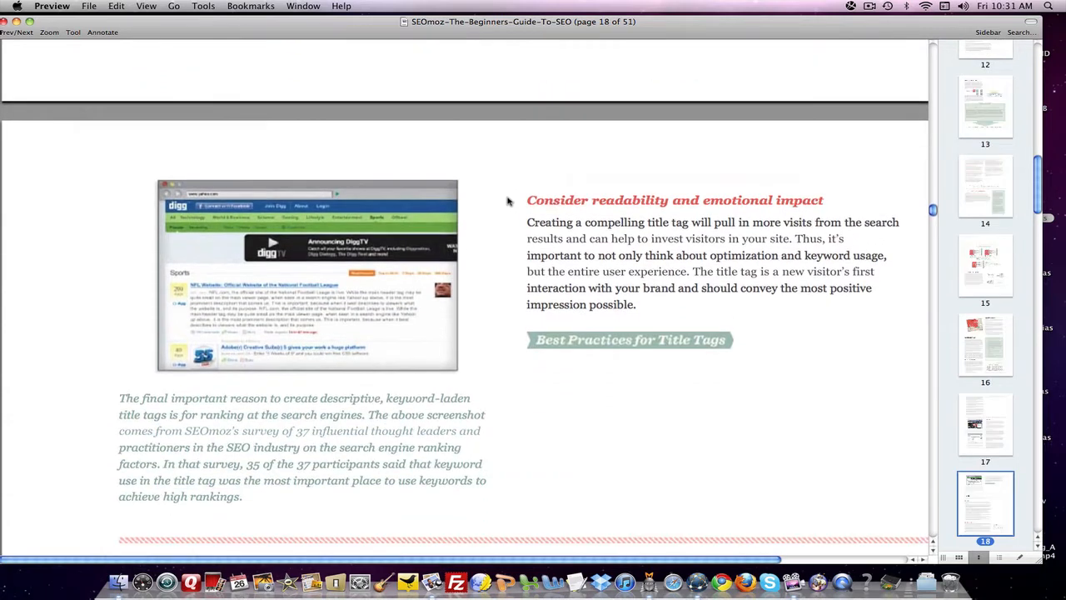
scroll("down", 3)
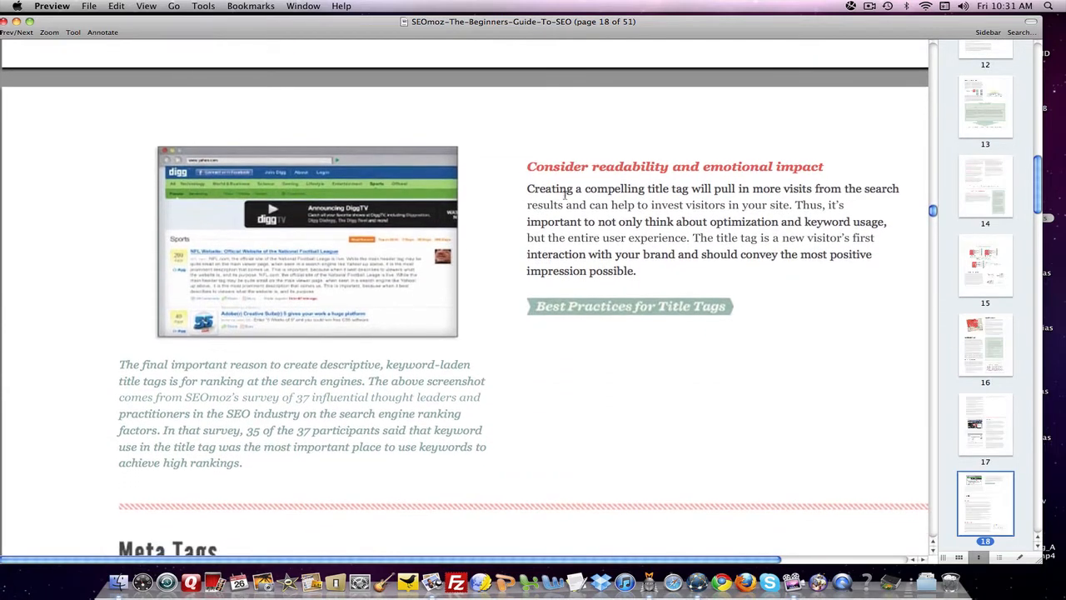
scroll("down", 3)
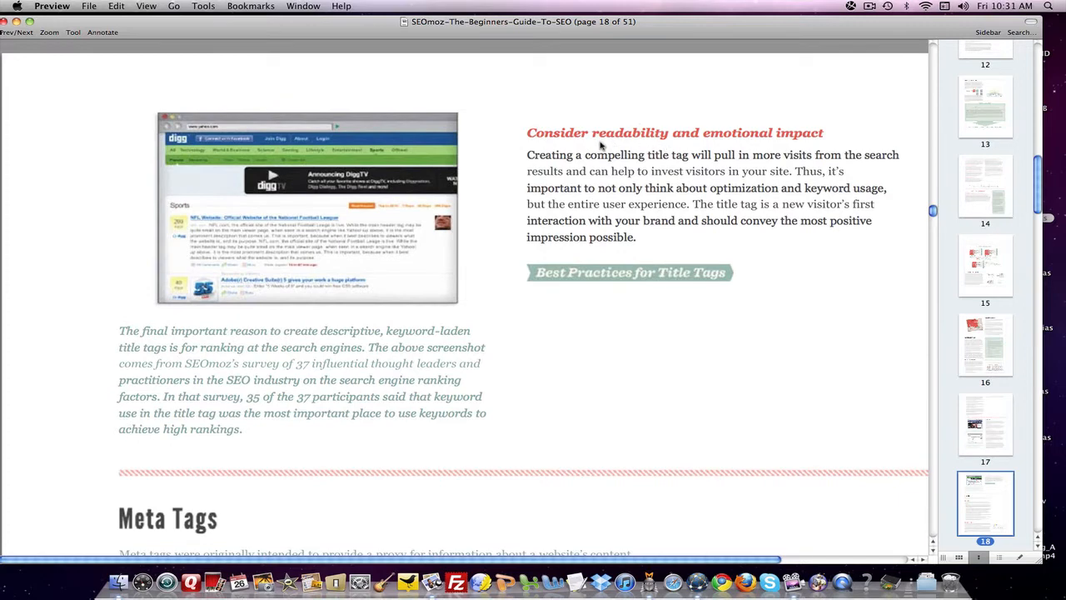
scroll("down", 3)
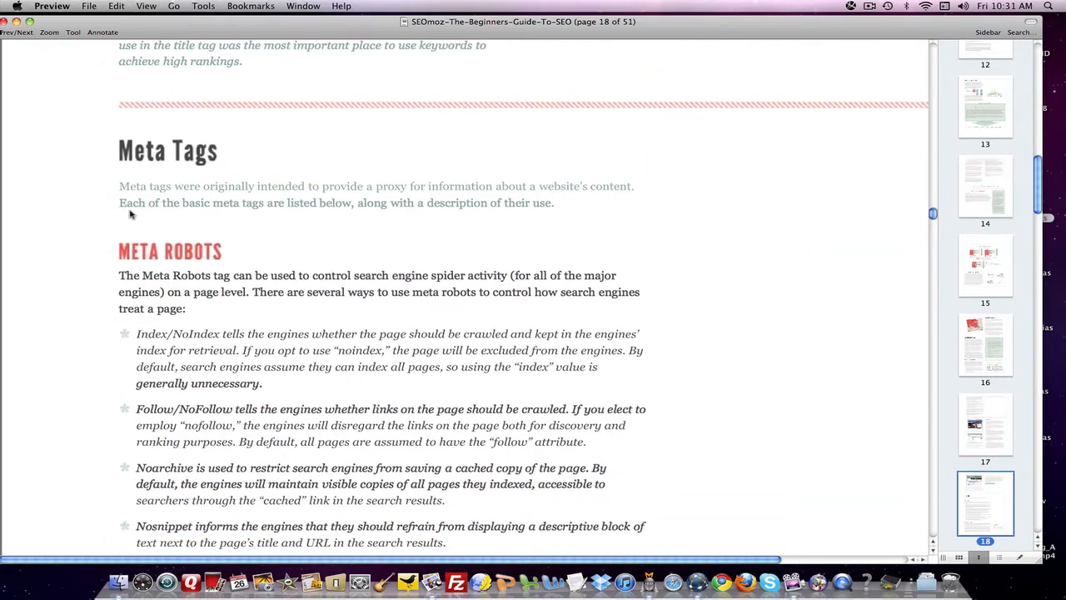
scroll("down", 3)
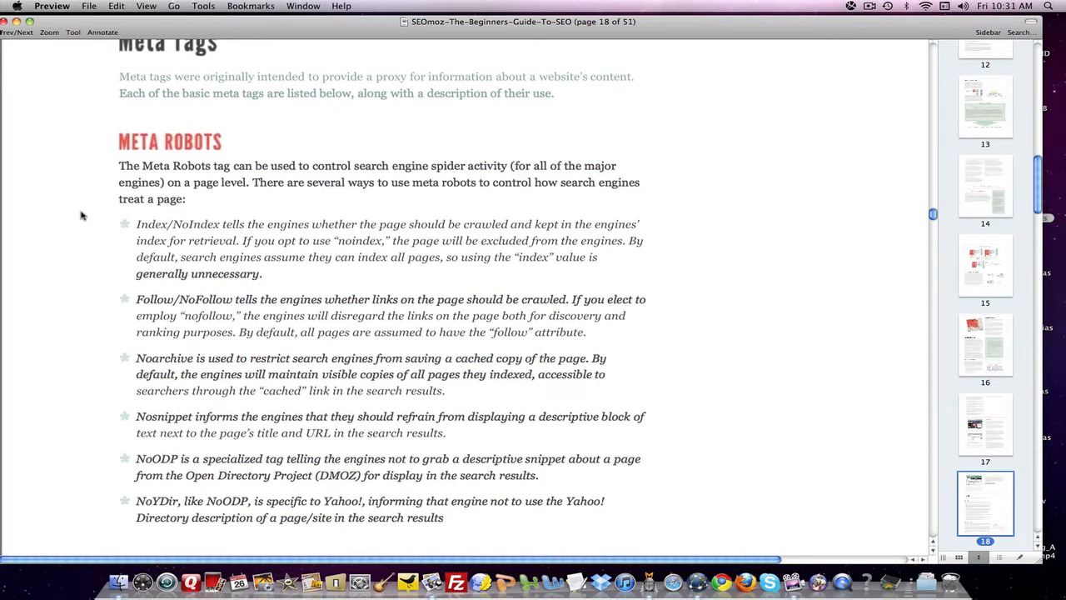
scroll("down", 3)
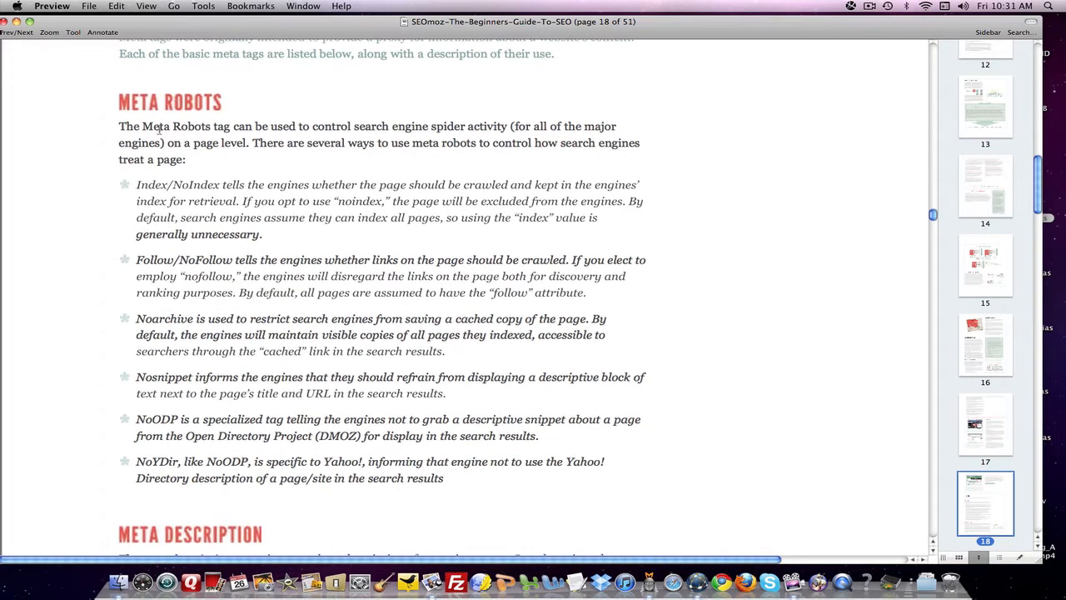
scroll("down", 3)
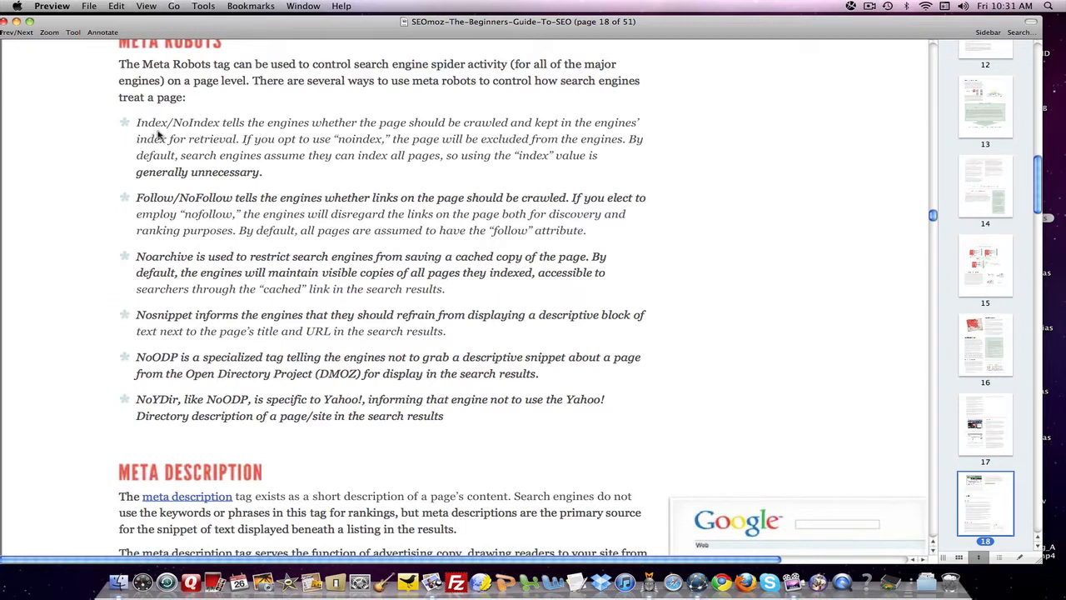
mouse_move(198, 133)
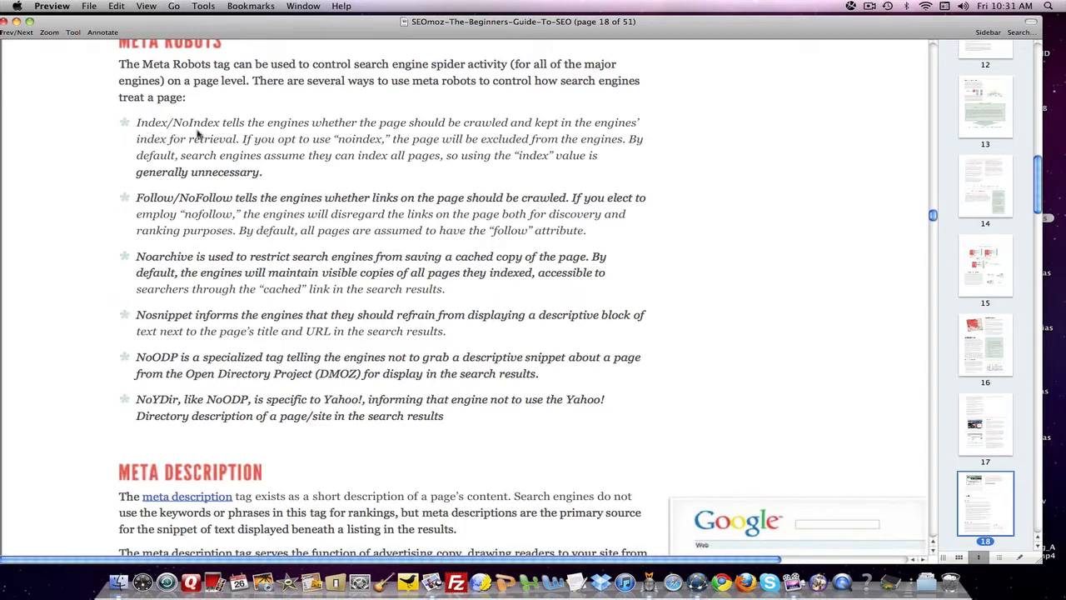
scroll("down", 3)
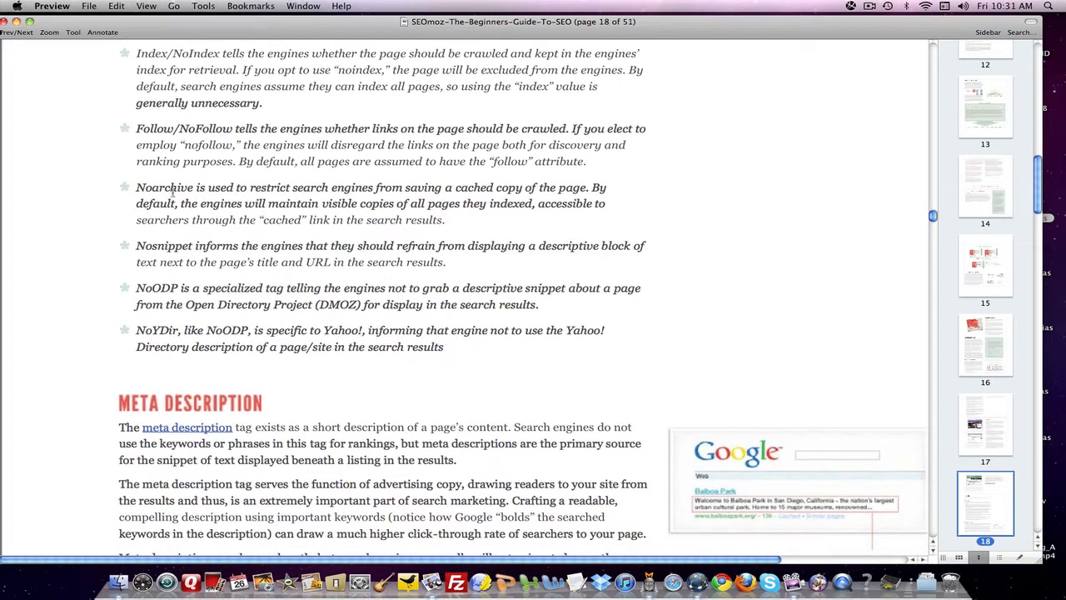
scroll("down", 3)
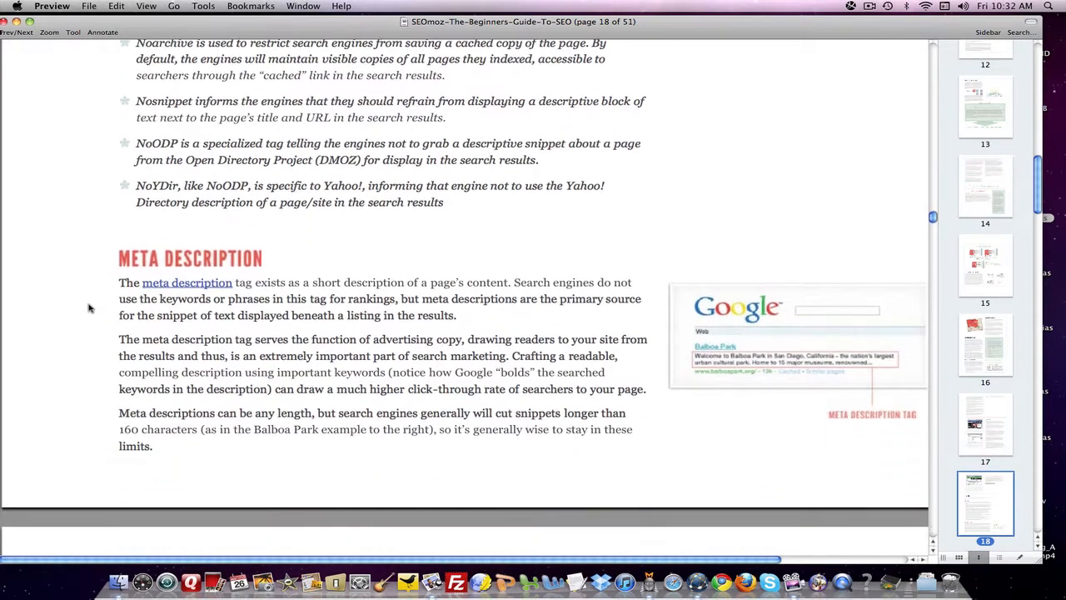
scroll("down", 3)
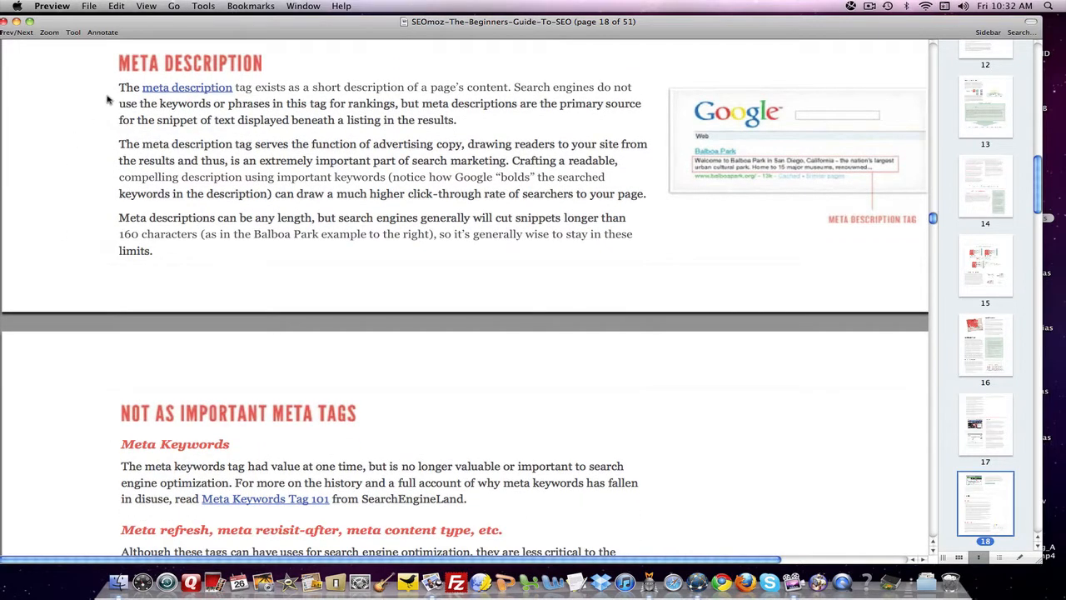
Scroll through page 19's URL Structures and construction guidelines to the Go static tip.
scroll("down", 3)
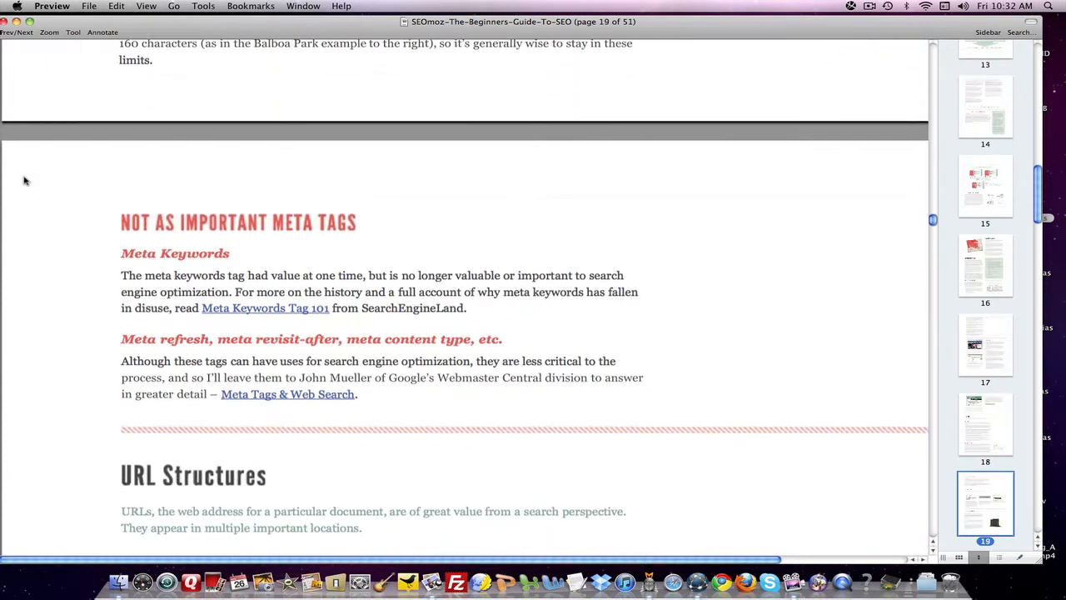
scroll("down", 3)
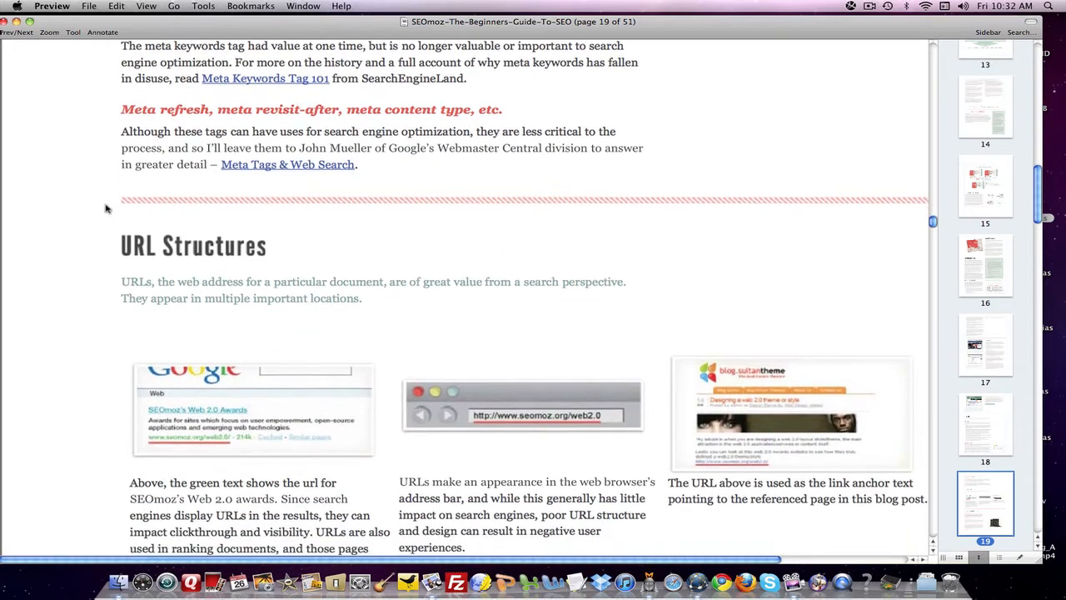
scroll("down", 3)
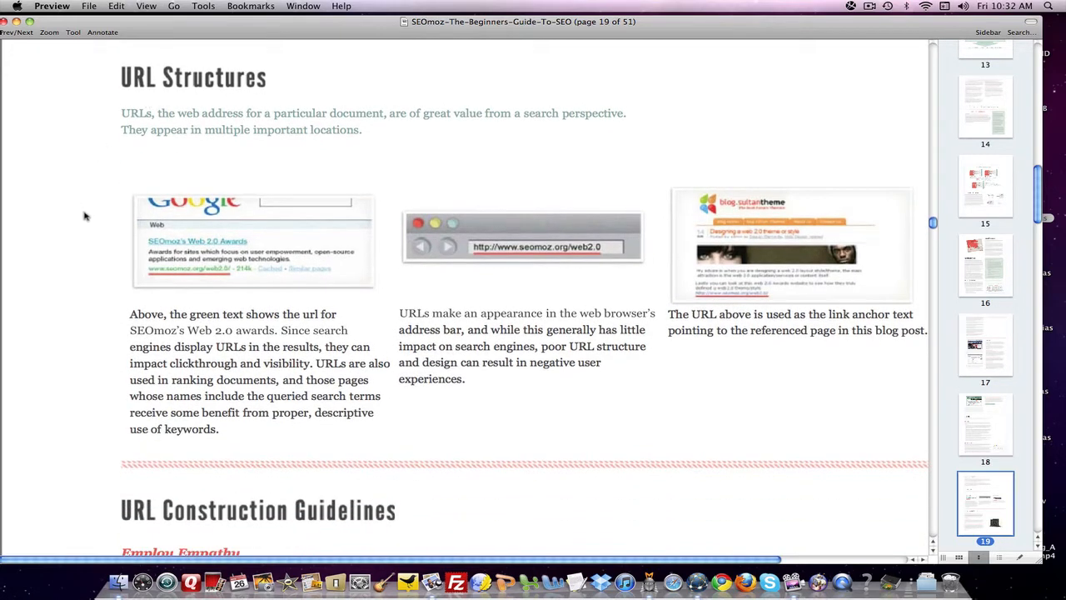
scroll("down", 3)
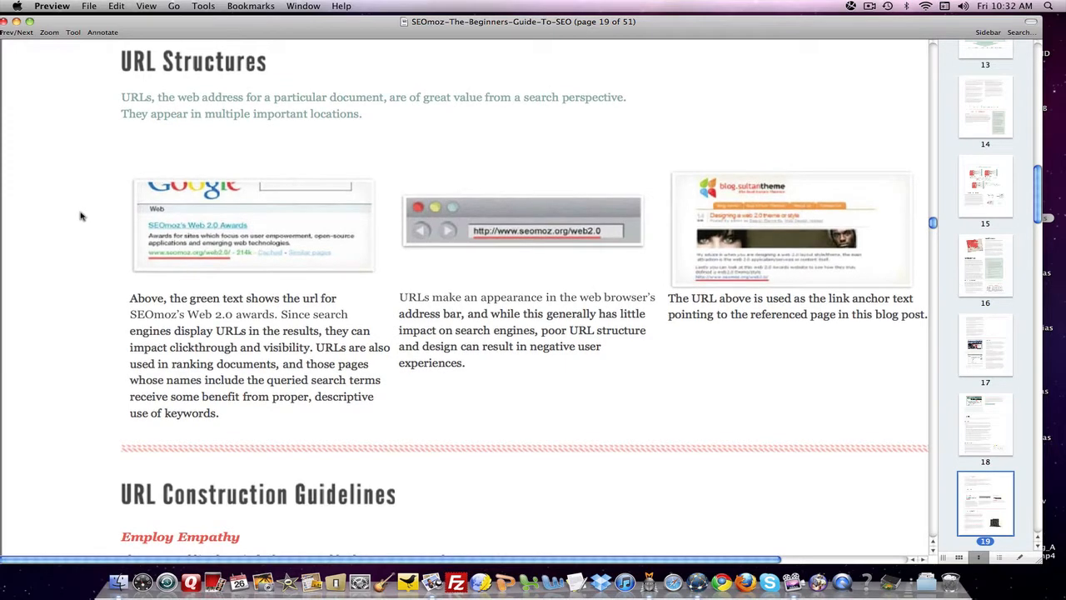
scroll("down", 3)
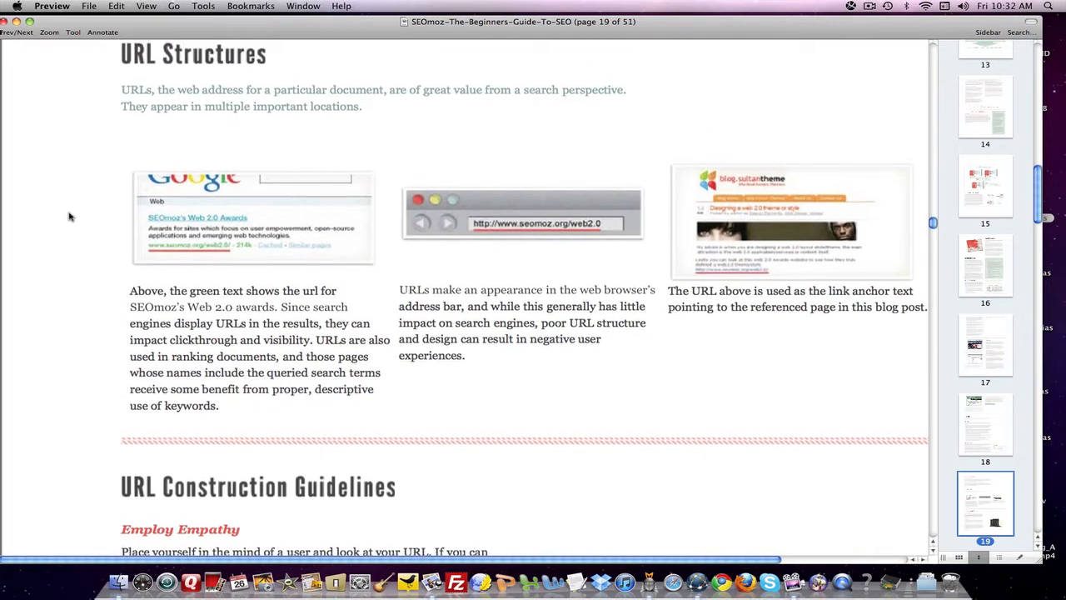
scroll("down", 3)
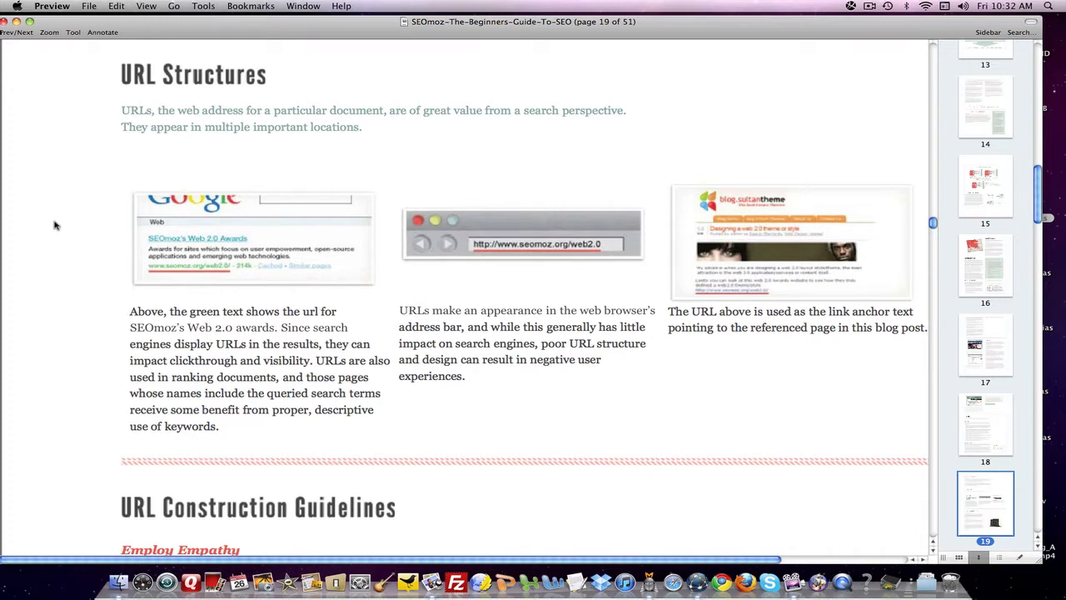
scroll("down", 3)
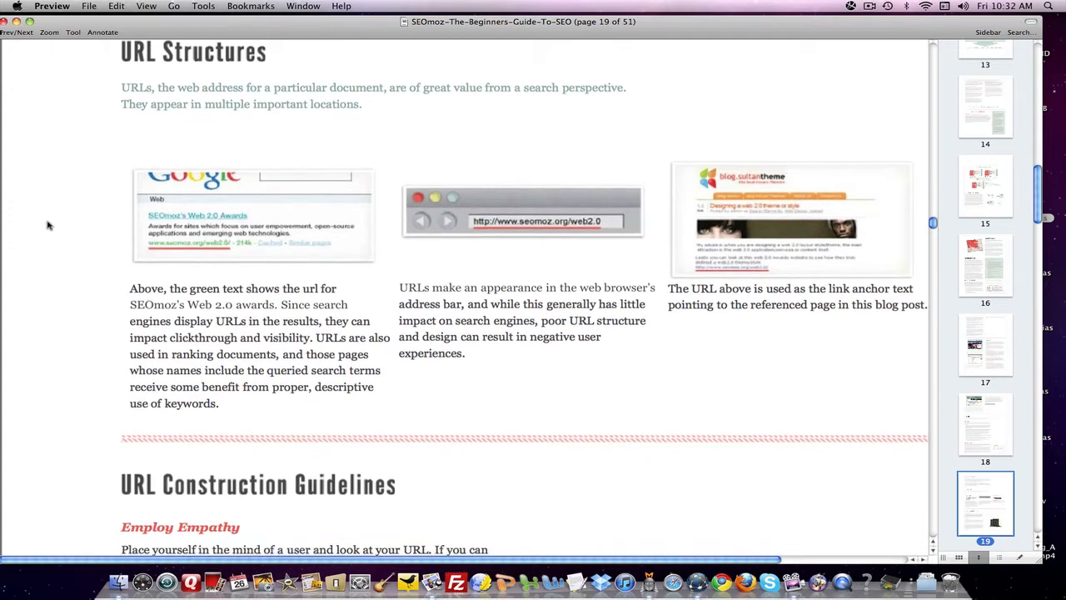
scroll("down", 3)
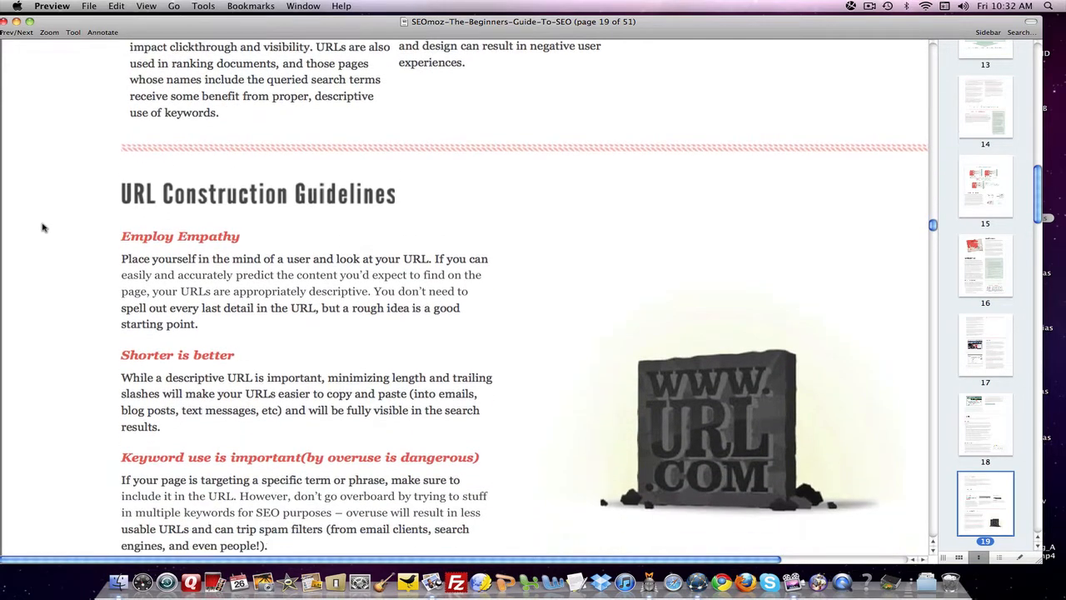
scroll("down", 3)
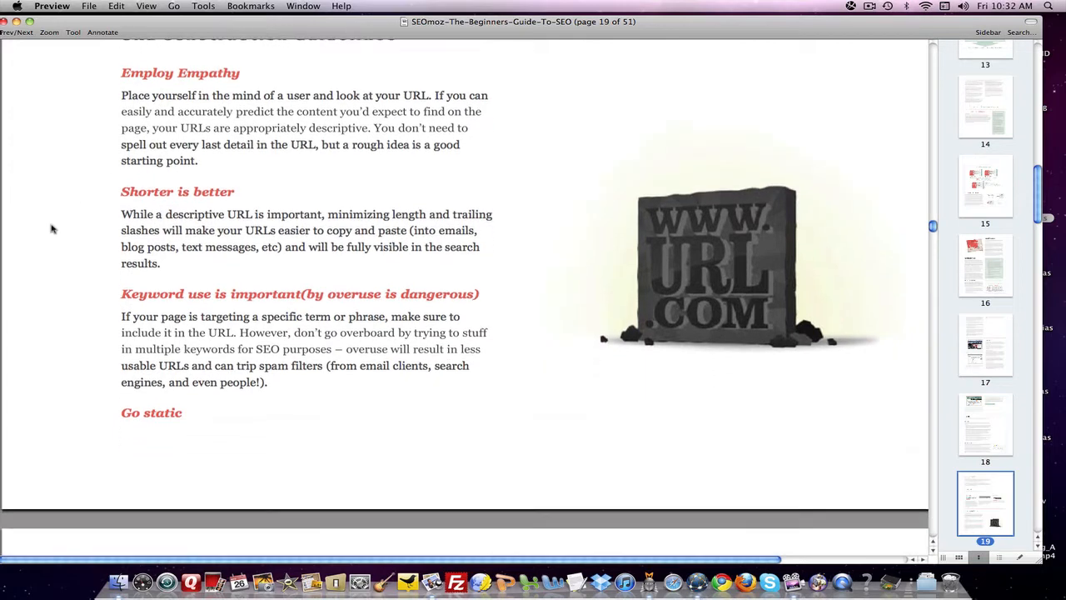
scroll("down", 3)
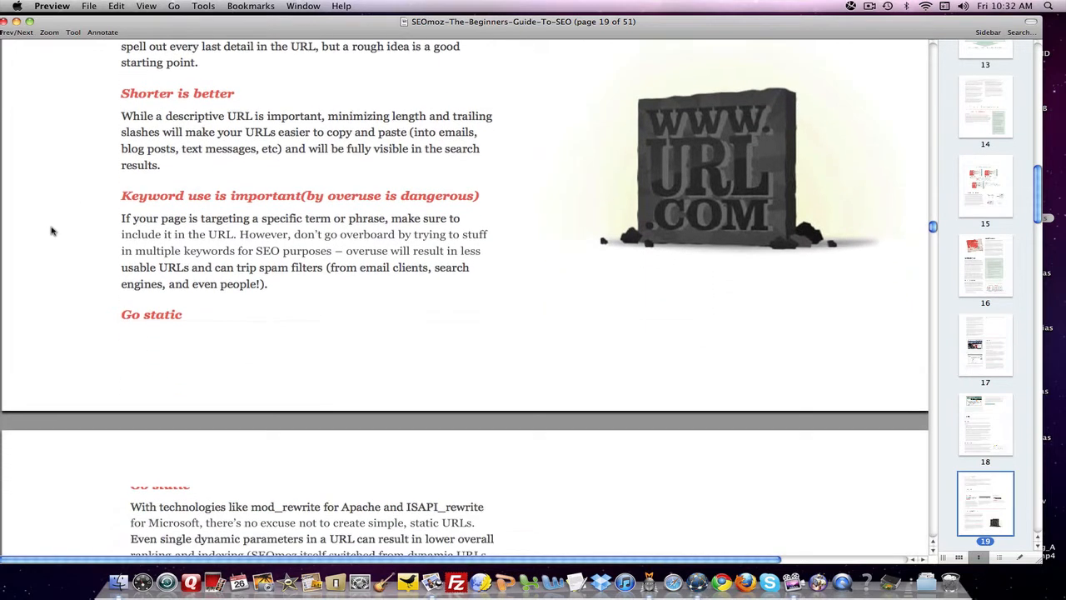
Scroll onward through the guide toward page 21's Canonical URL Tag explanation.
scroll("down", 3)
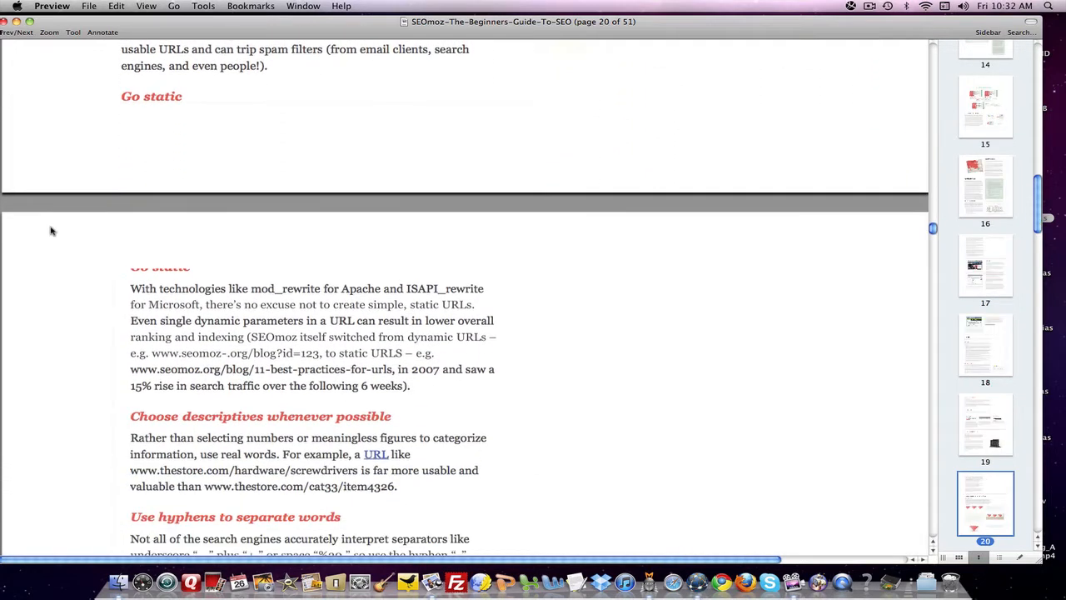
scroll("down", 3)
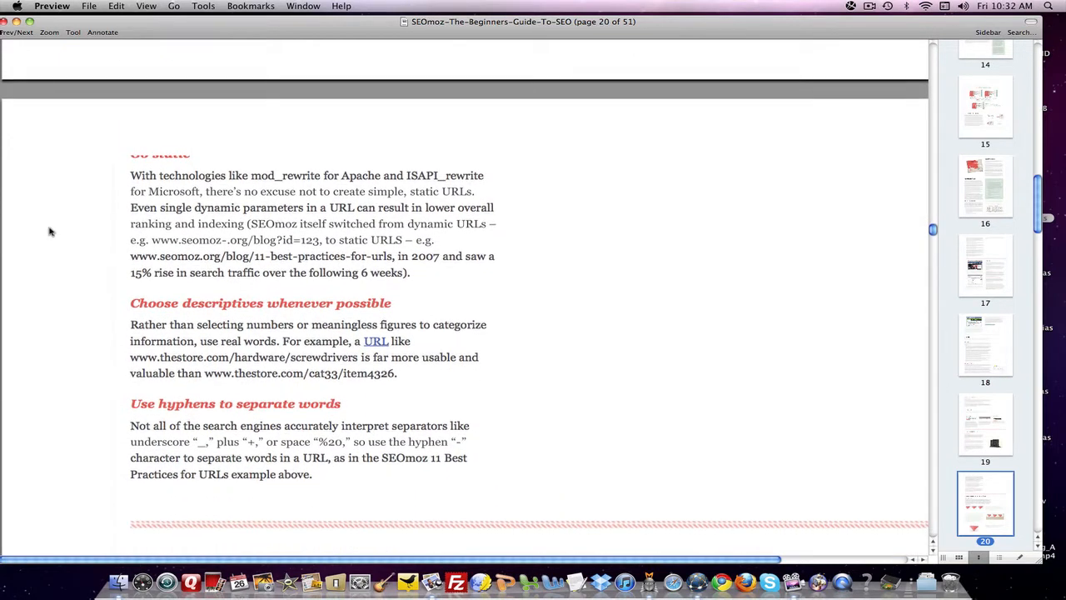
scroll("down", 3)
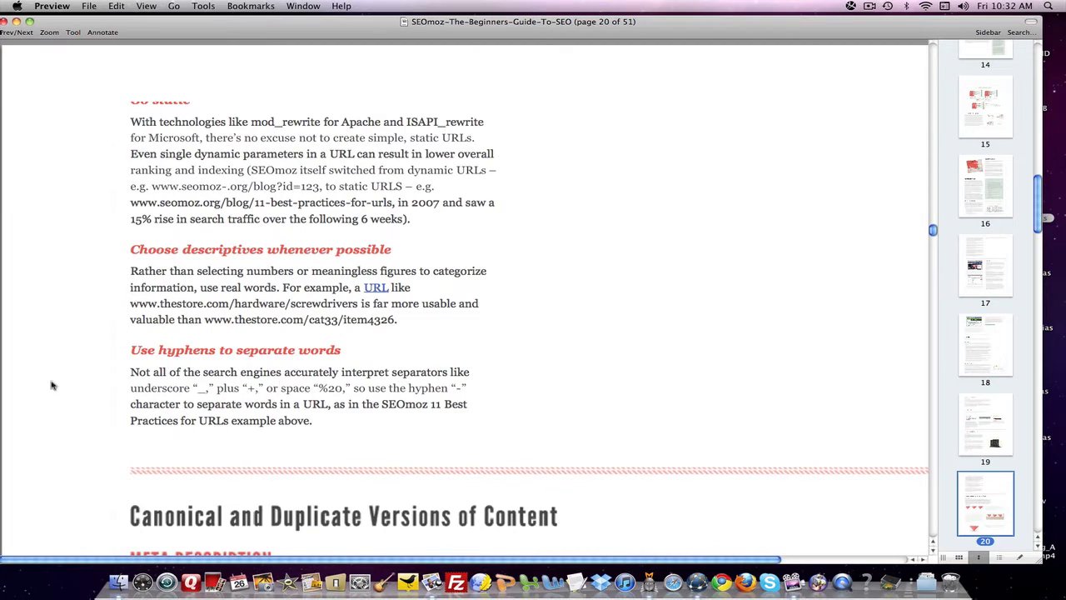
scroll("down", 3)
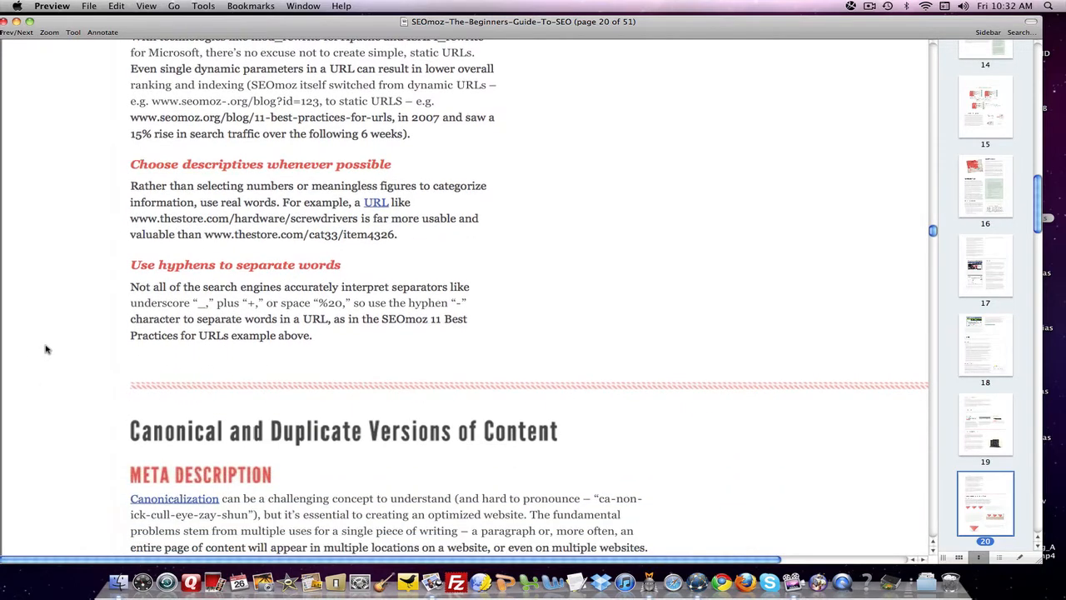
scroll("down", 3)
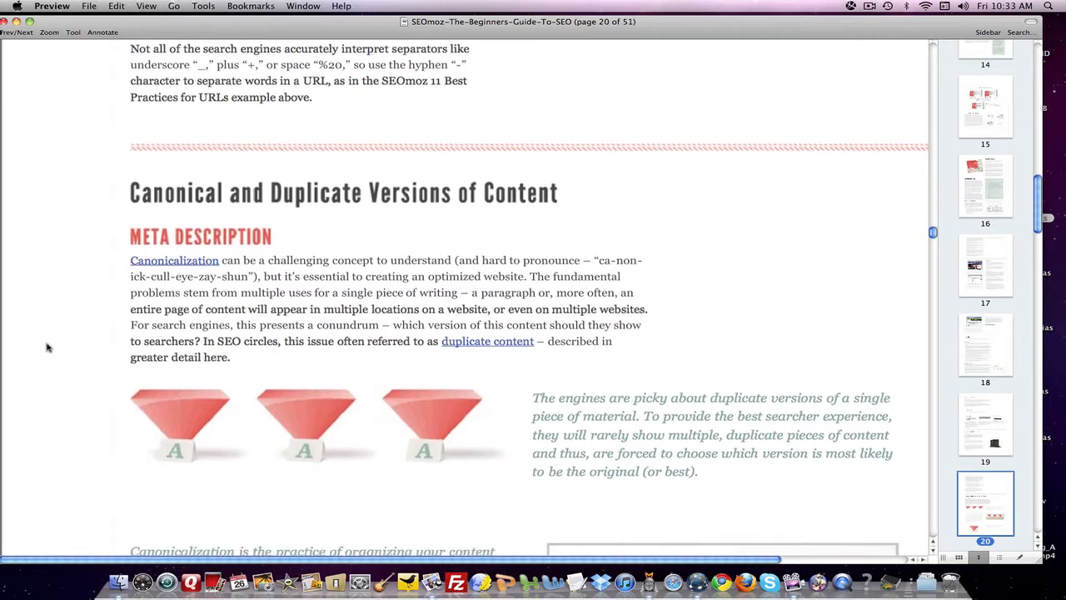
scroll("down", 3)
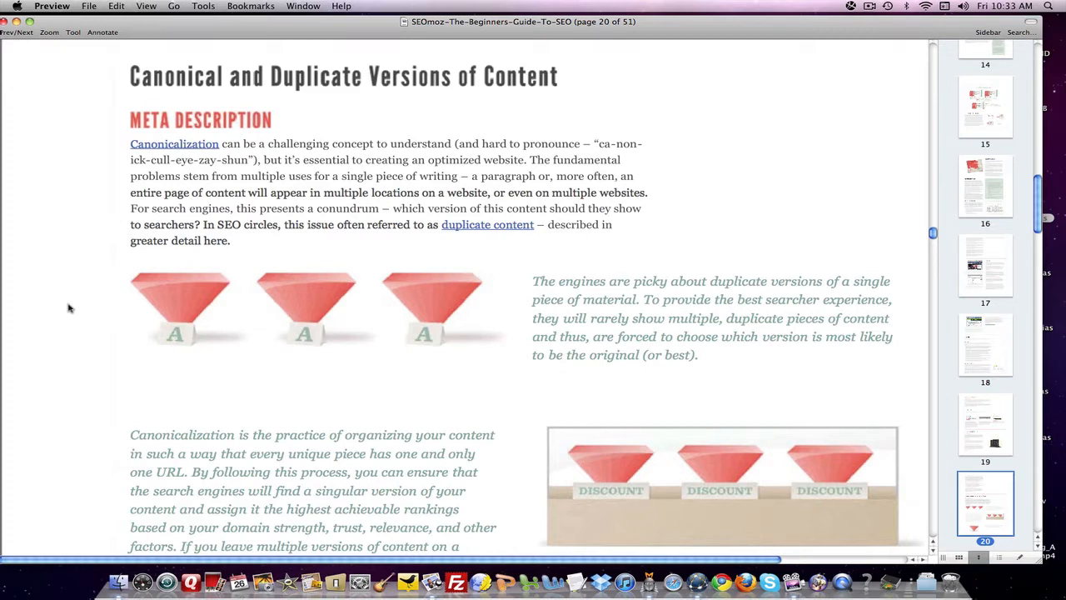
mouse_move(67, 292)
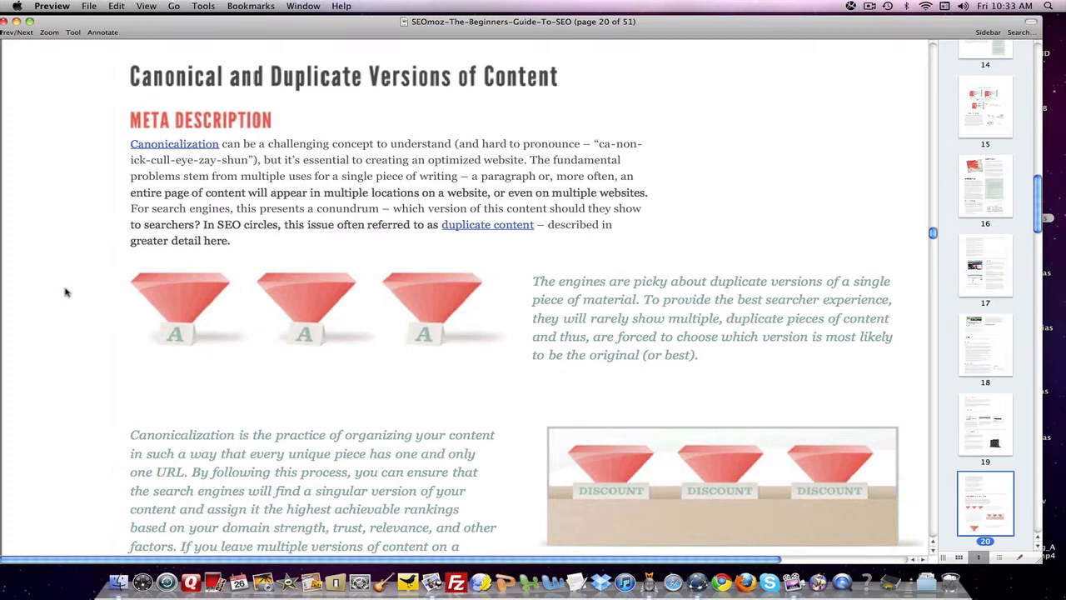
mouse_move(58, 303)
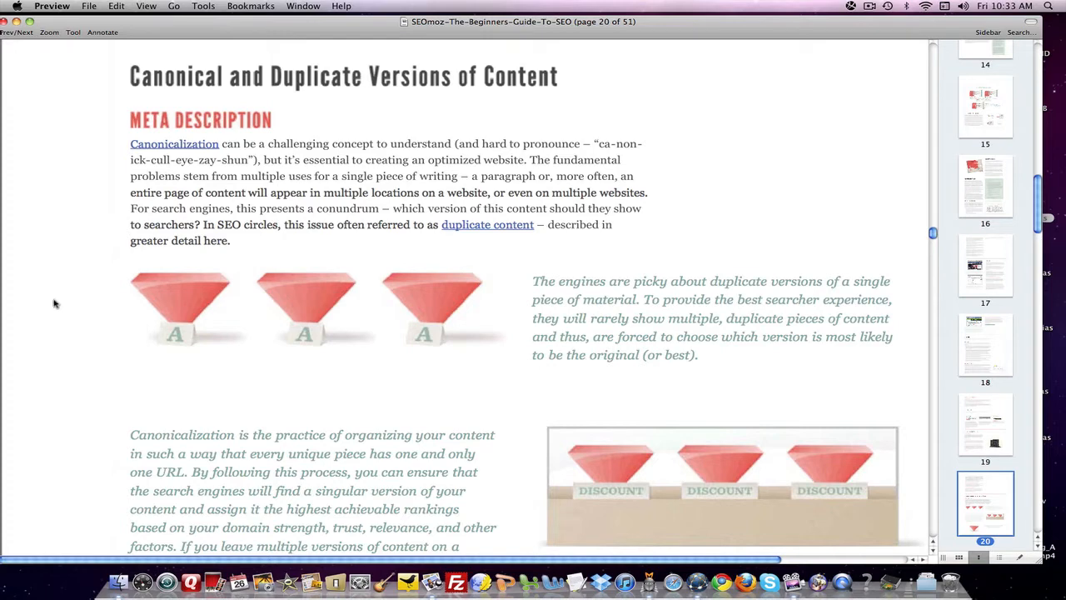
Scroll past the canonical tag 'How we do it' example to 'Defending Your Sites Honor'.
scroll("down", 3)
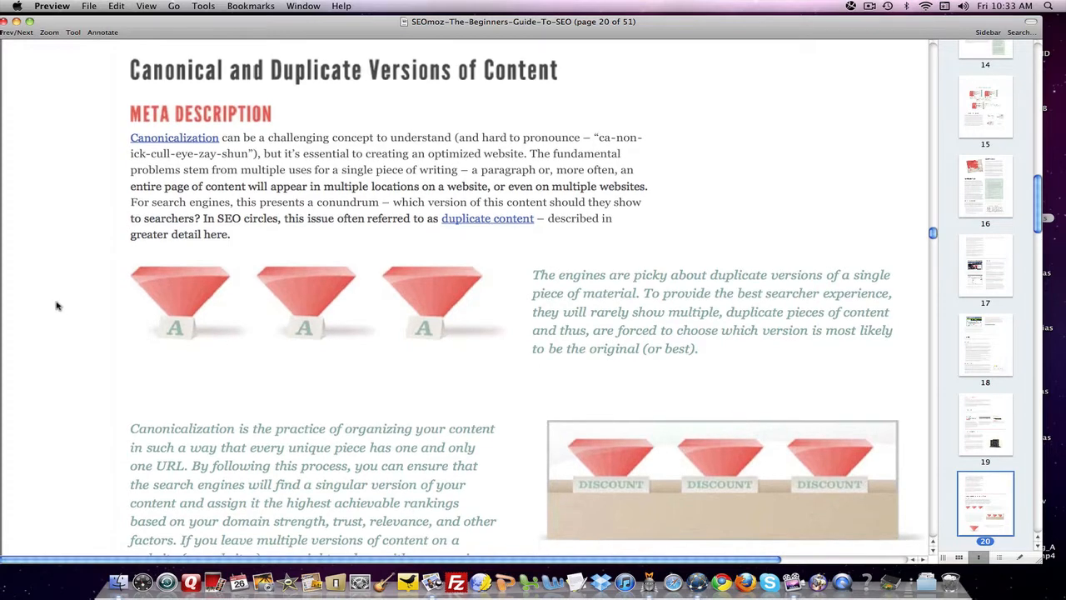
scroll("down", 3)
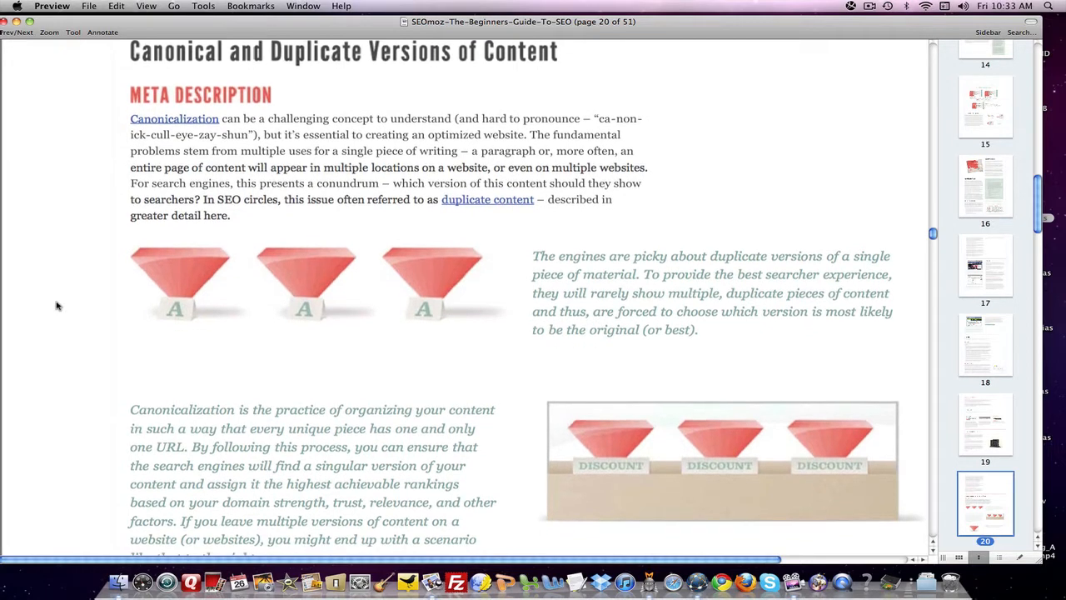
scroll("down", 3)
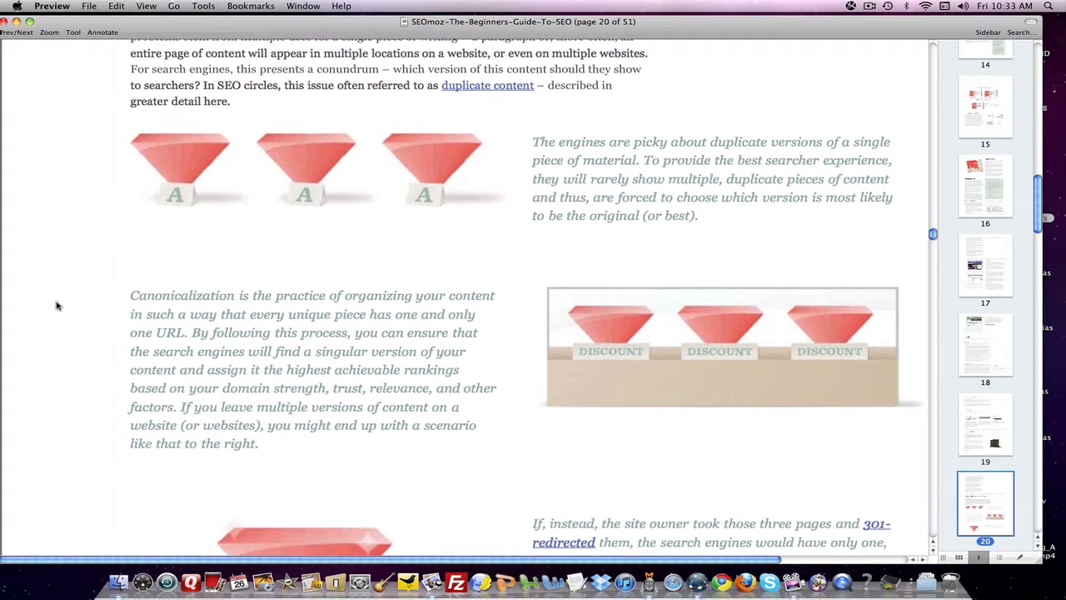
scroll("down", 3)
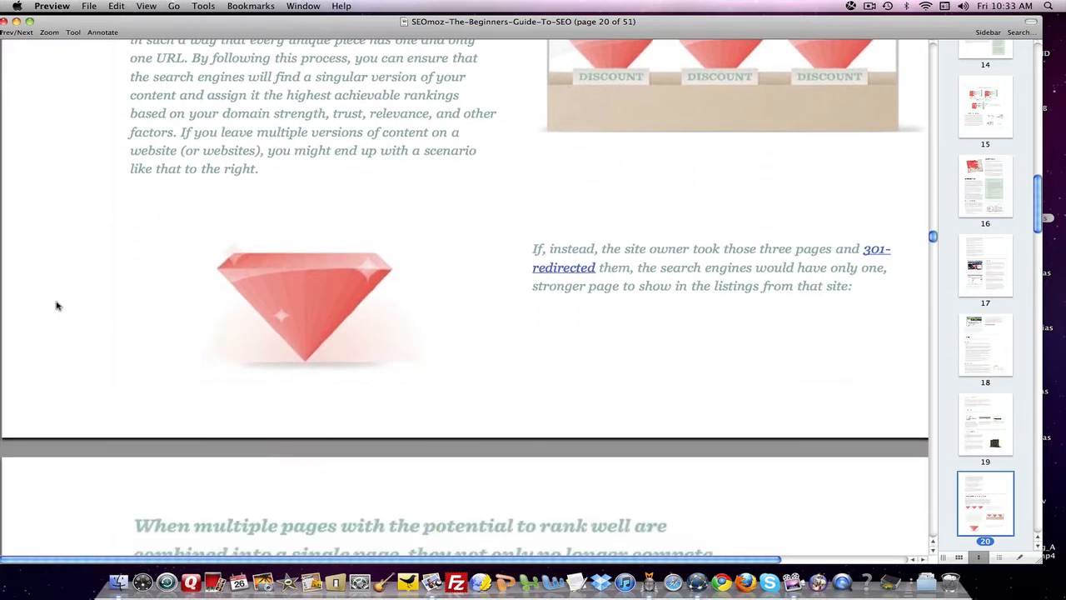
scroll("down", 3)
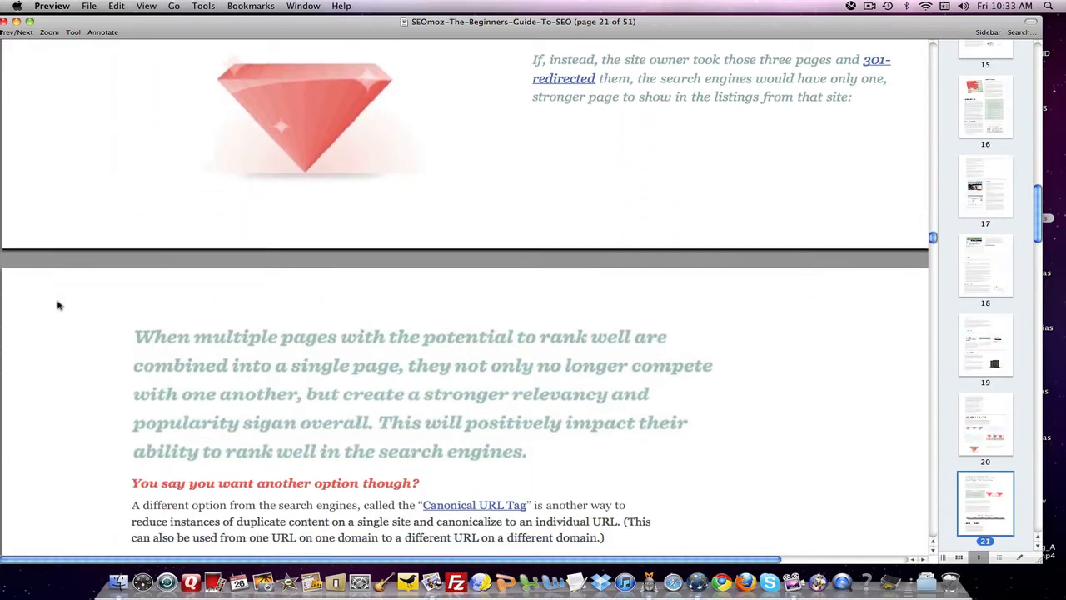
scroll("down", 3)
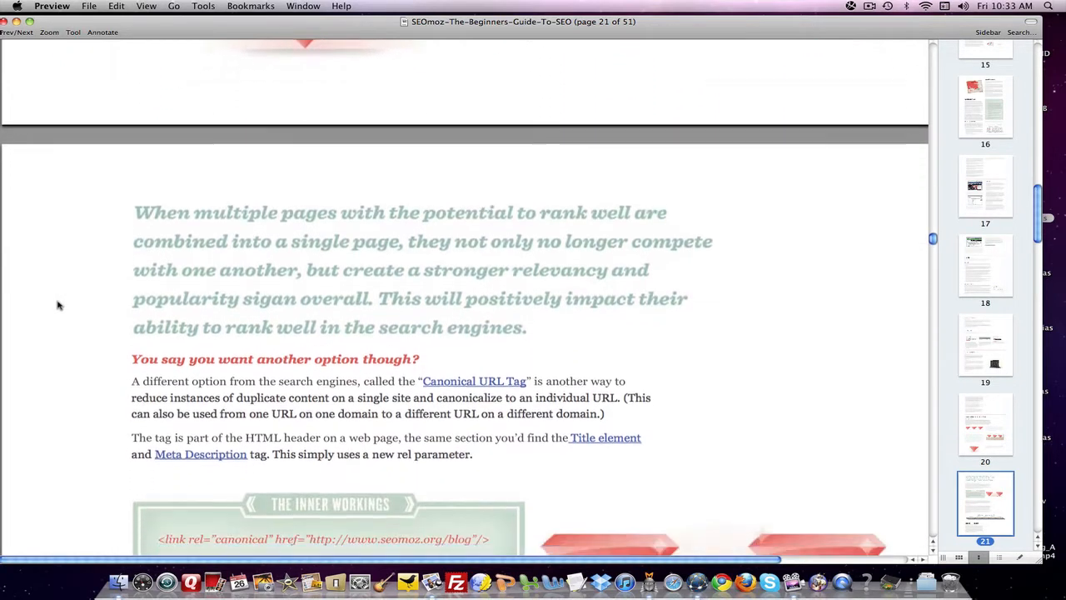
scroll("down", 3)
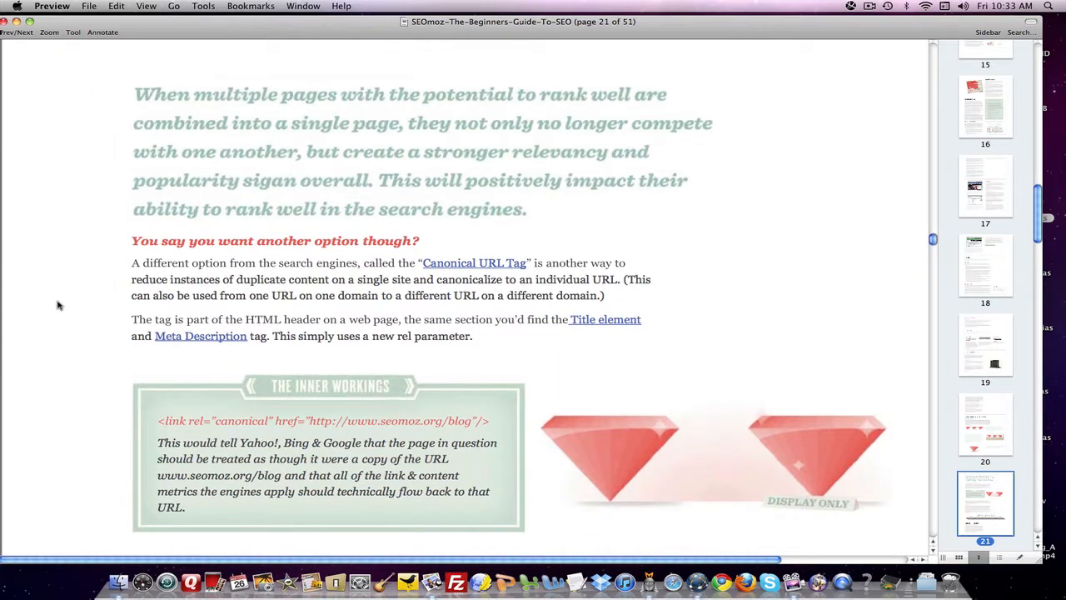
scroll("down", 3)
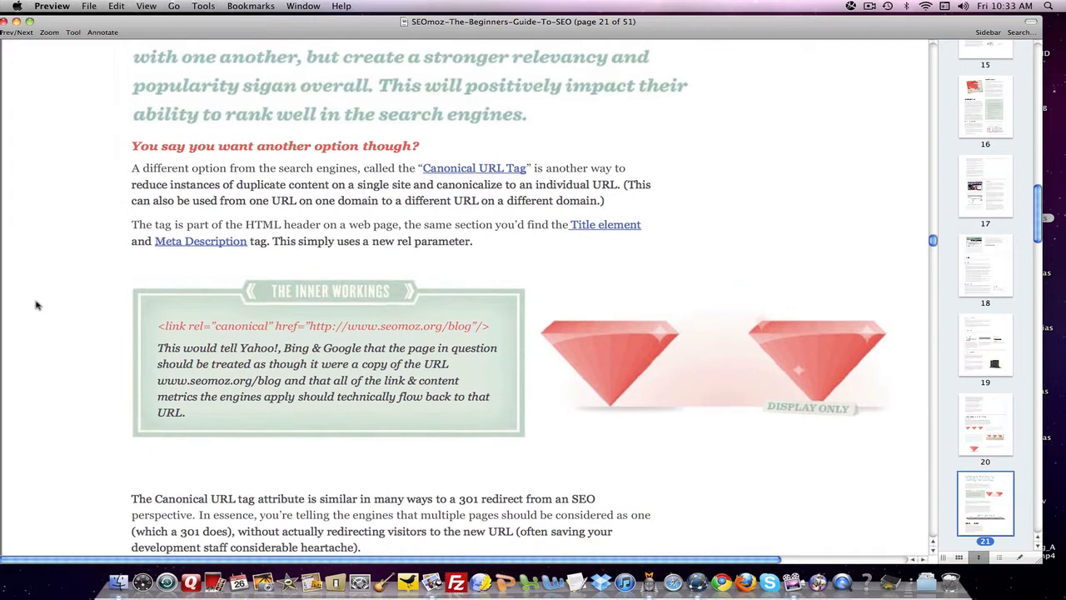
scroll("down", 3)
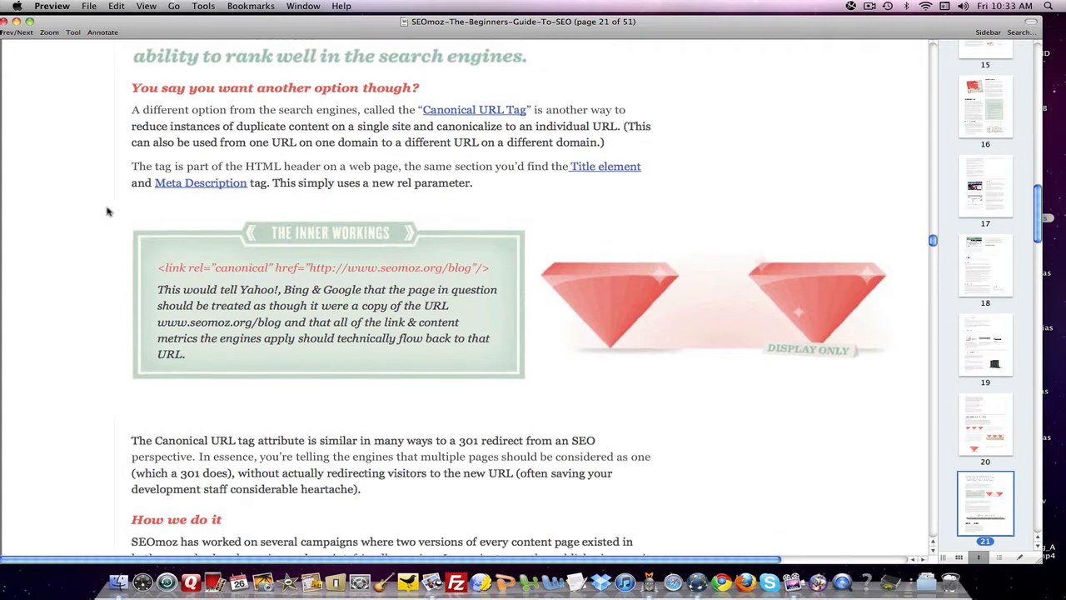
scroll("down", 3)
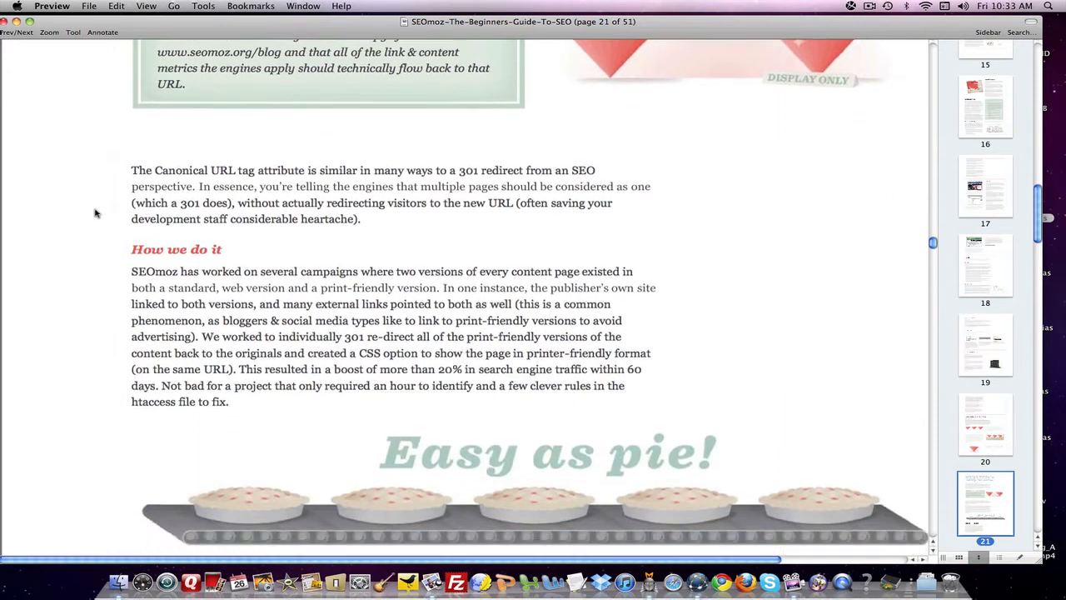
scroll("down", 3)
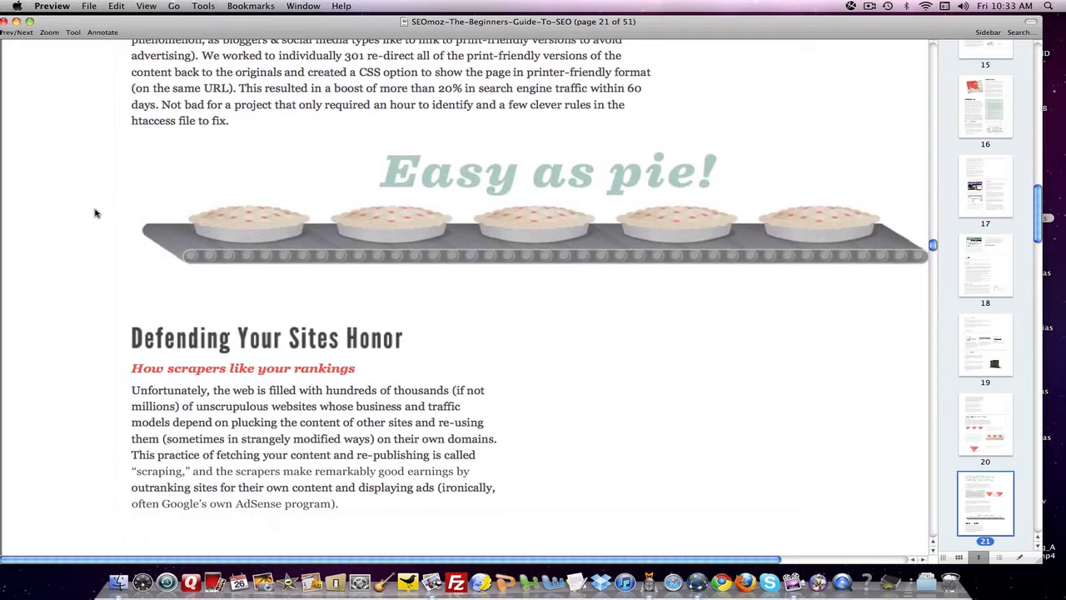
Scroll through page 22's feed pinging, absolute links and DMCA advice to 'Four Ways'.
scroll("down", 3)
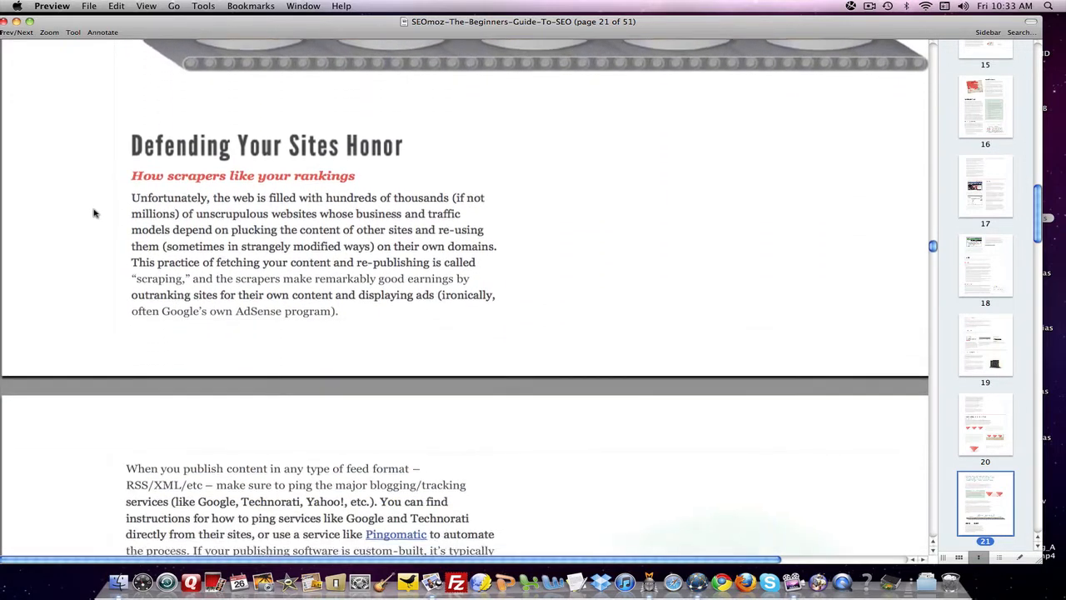
scroll("down", 3)
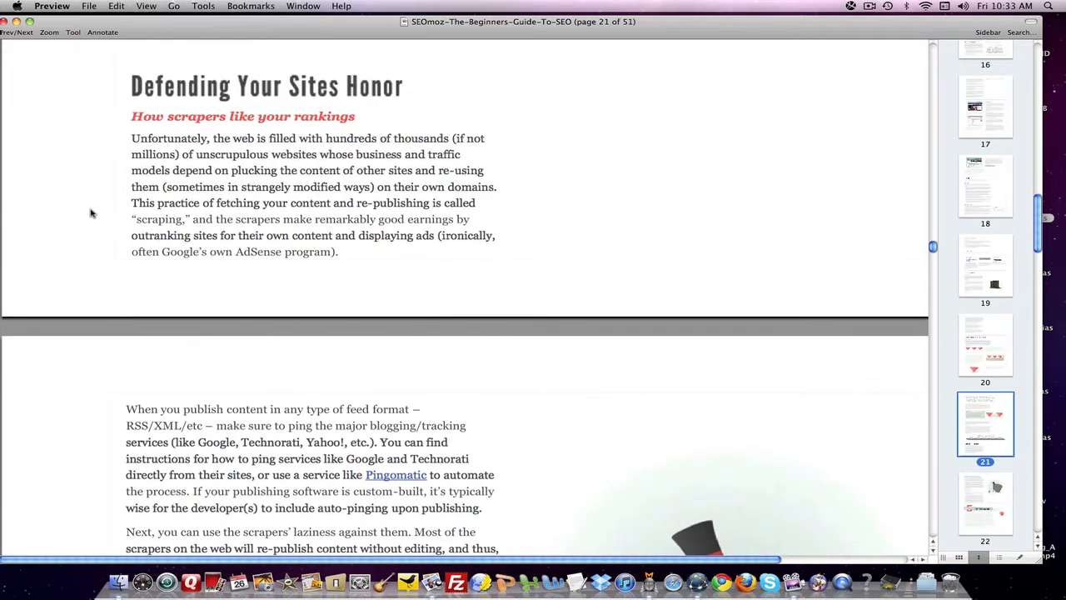
scroll("down", 3)
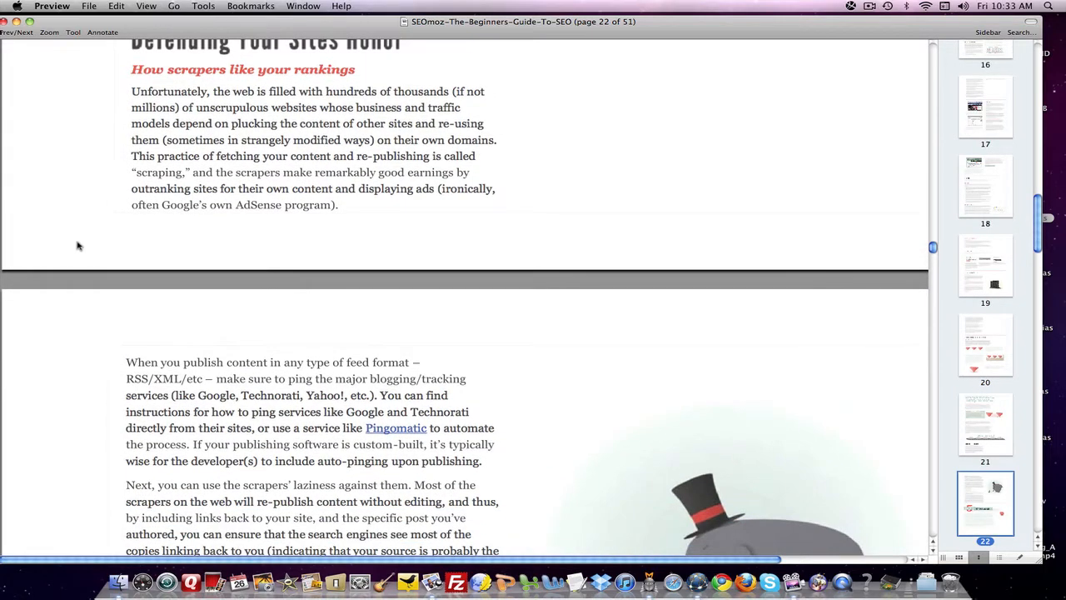
scroll("down", 3)
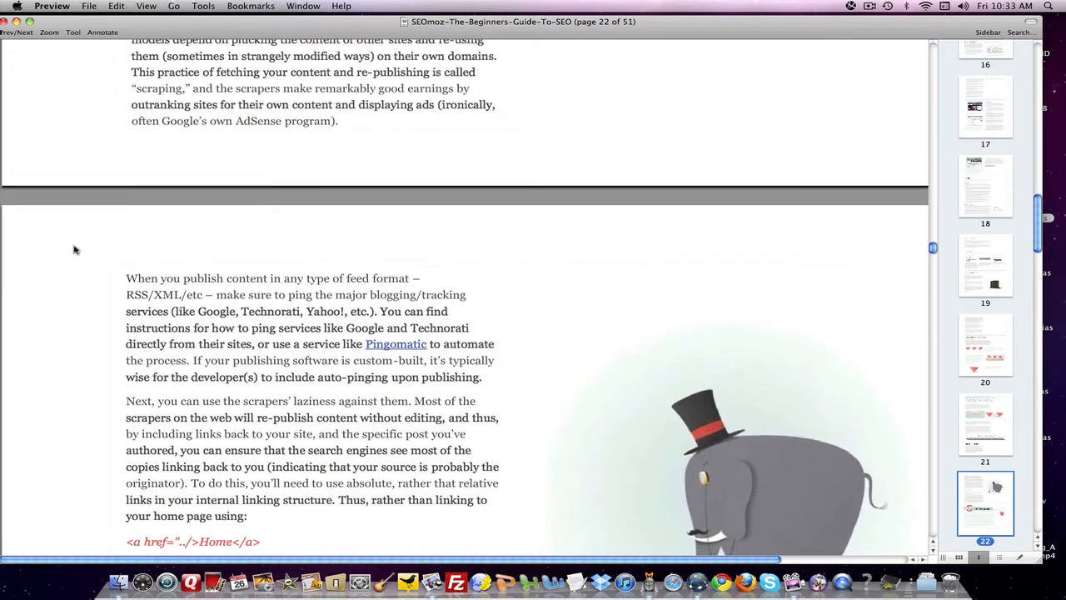
scroll("down", 3)
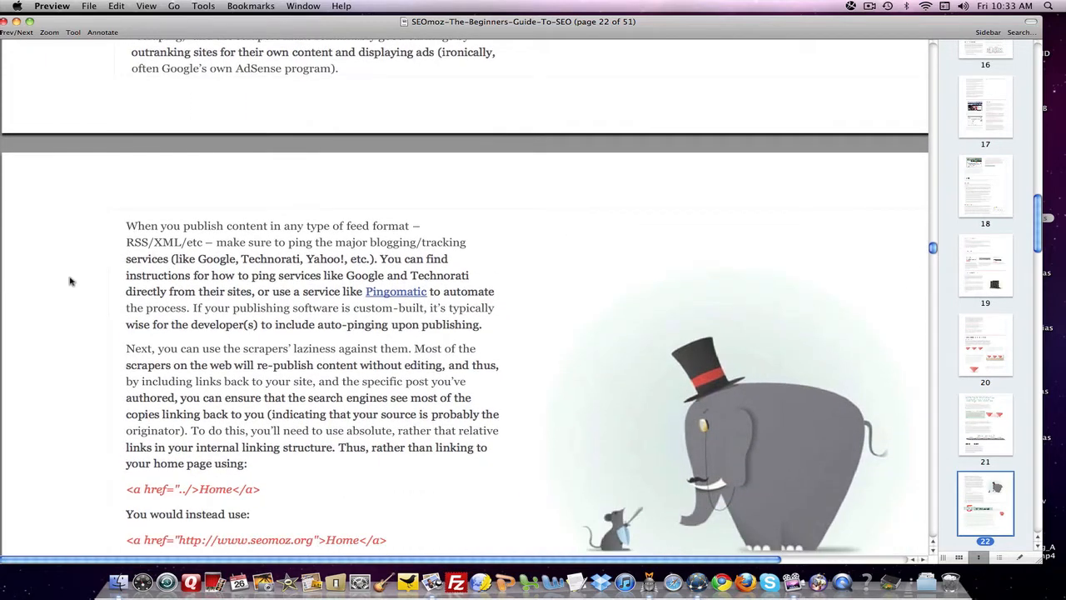
scroll("down", 3)
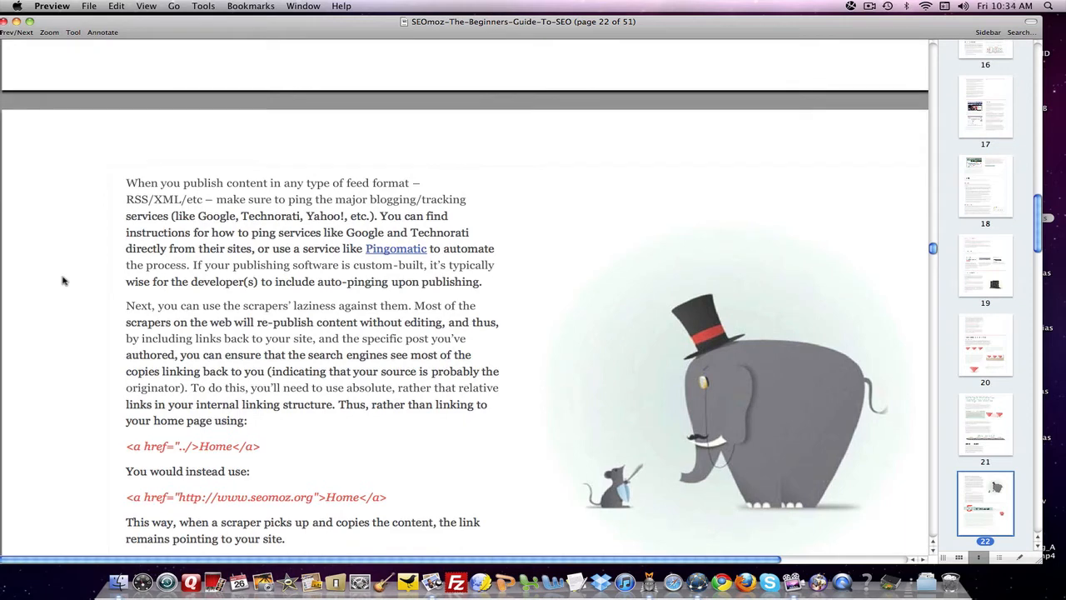
scroll("down", 3)
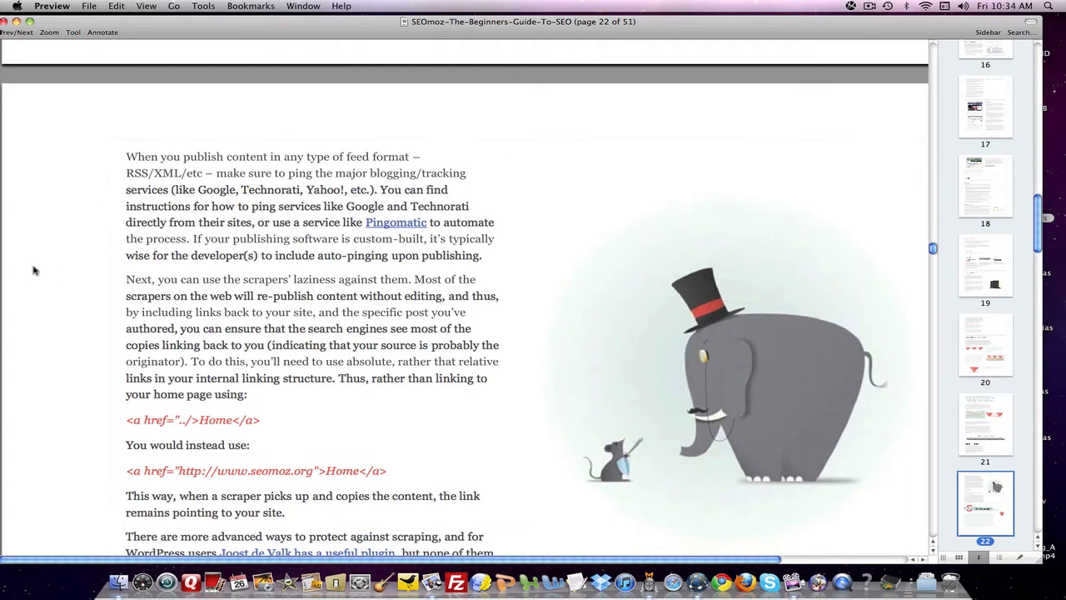
scroll("down", 3)
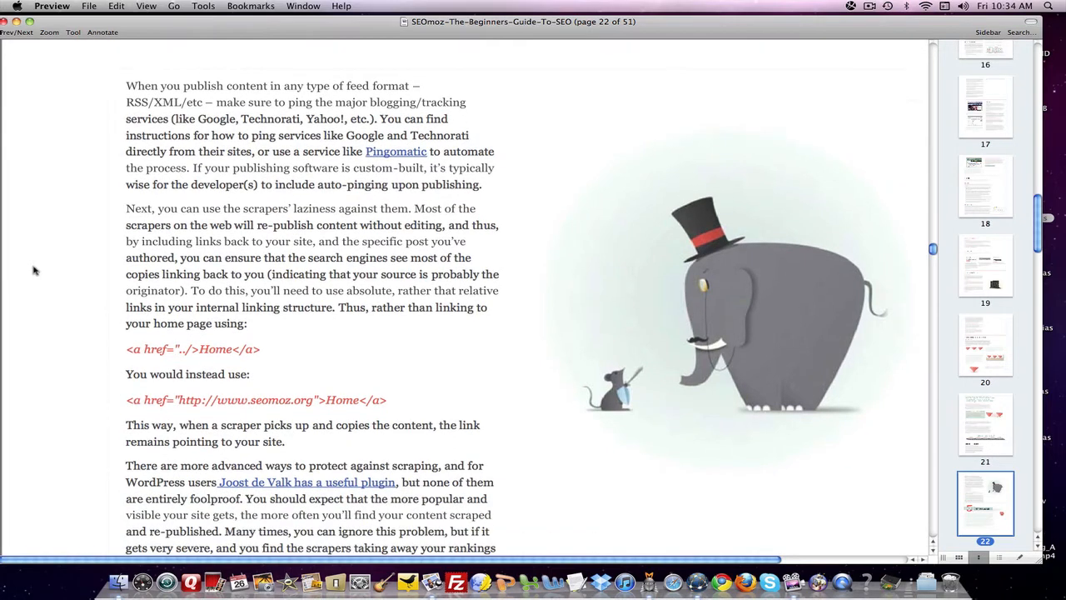
scroll("down", 3)
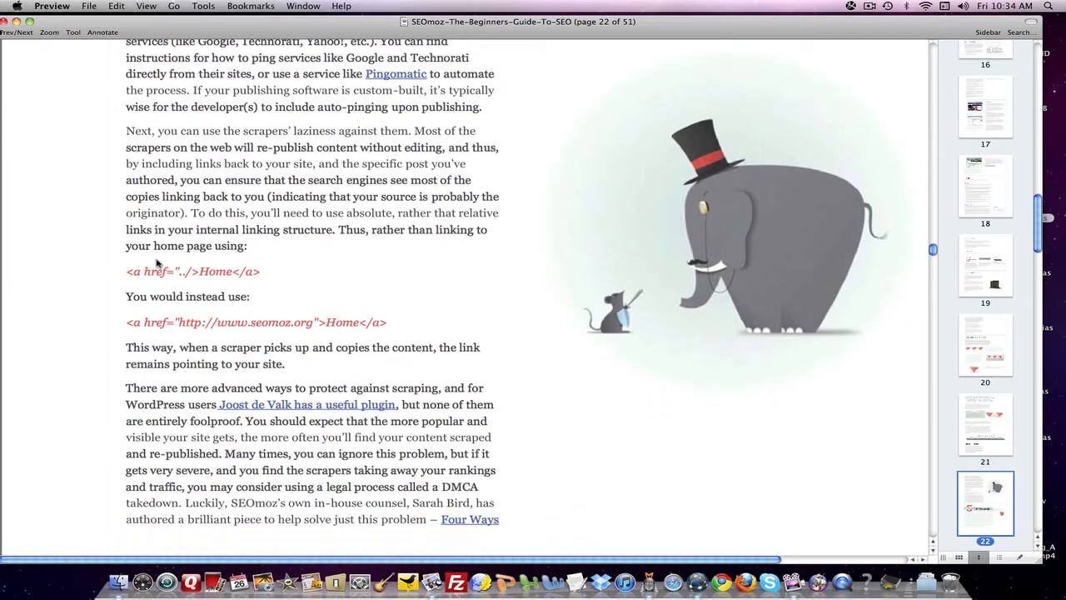
scroll("down", 3)
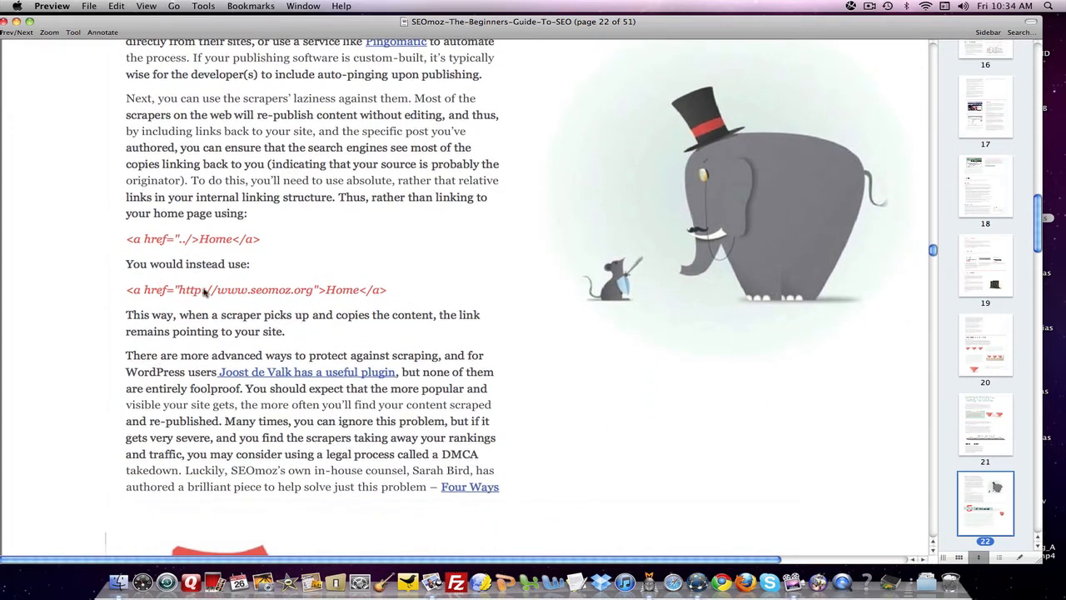
mouse_move(210, 261)
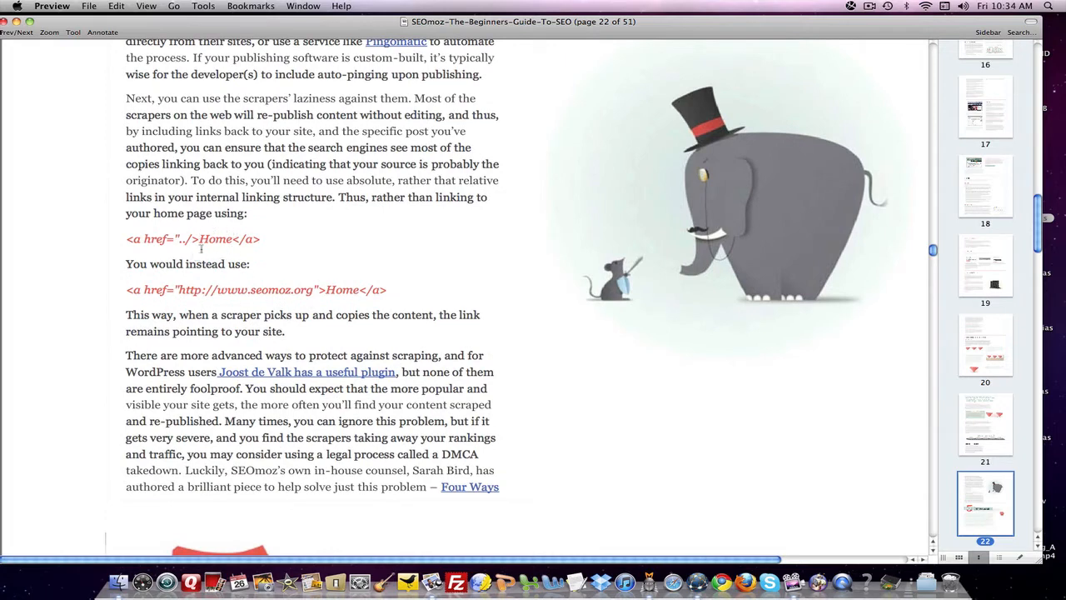
scroll("down", 3)
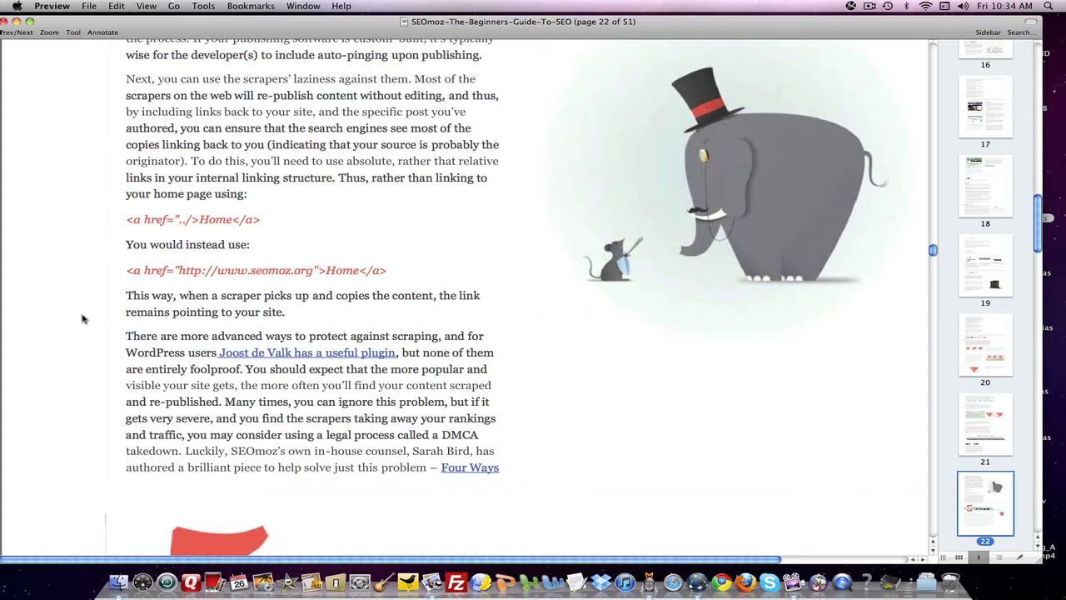
scroll("down", 3)
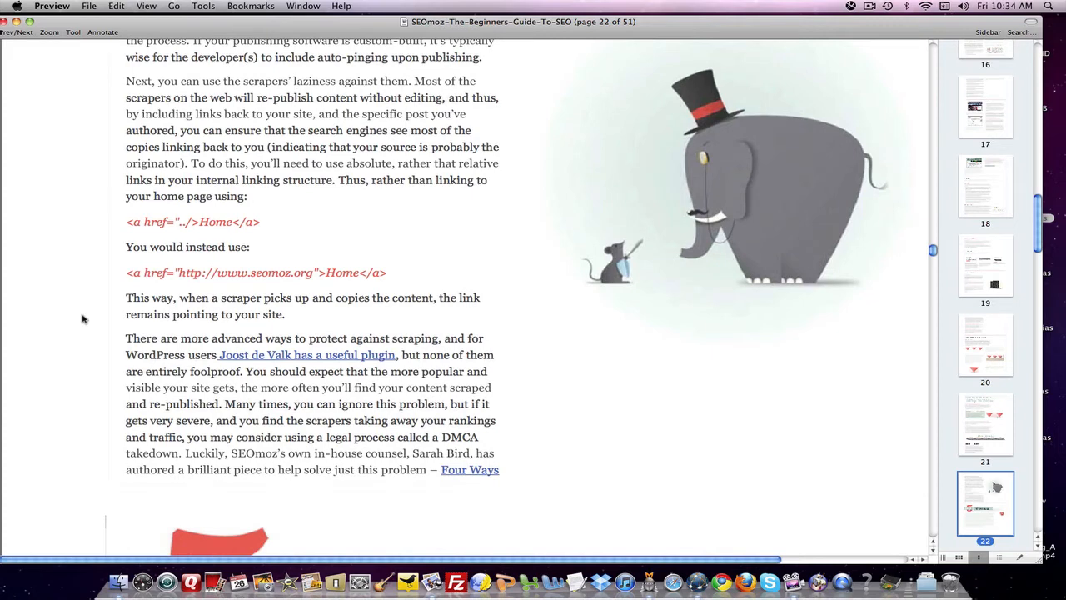
mouse_move(82, 318)
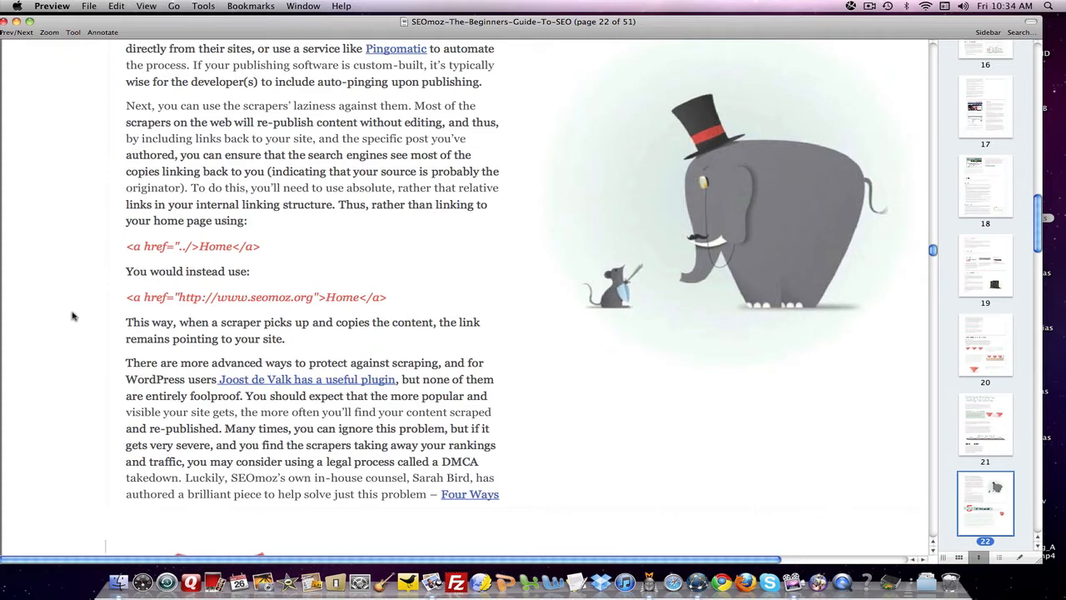
mouse_move(477, 314)
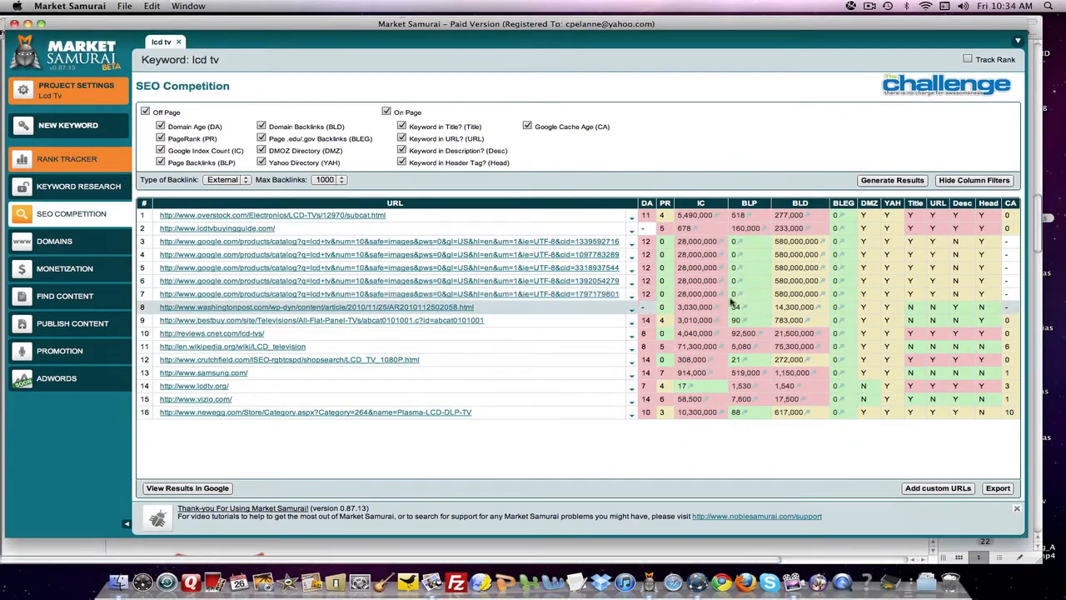
mouse_move(196, 127)
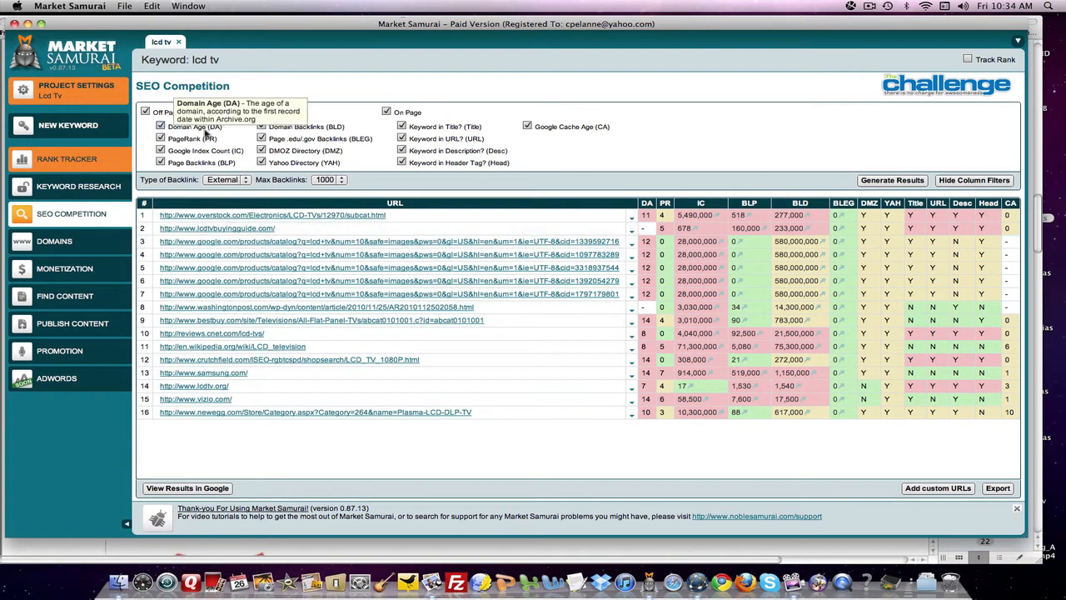
mouse_move(58, 227)
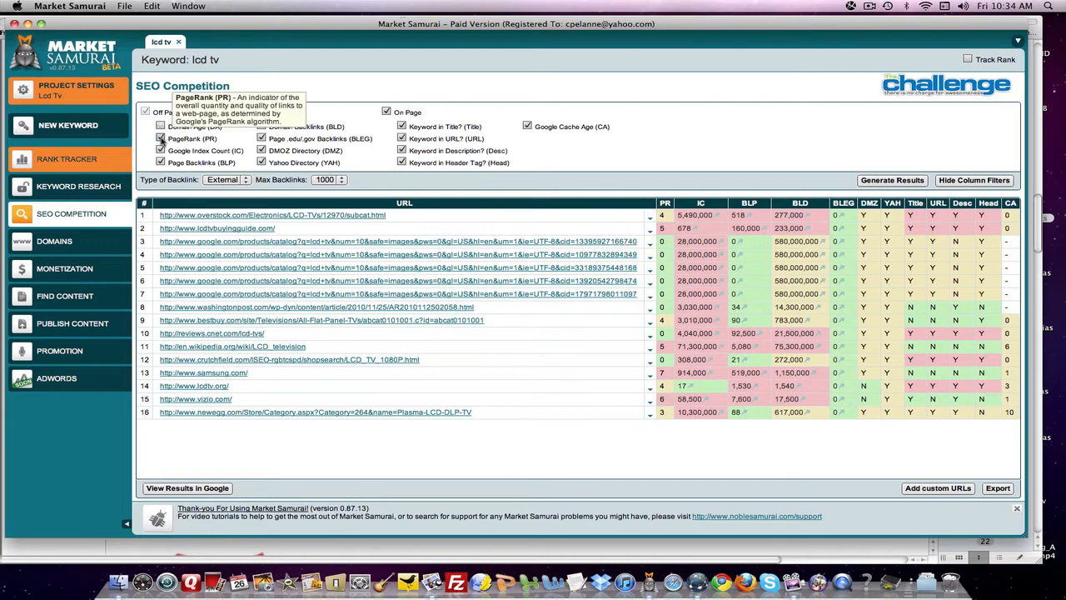
Uncheck Off Page so the lcd tv table shows only Title, URL, Desc, Head and CA.
left_click(161, 138)
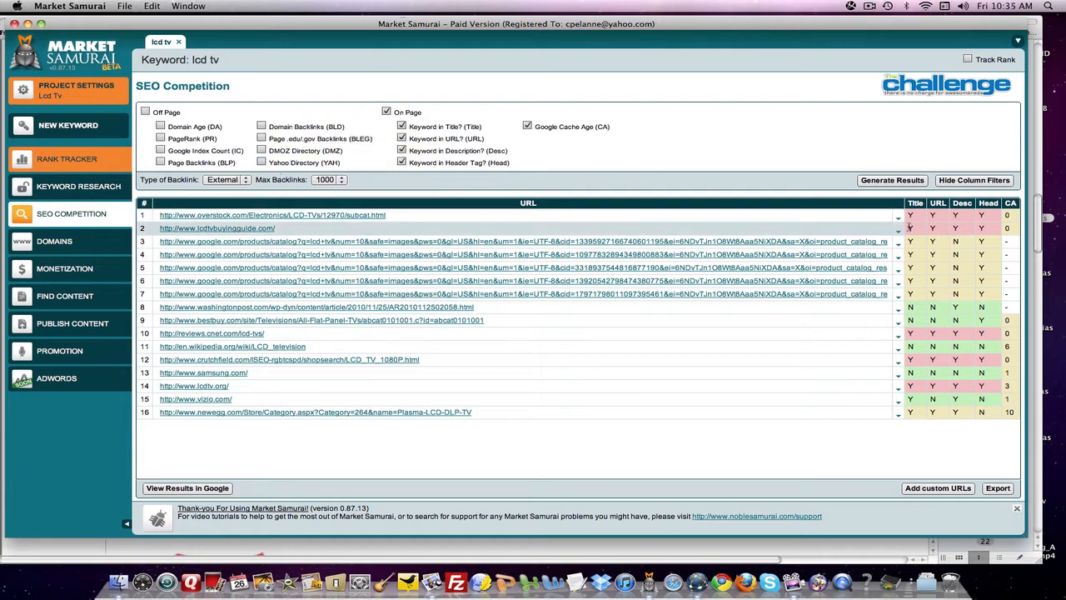
mouse_move(895, 225)
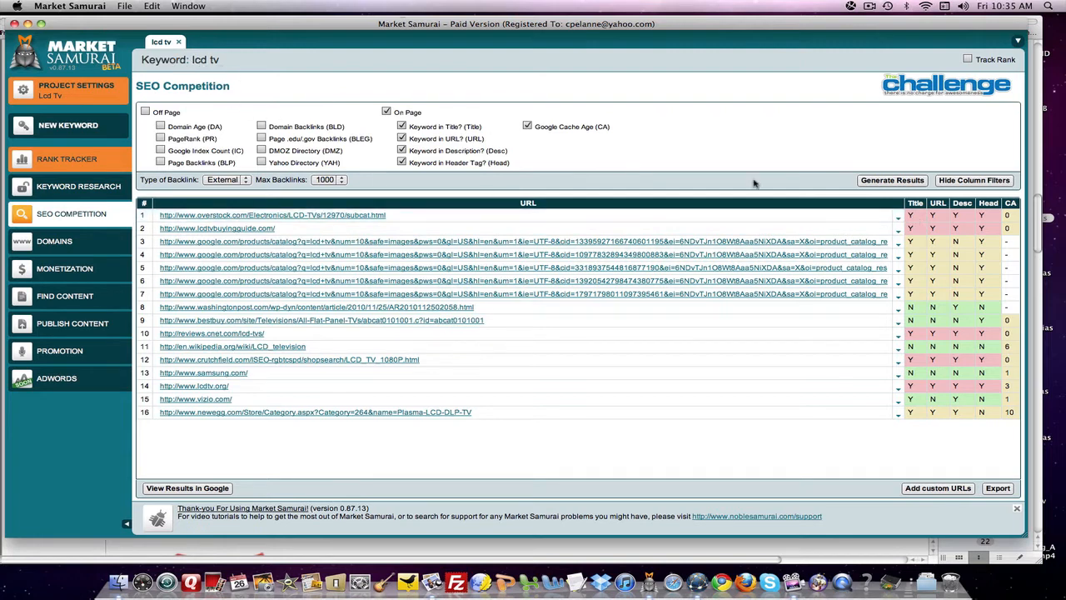
mouse_move(938, 213)
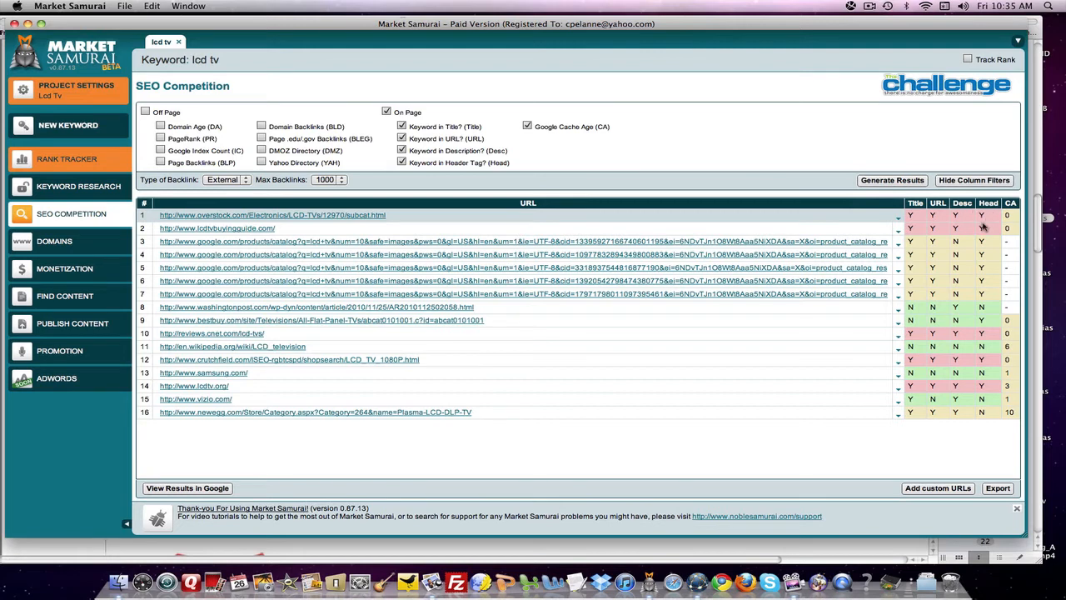
mouse_move(916, 238)
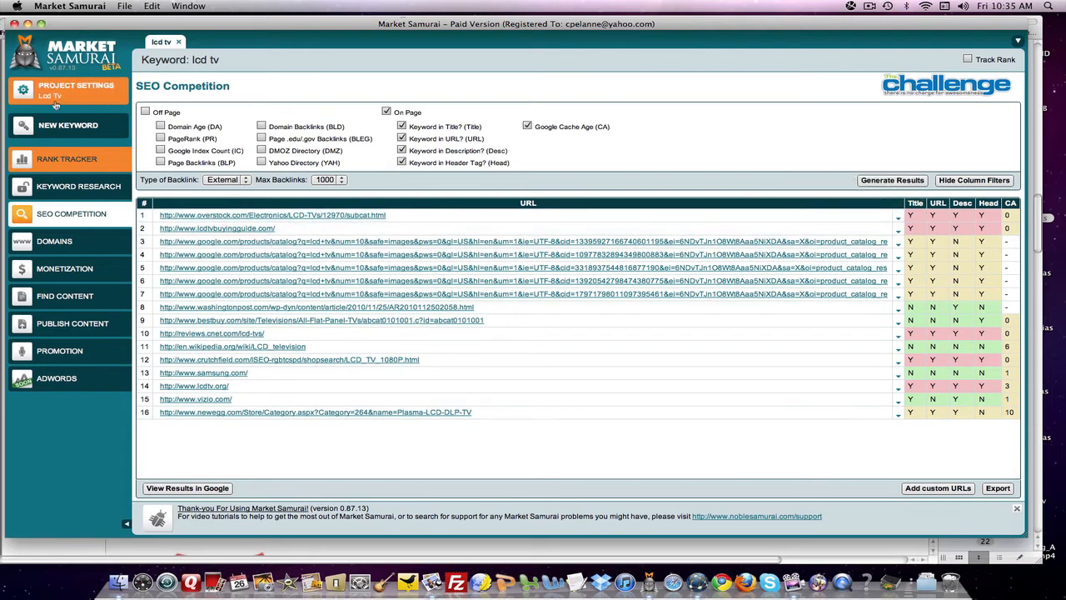
mouse_move(274, 150)
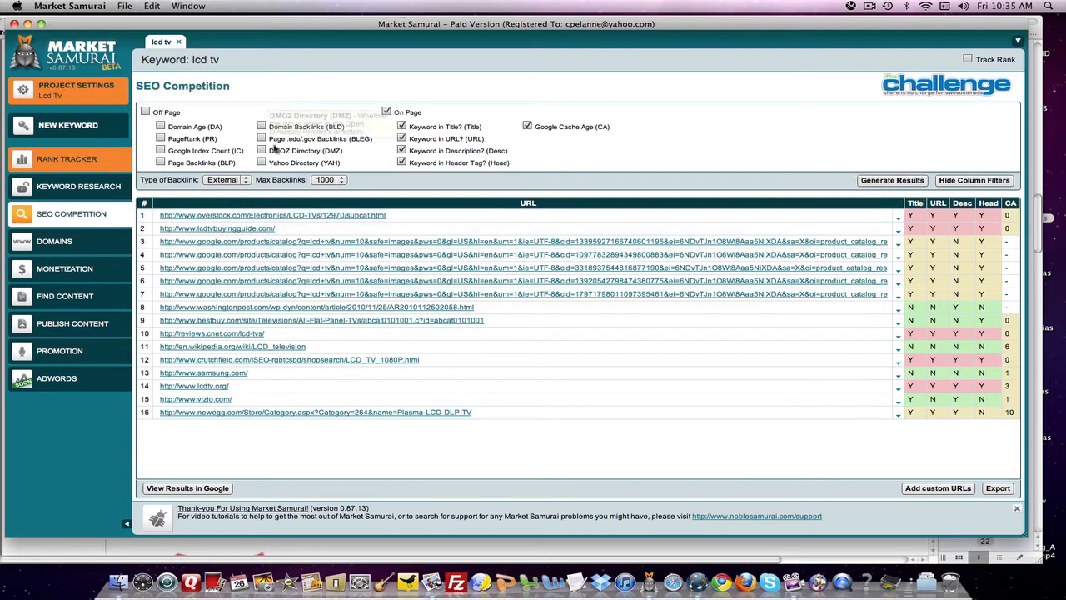
mouse_move(293, 151)
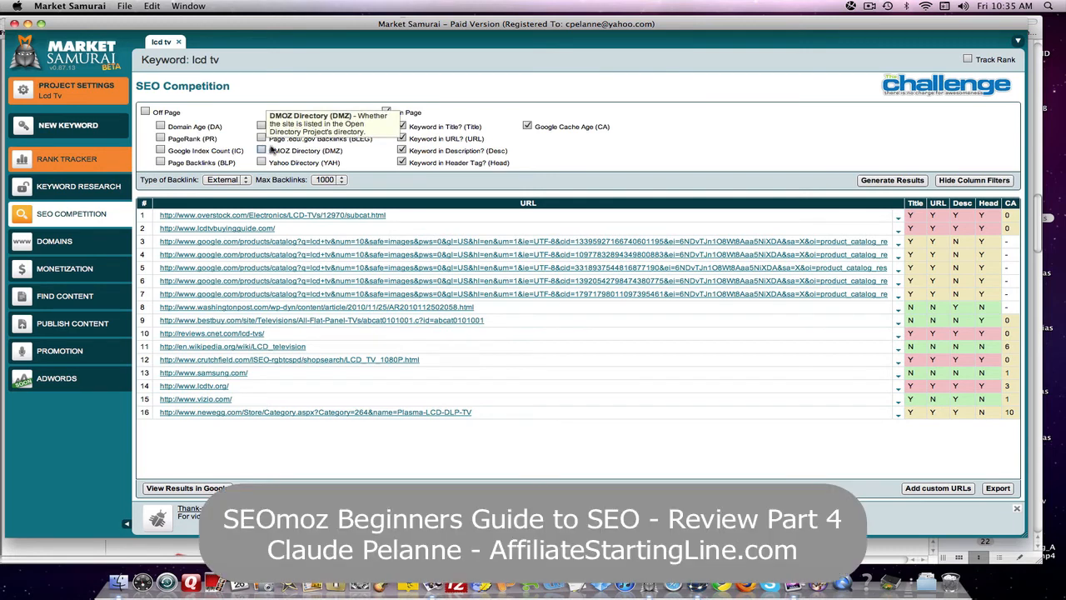
mouse_move(184, 150)
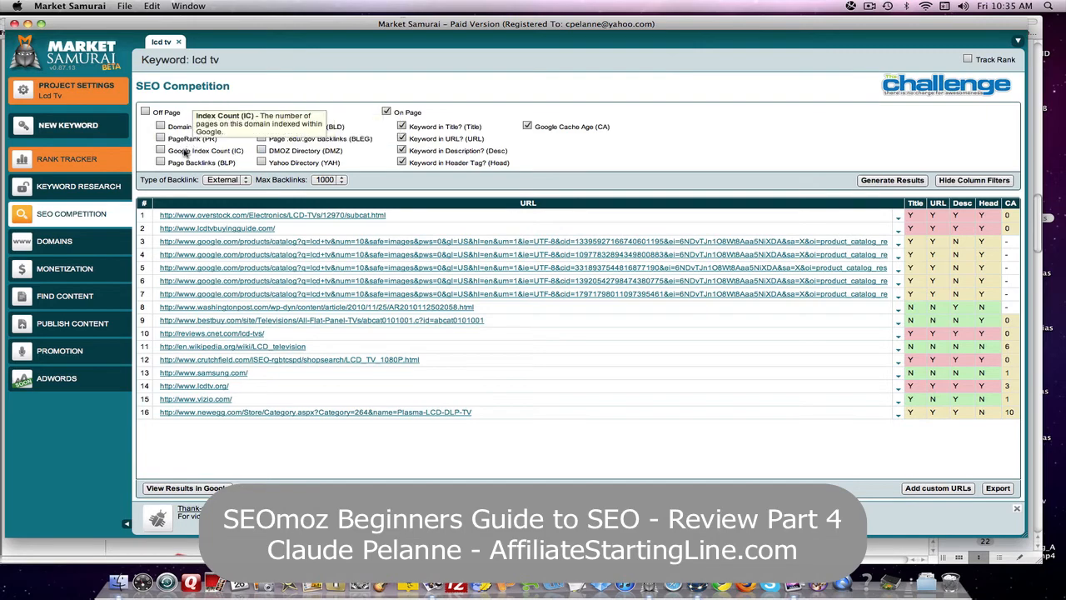
mouse_move(627, 156)
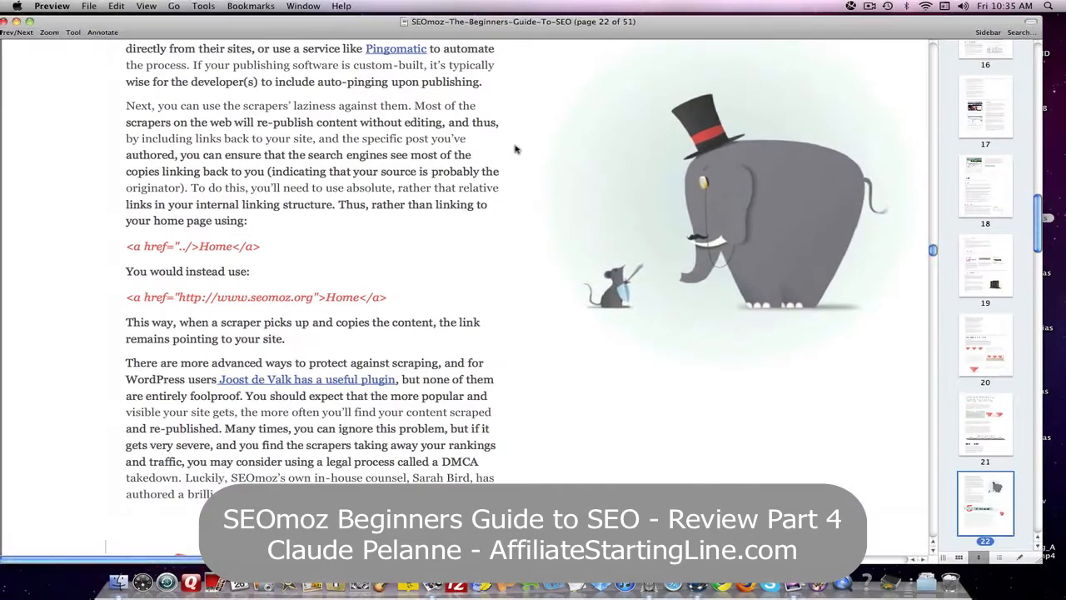
Scroll the SEO guide to page 16's Keyword Domination section and Books map graphic.
scroll("down", 3)
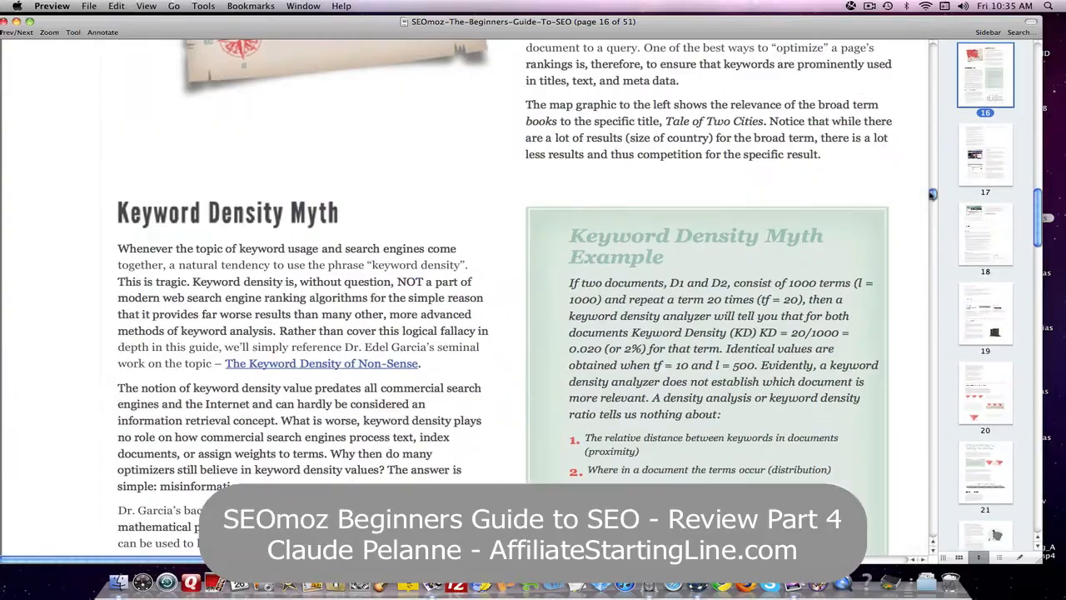
scroll("down", 3)
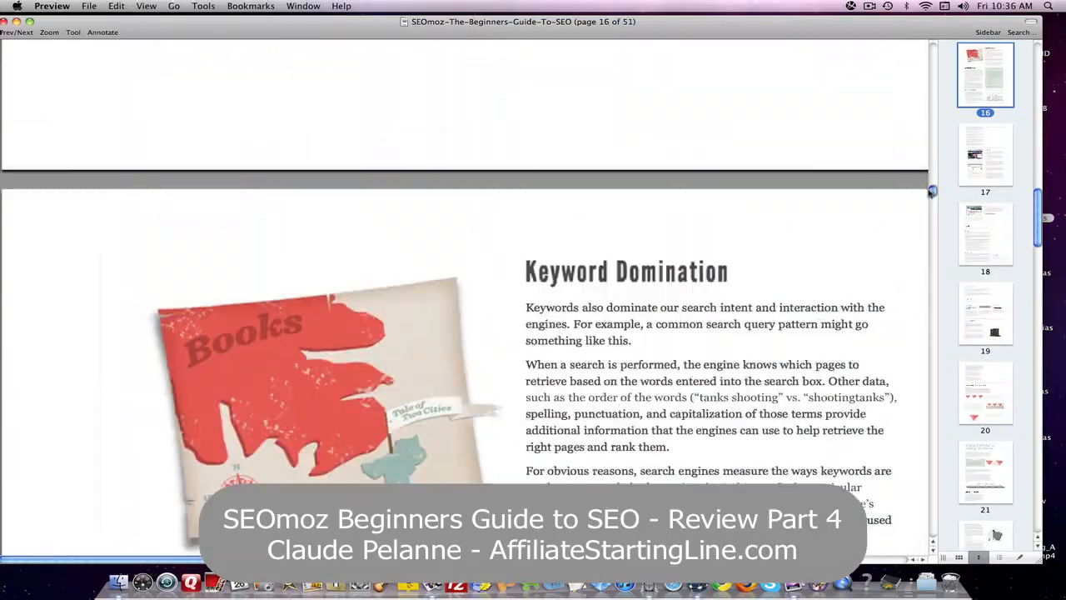
scroll("down", 3)
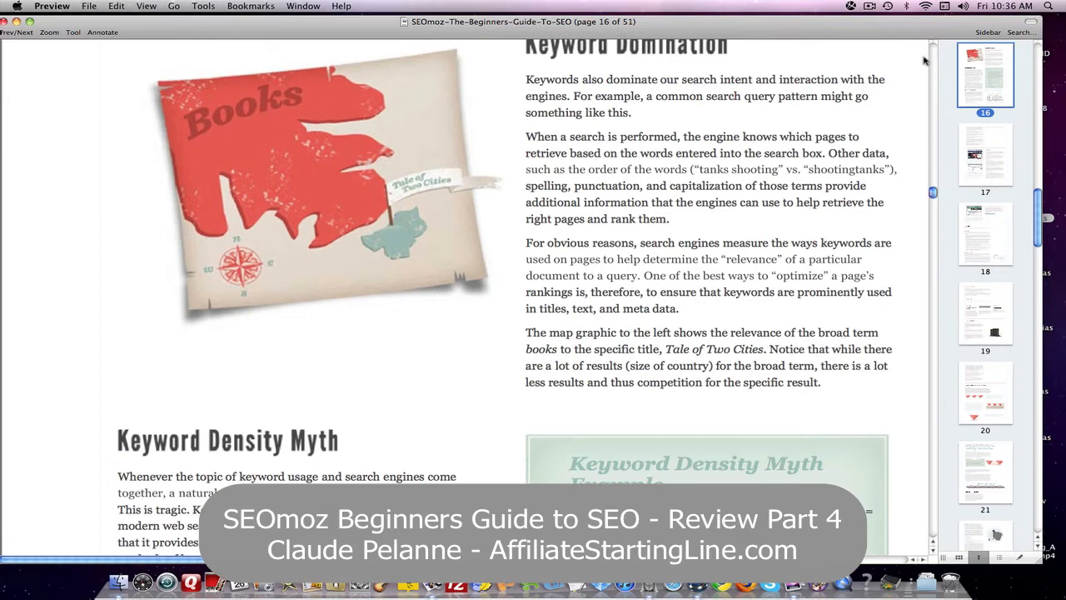